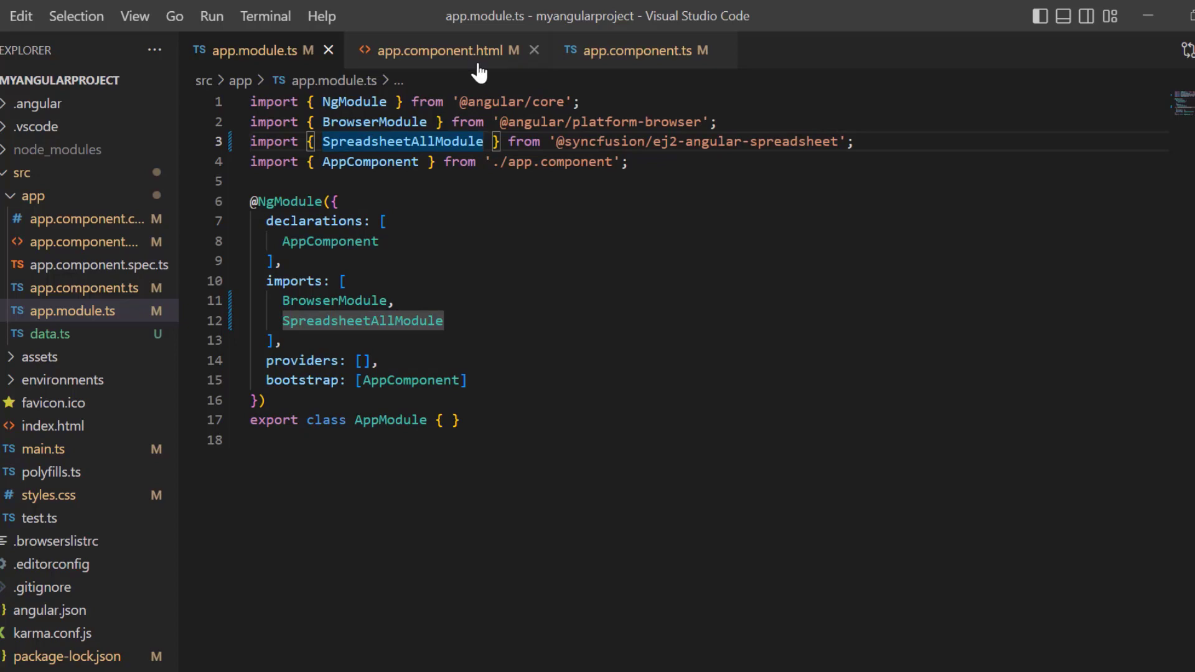
Review app.component.html beside the TypeScript and start a new terminal to run the project.
click(443, 50)
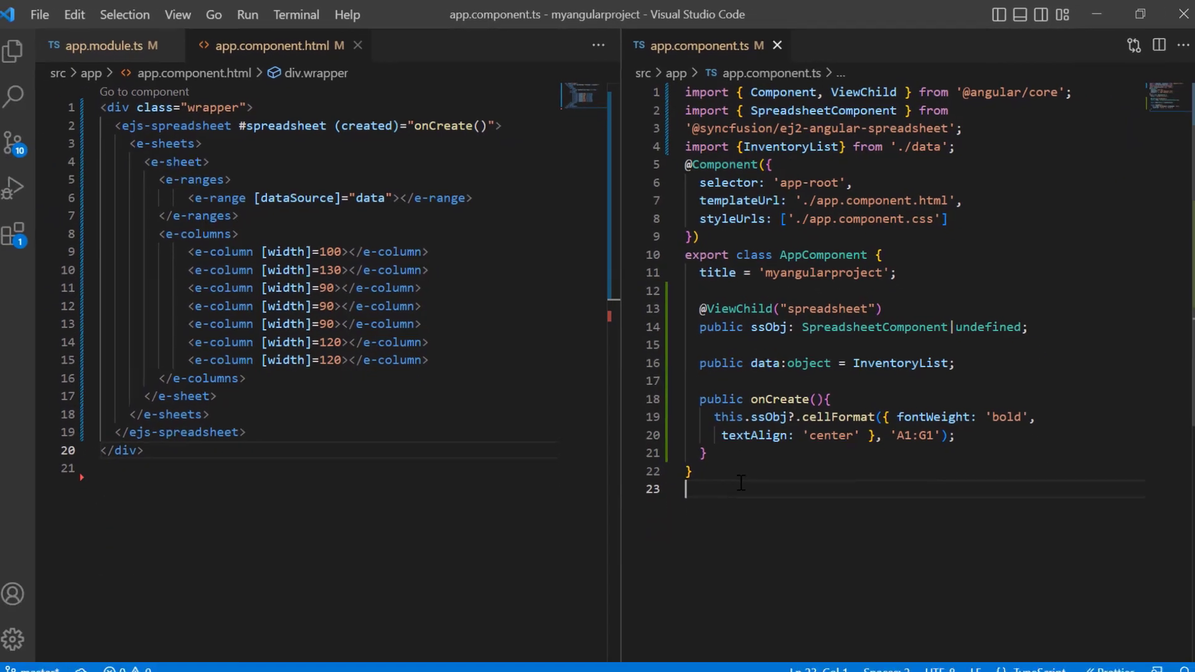
click(300, 14)
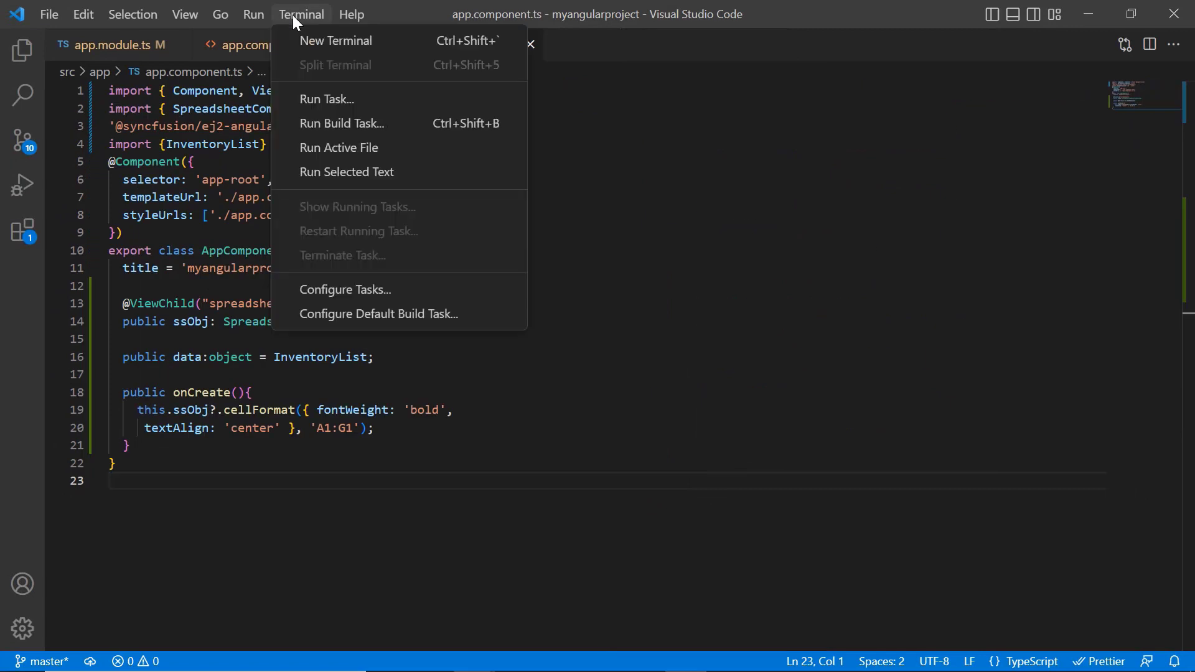
click(336, 39)
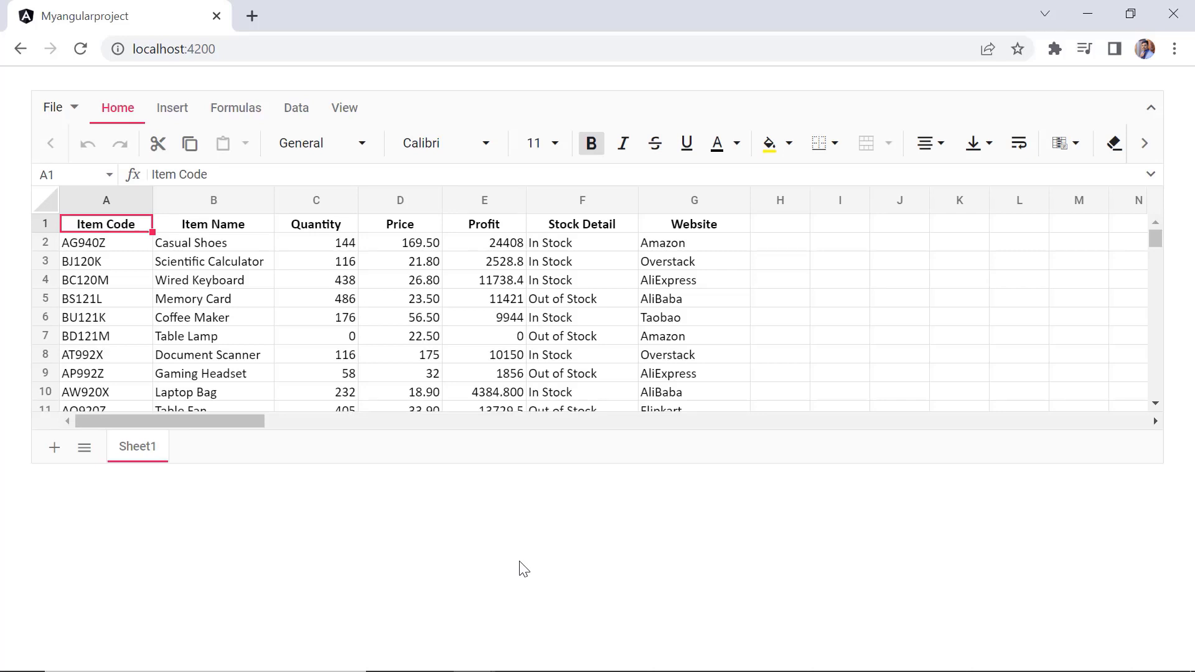
mouse_move(746, 391)
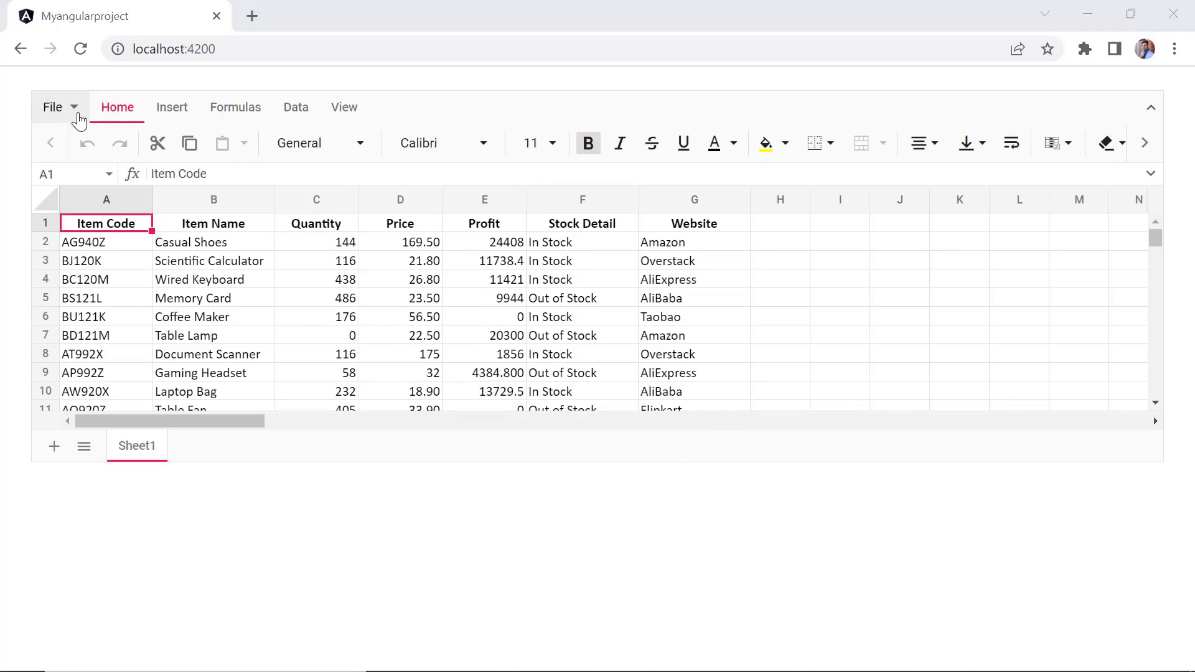
Show the spreadsheet's File menu to see Open and Save As disabled.
click(52, 107)
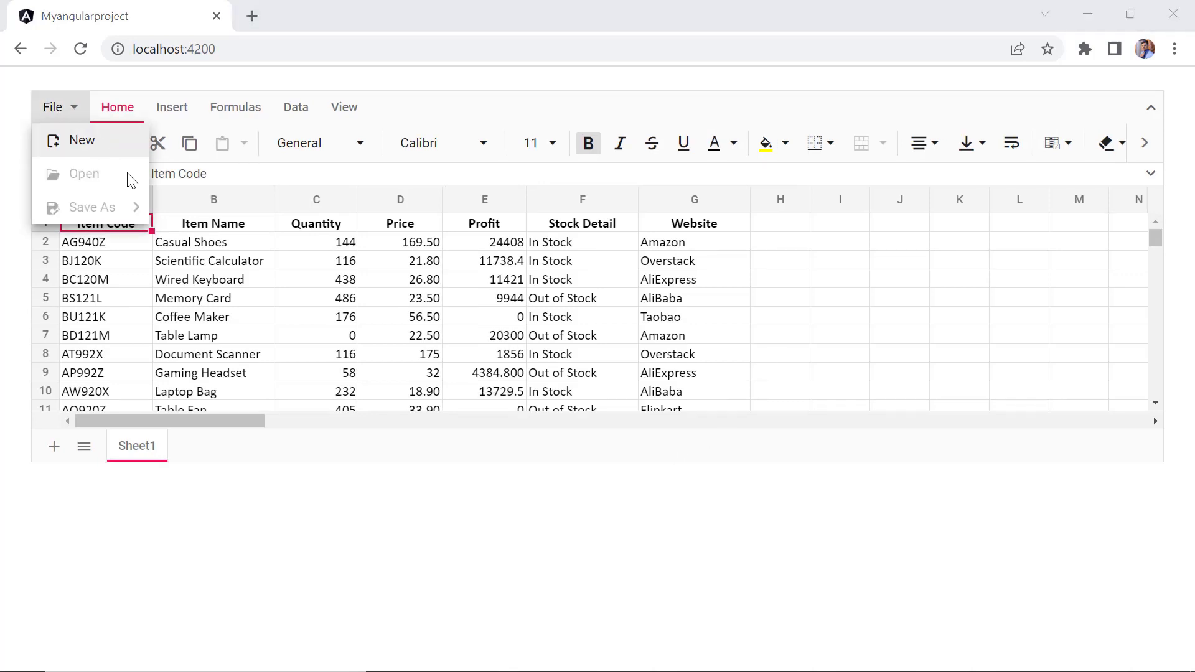
mouse_move(141, 209)
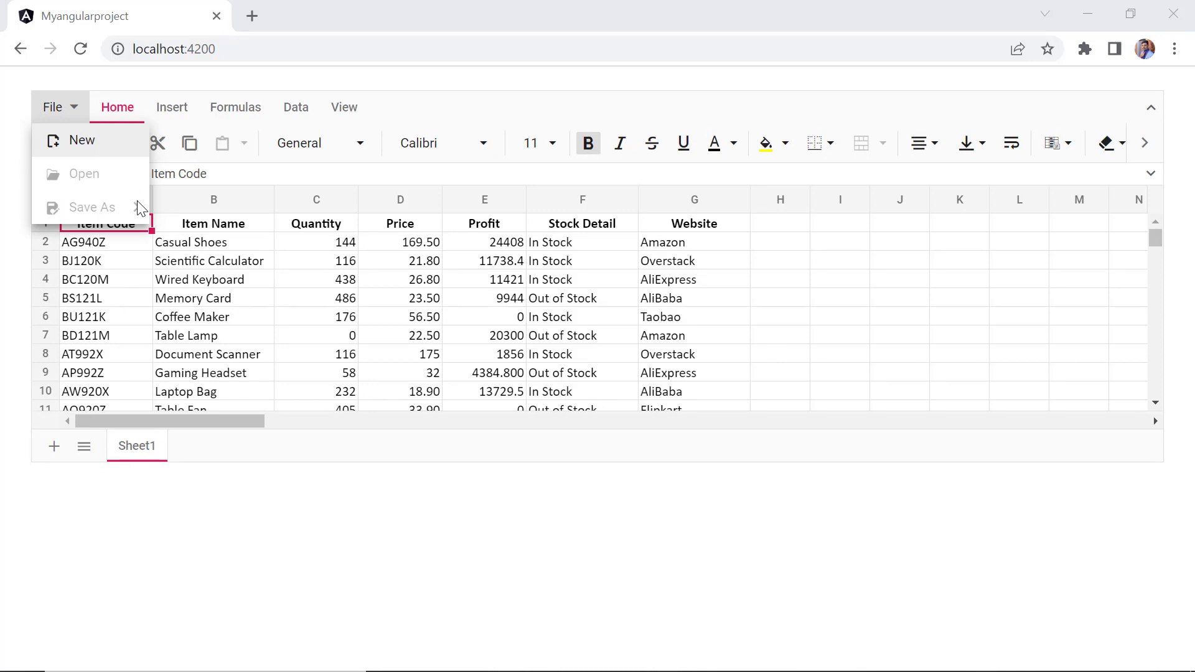
mouse_move(146, 217)
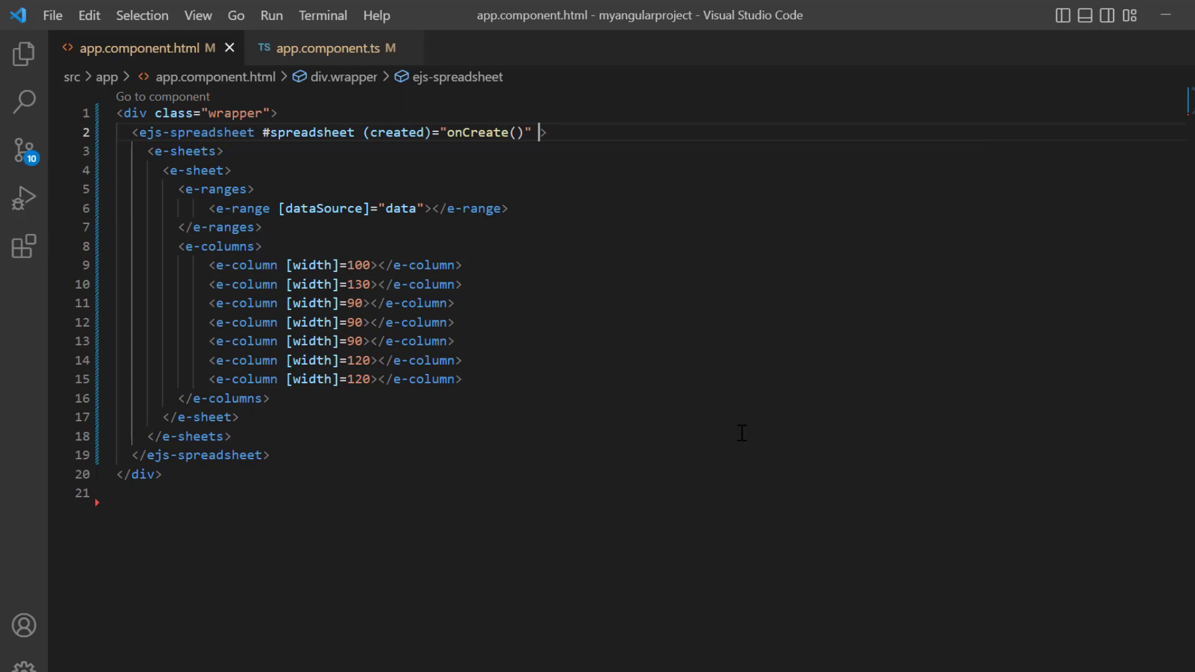
Add openUrl pointing to Syncfusion's spreadsheet open endpoint and load a ticket report workbook.
text(ope)
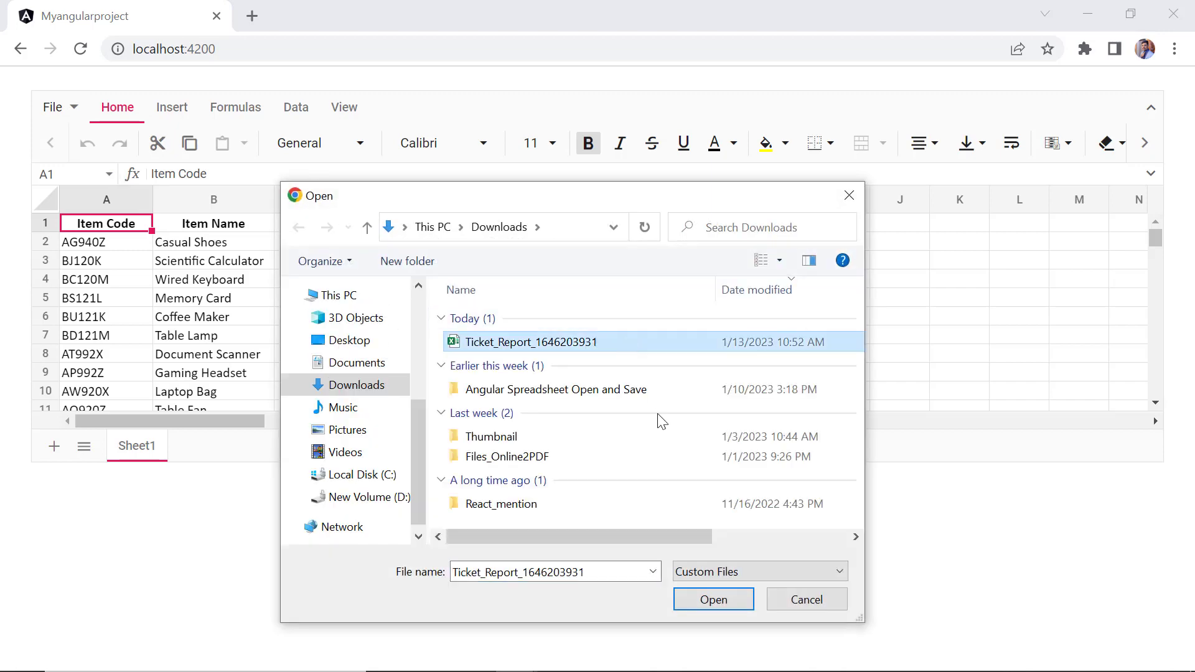
click(713, 598)
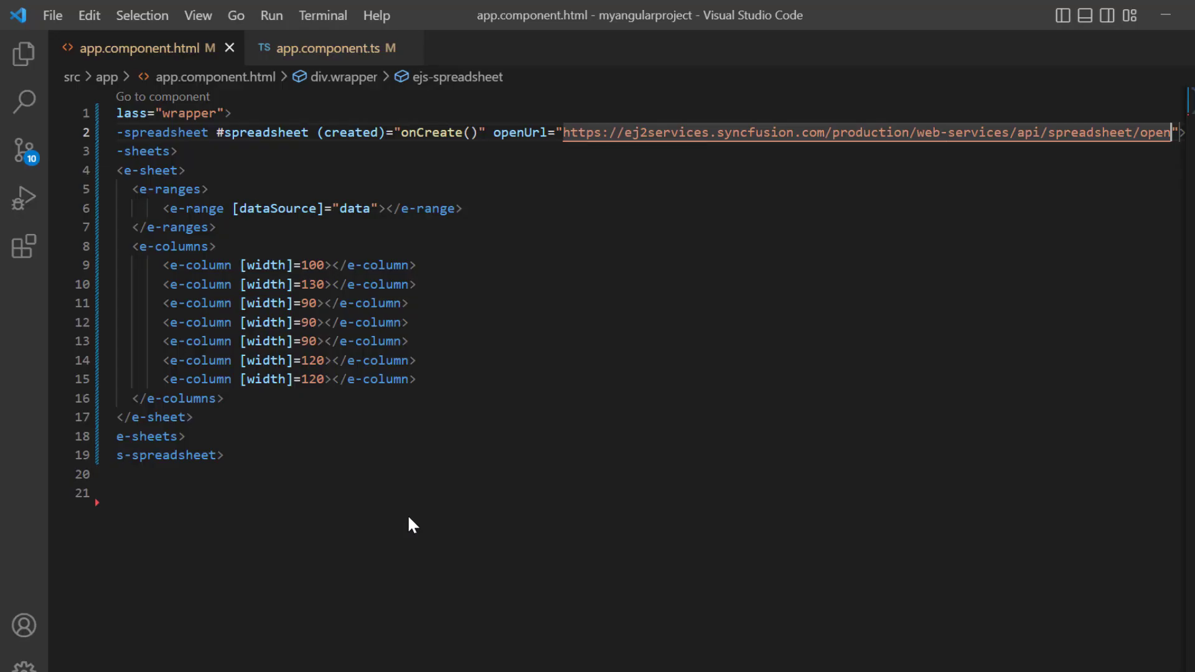
mouse_move(453, 189)
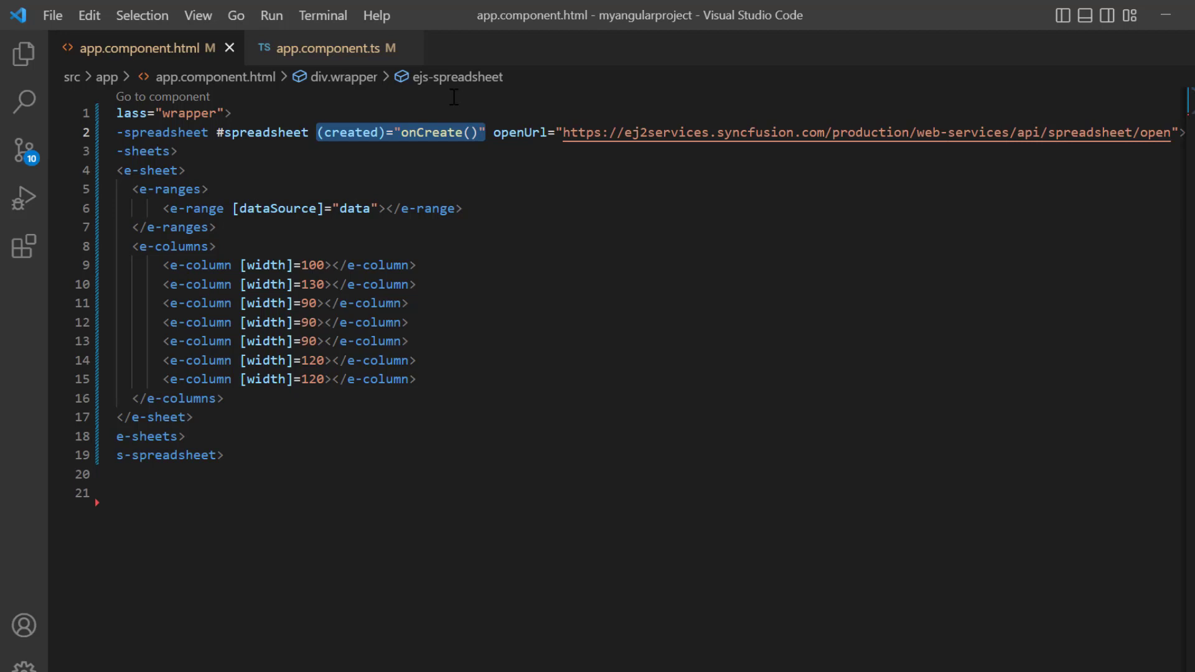
In onCreate, fetch LargeData.xlsx and build a File named sample.xlsx from the returned blob.
click(341, 48)
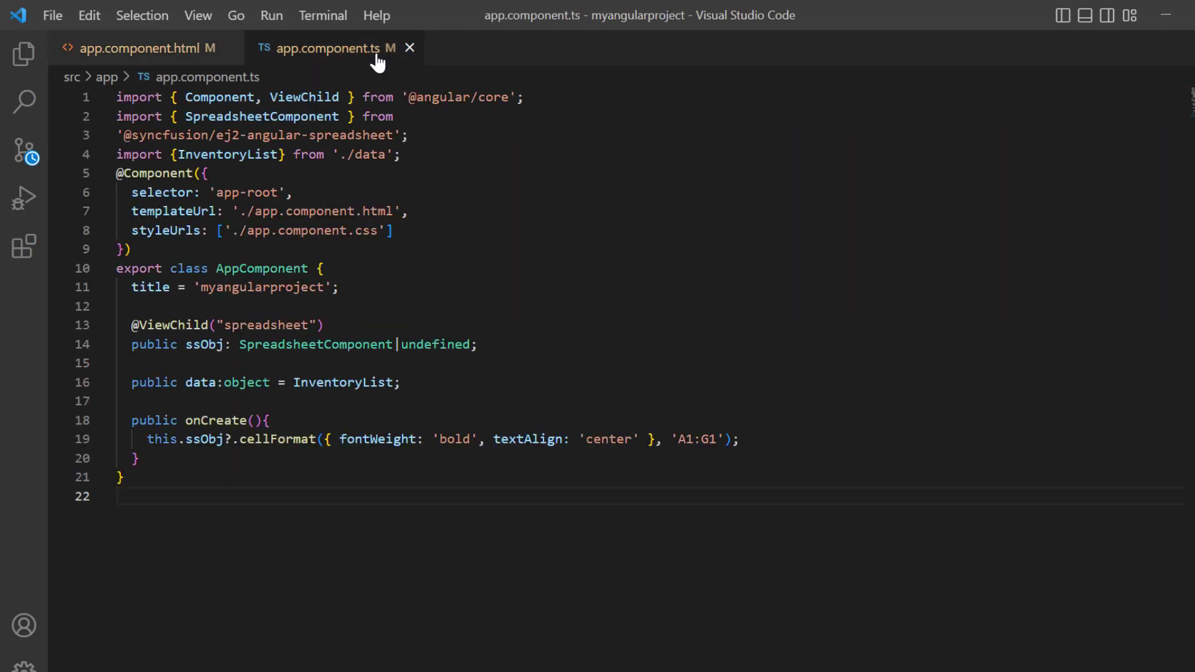
scroll(down, 3)
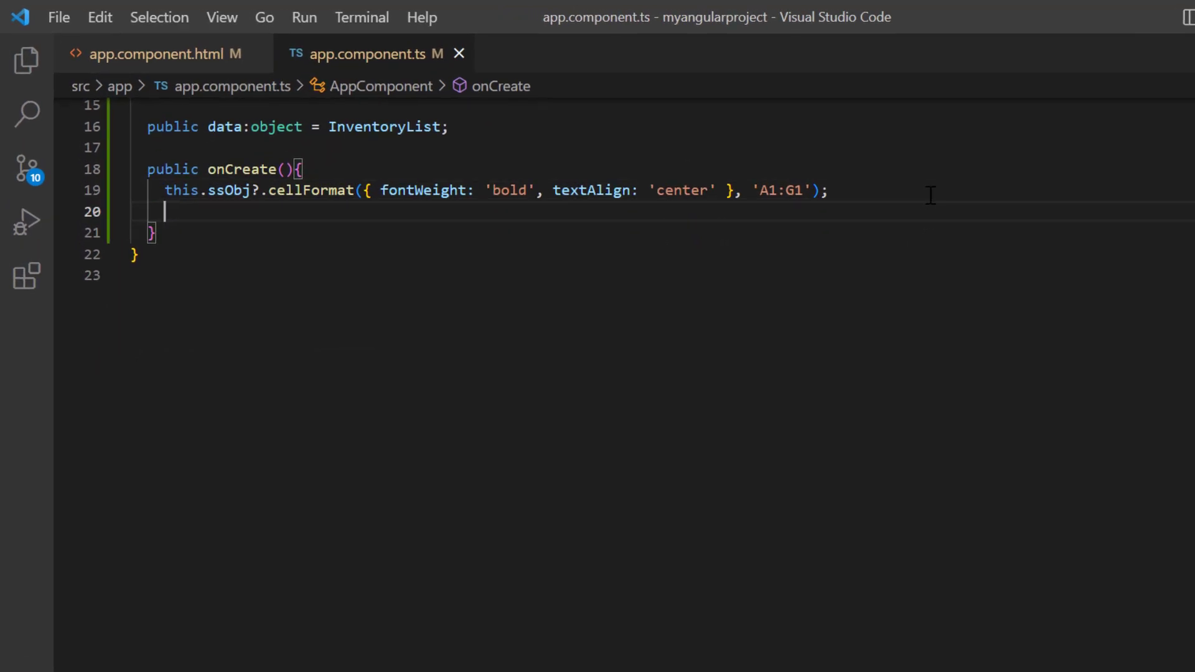
text(fetch()
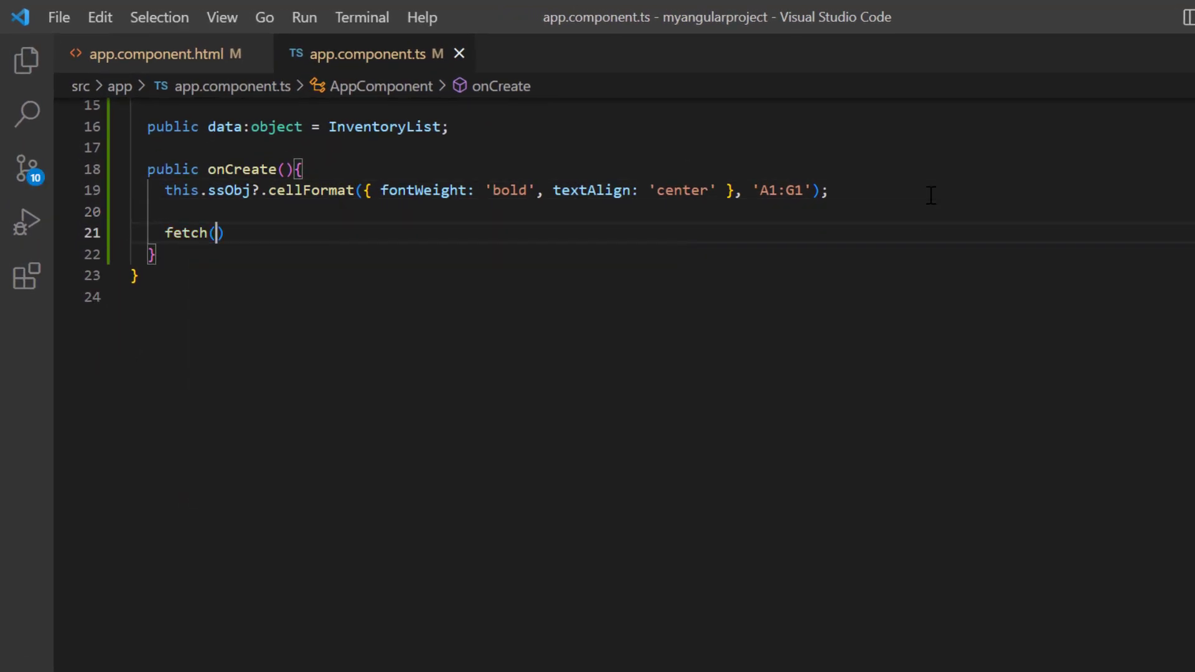
text("https://js.syncfusion.com/demos/ejservices/data/Spreadsheet/LargeData.xlsx")
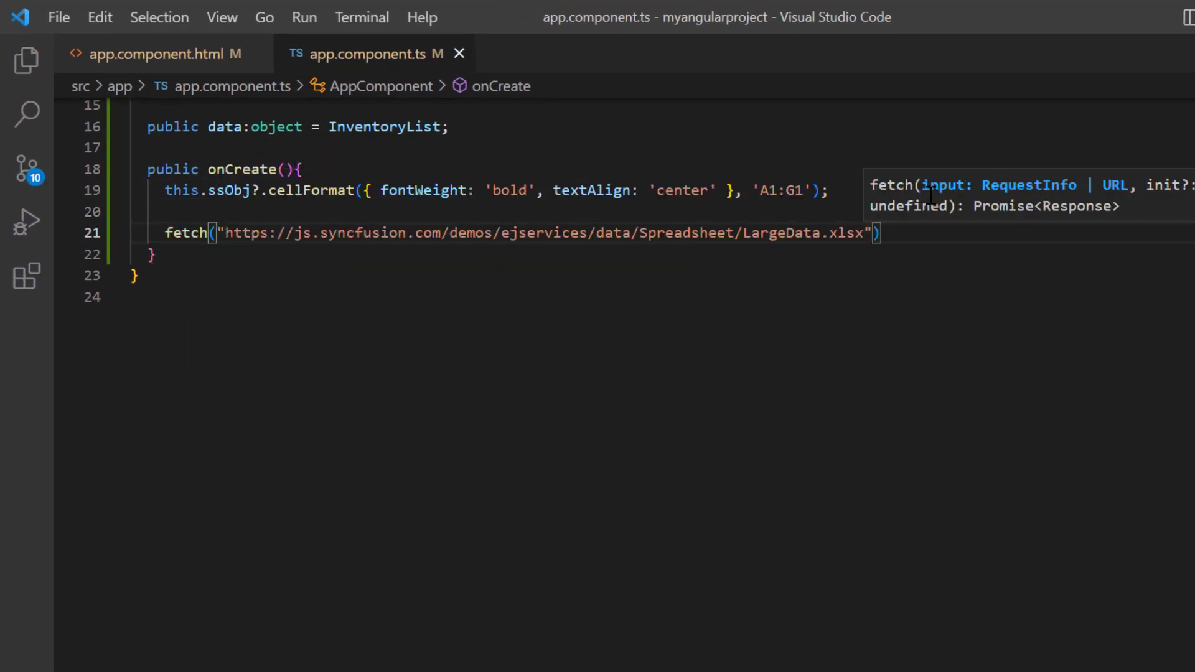
text(.then((response)=>{)
text(response.blob().then((fileBlob)=>{)
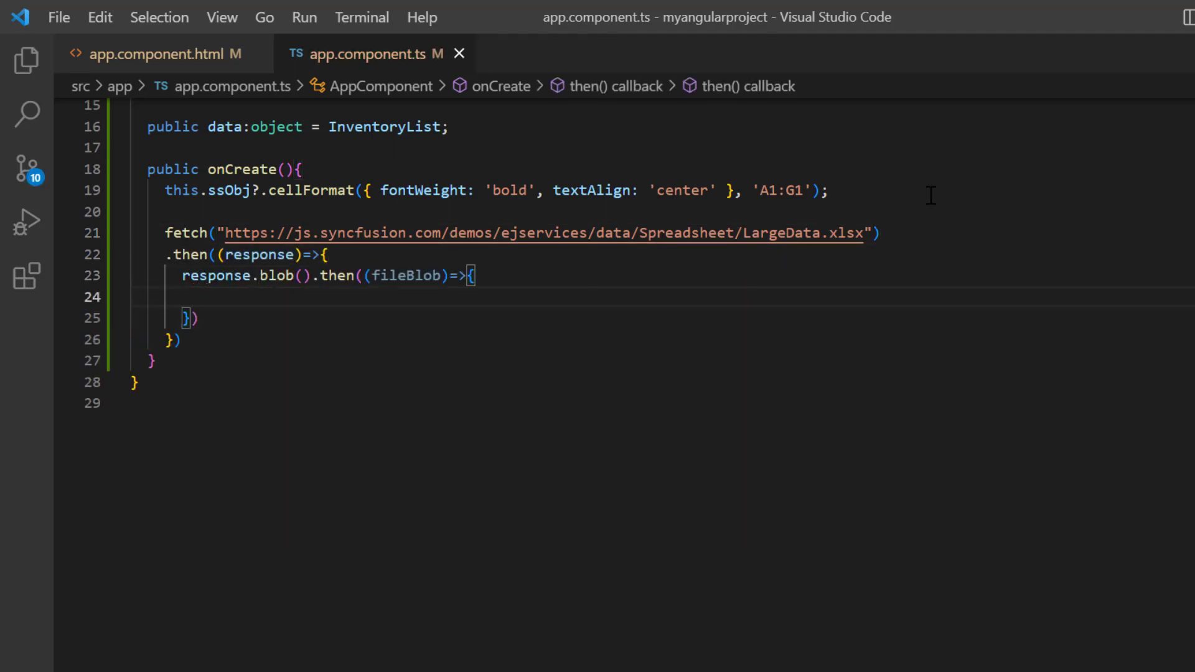
text(let file)
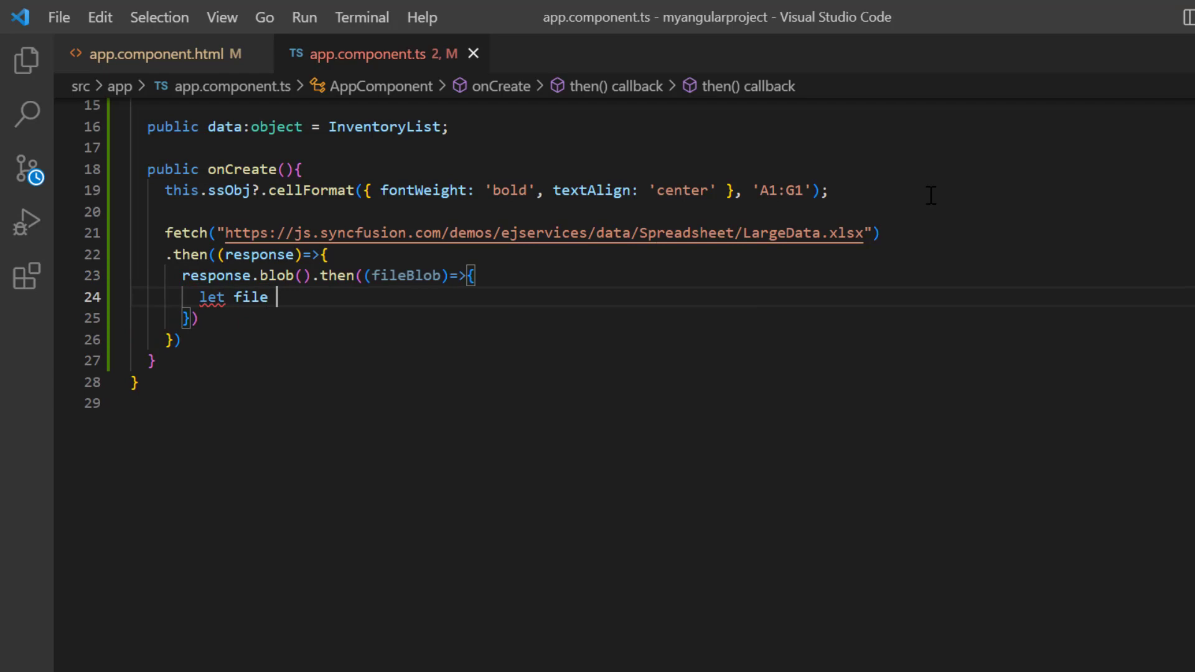
text(= new File([fileBlob],"sample.xlsx");)
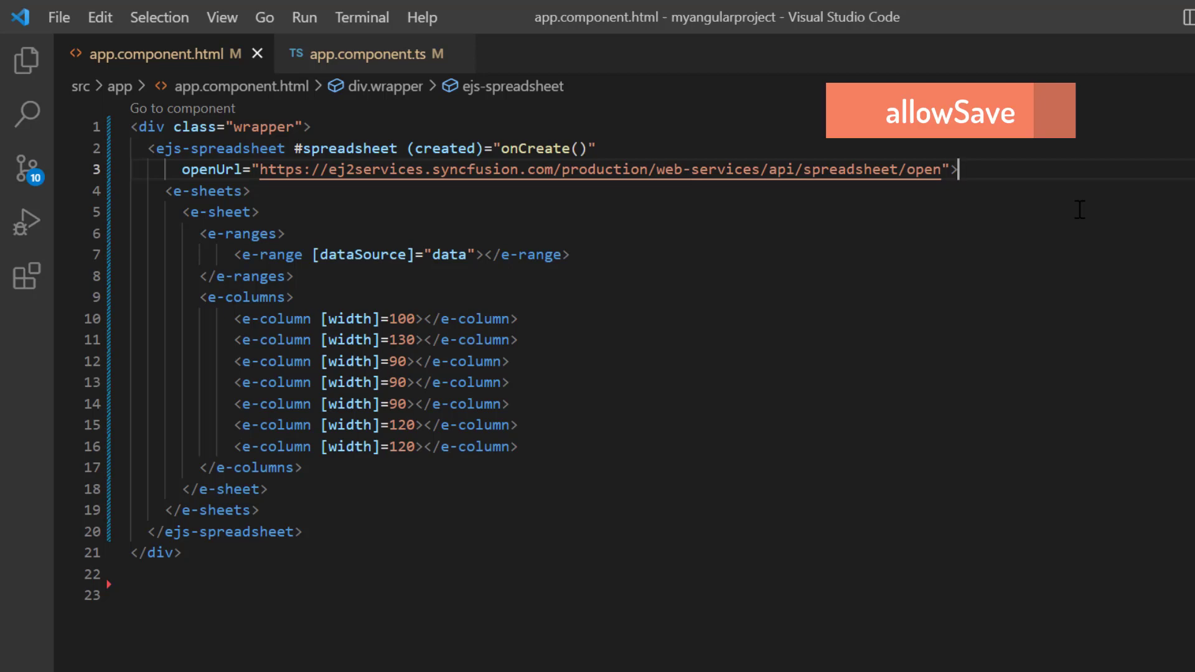
Add saveUrl pointing to Syncfusion's spreadsheet save endpoint below openUrl.
key(Enter)
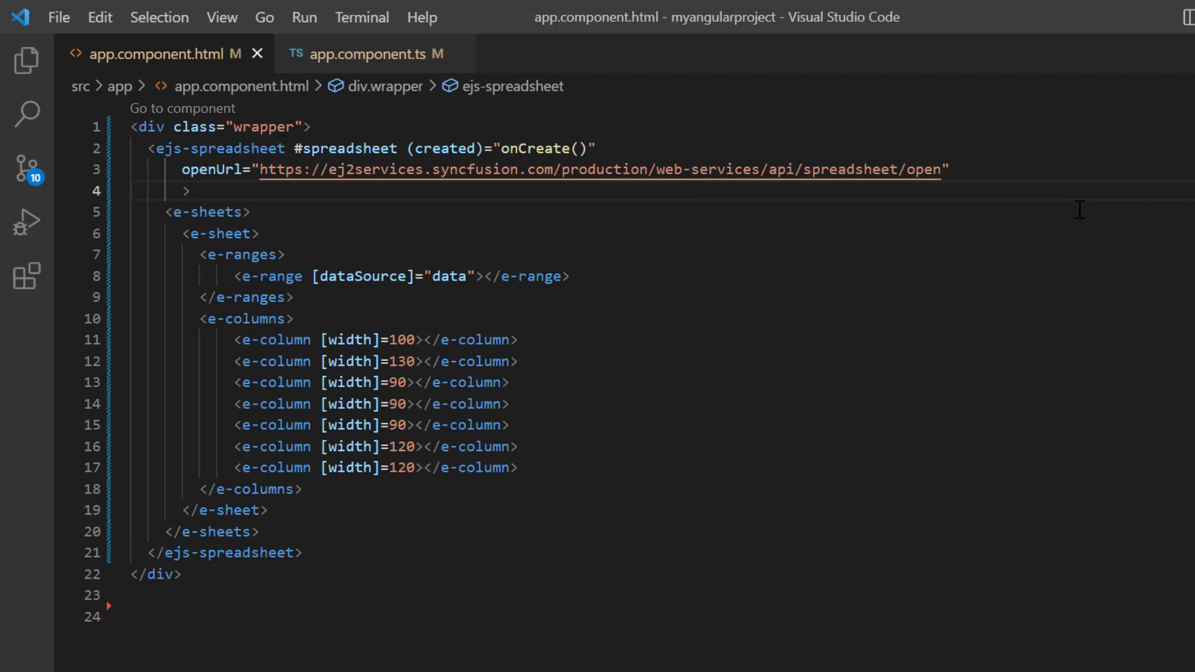
text(saveUrl="")
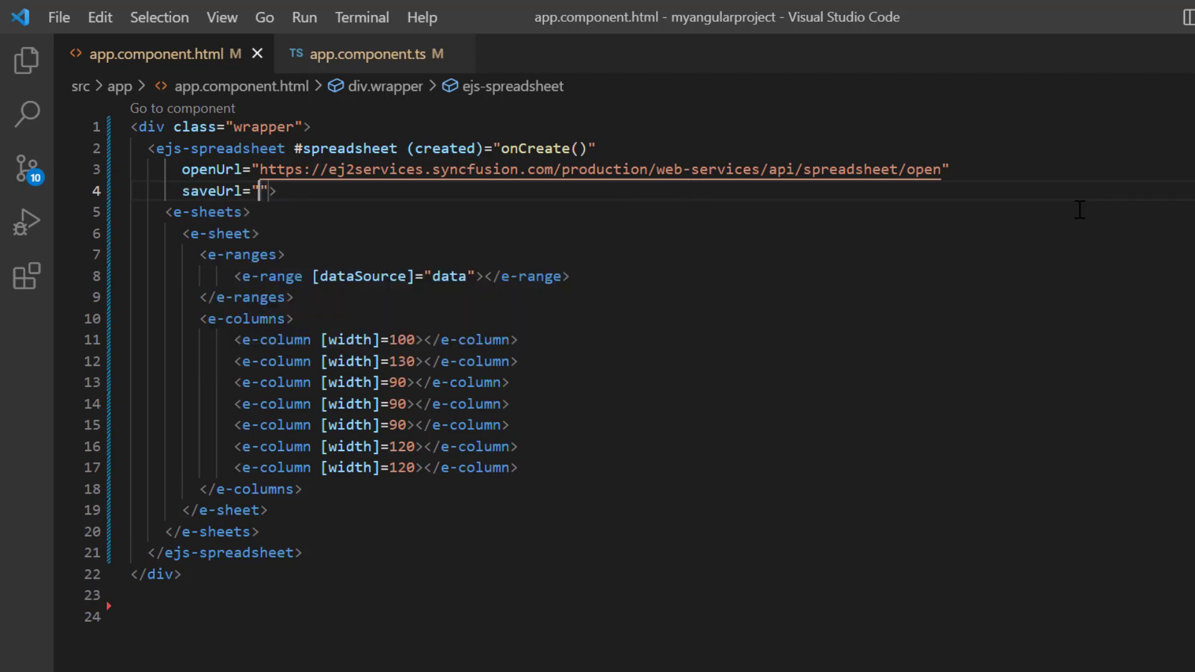
text(https://ej2services.syncfusion.com/production/web-services/api/spreadsheet/save)
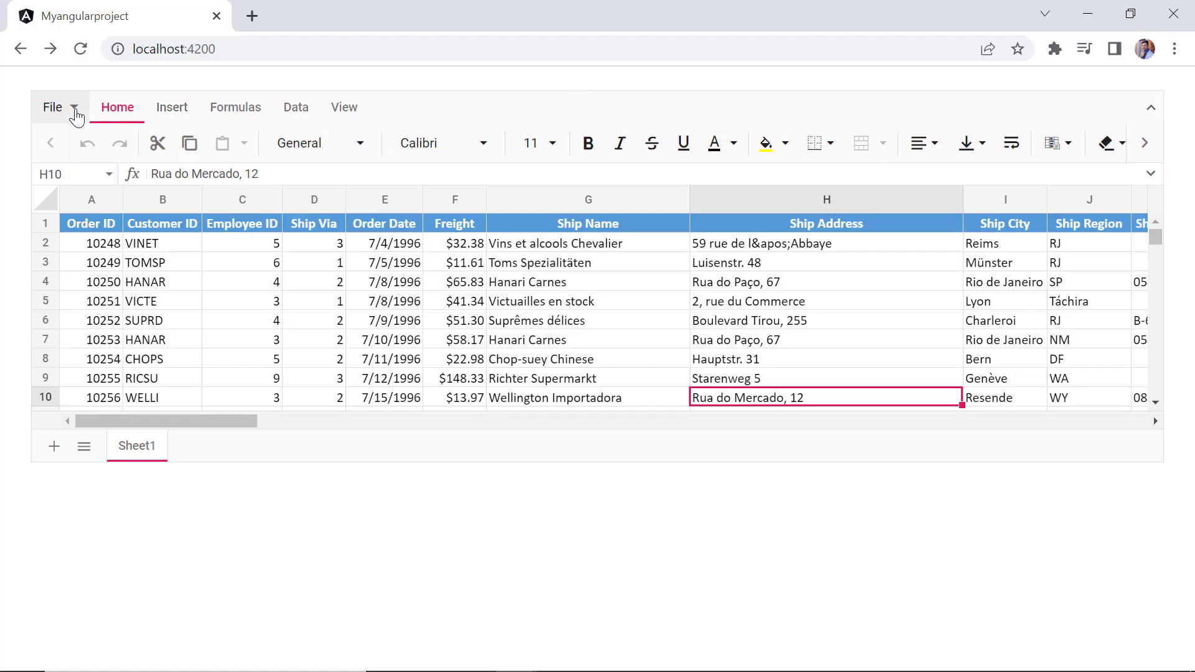
Save the workbook as Microsoft Excel file LargeData.xlsx and view the download.
click(53, 107)
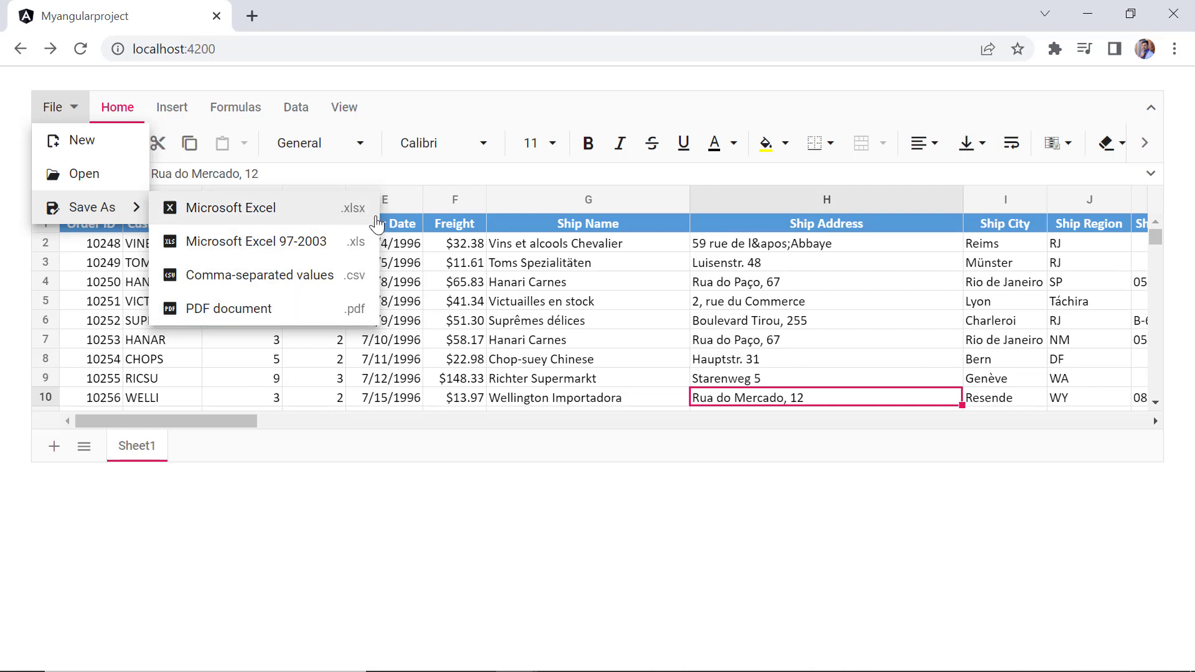
click(231, 208)
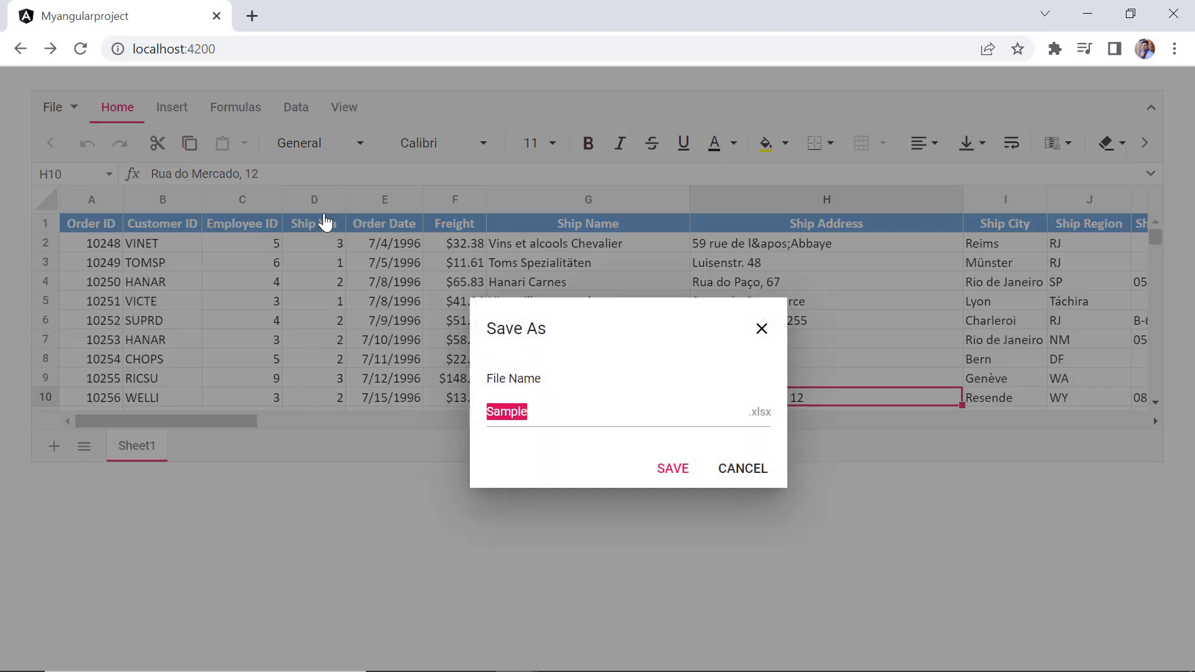
text(L)
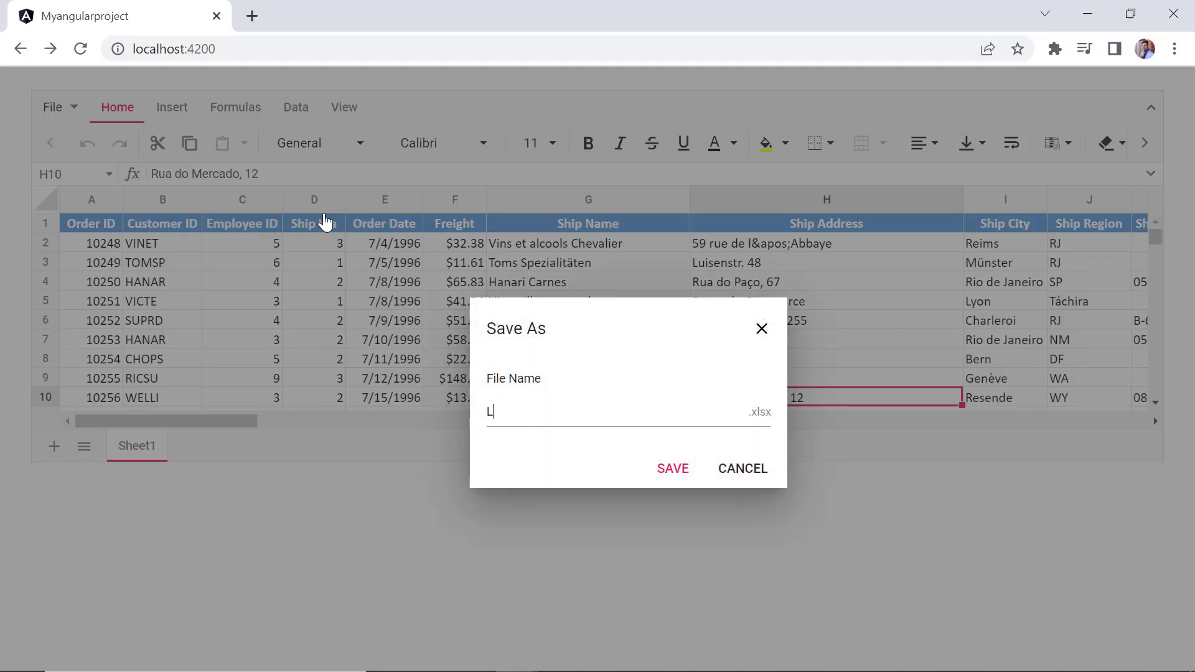
text(argeData)
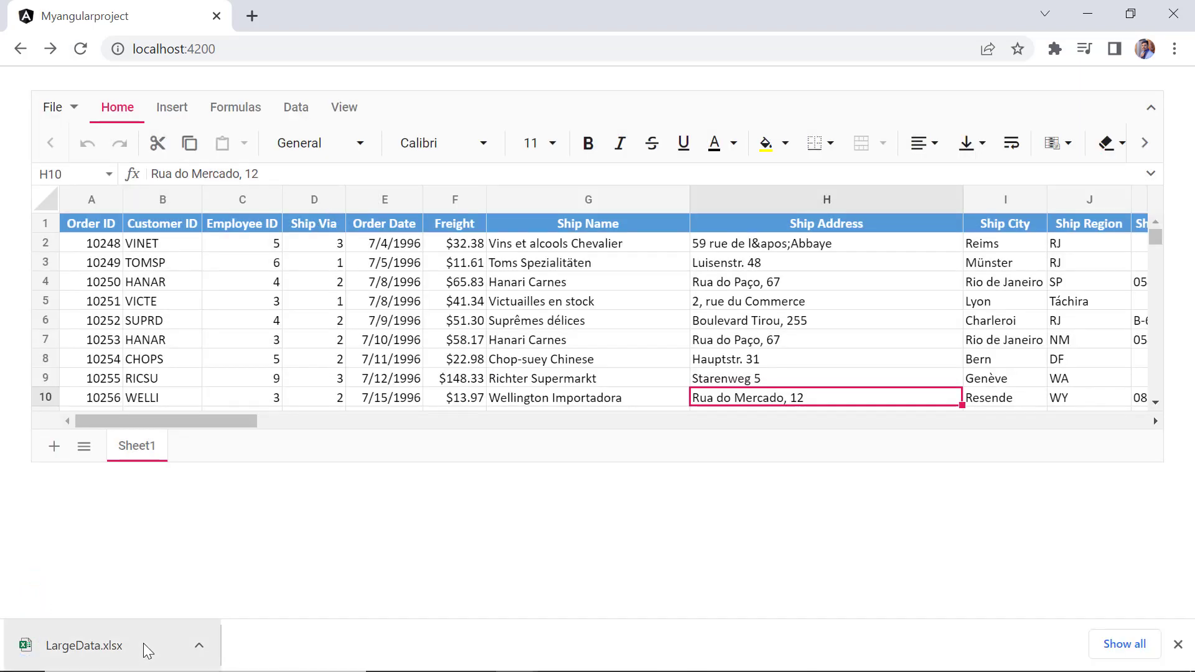
click(85, 645)
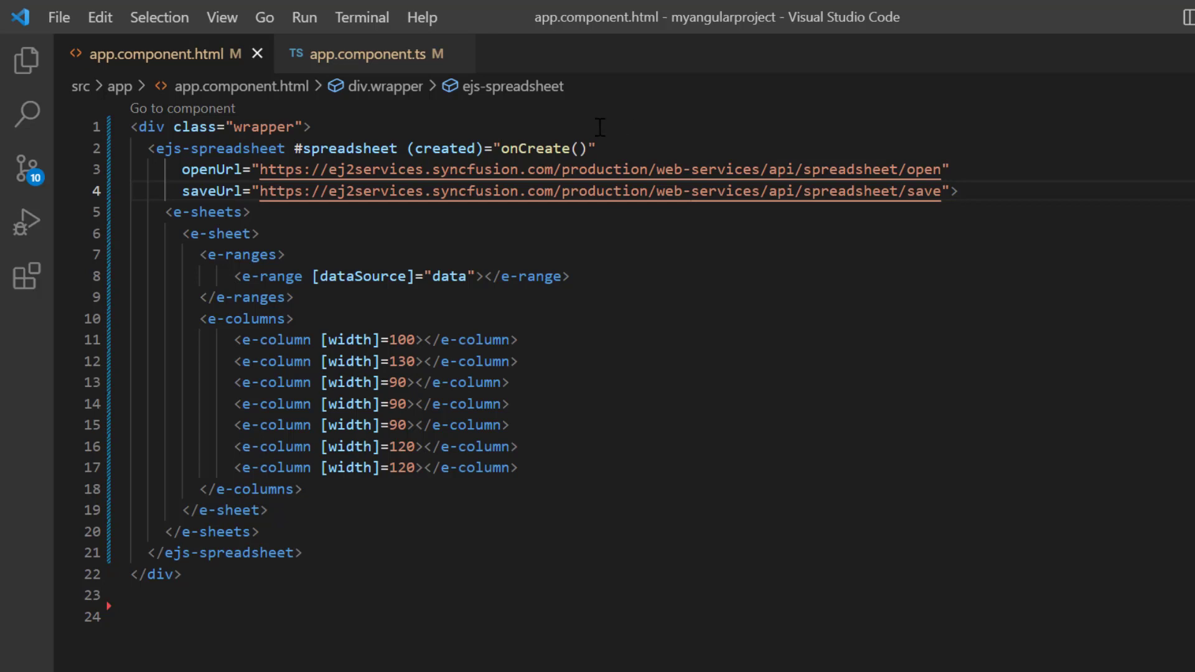
Insert a Save button with class e-btn, 5px margin and (click)="btnClick()" above the spreadsheet.
click(311, 127)
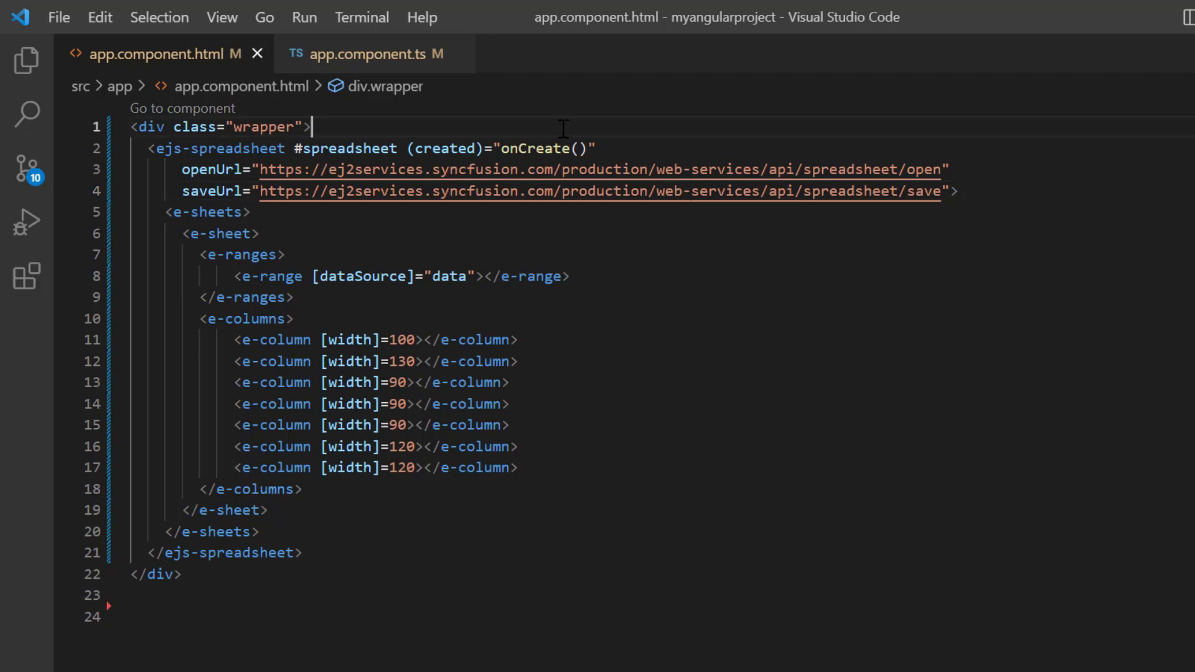
text(<button></button>)
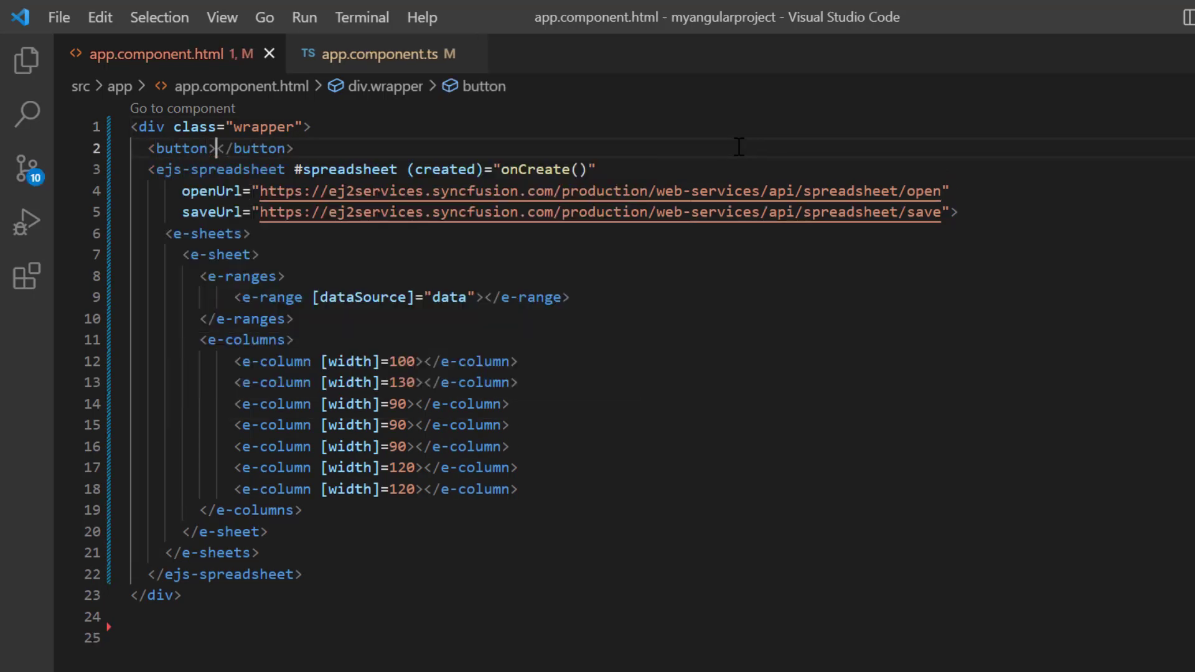
text(Save)
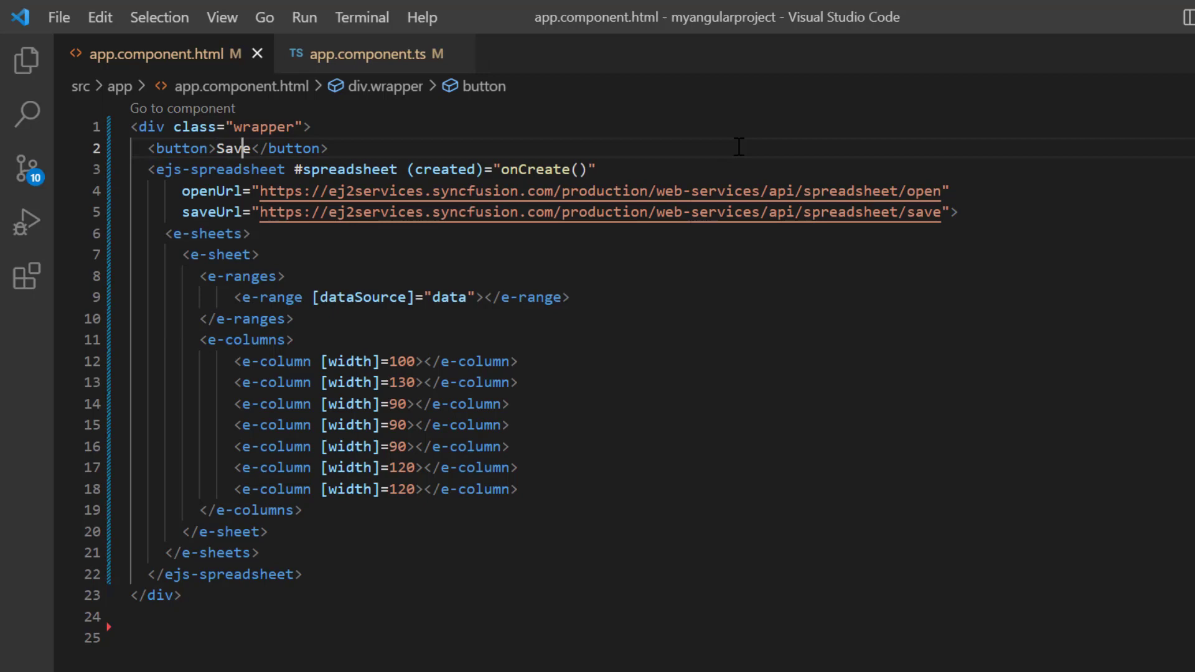
text(class="e-btn)
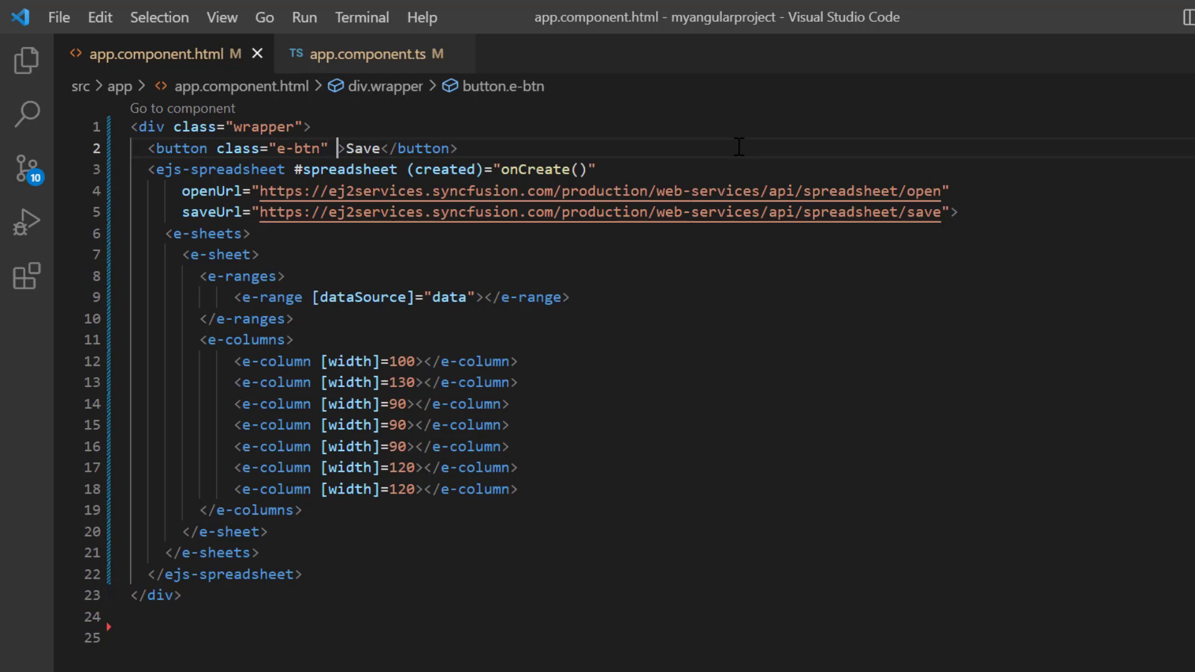
text(style="margin: ;)
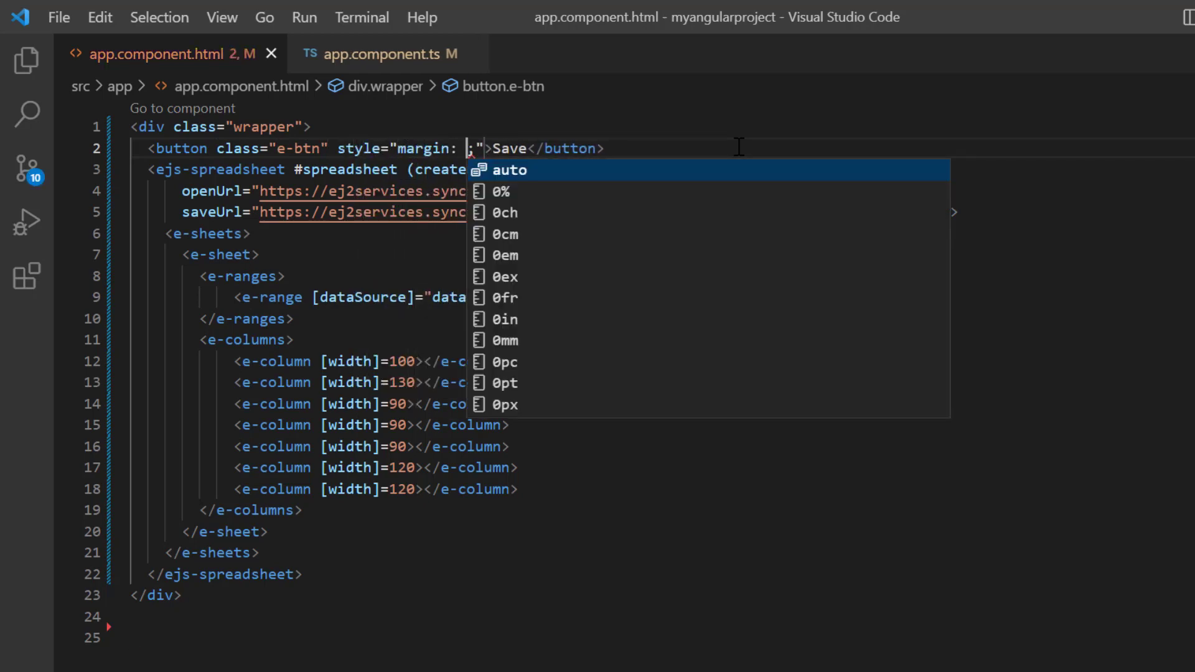
text(5px)
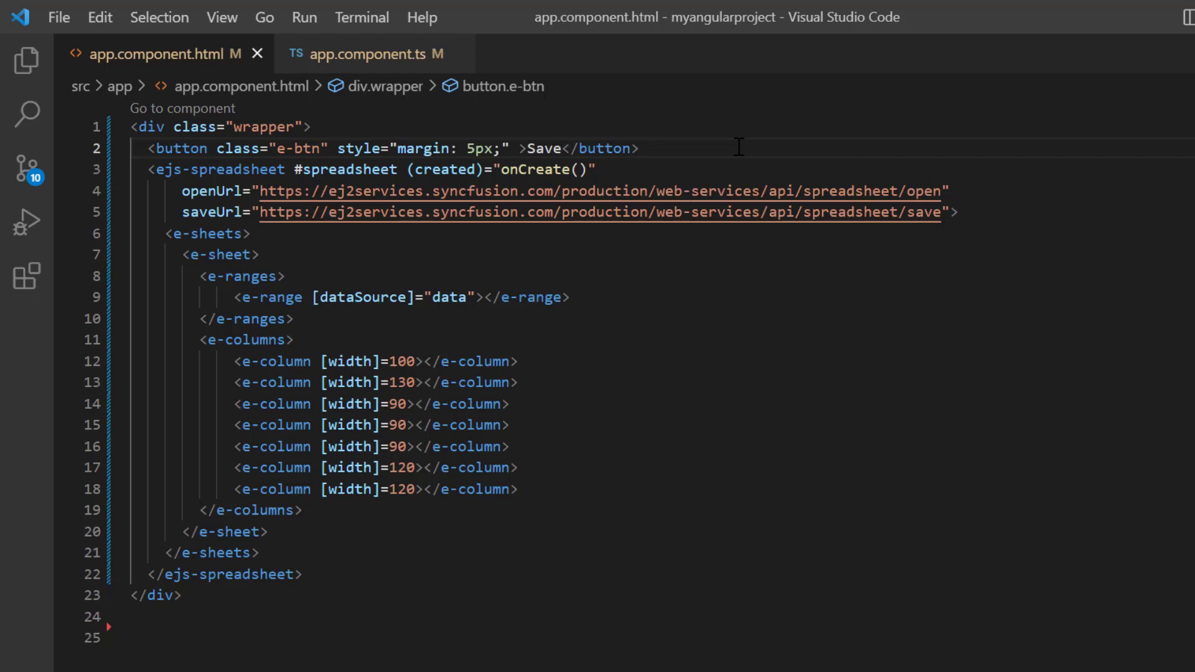
text((click)="bt")
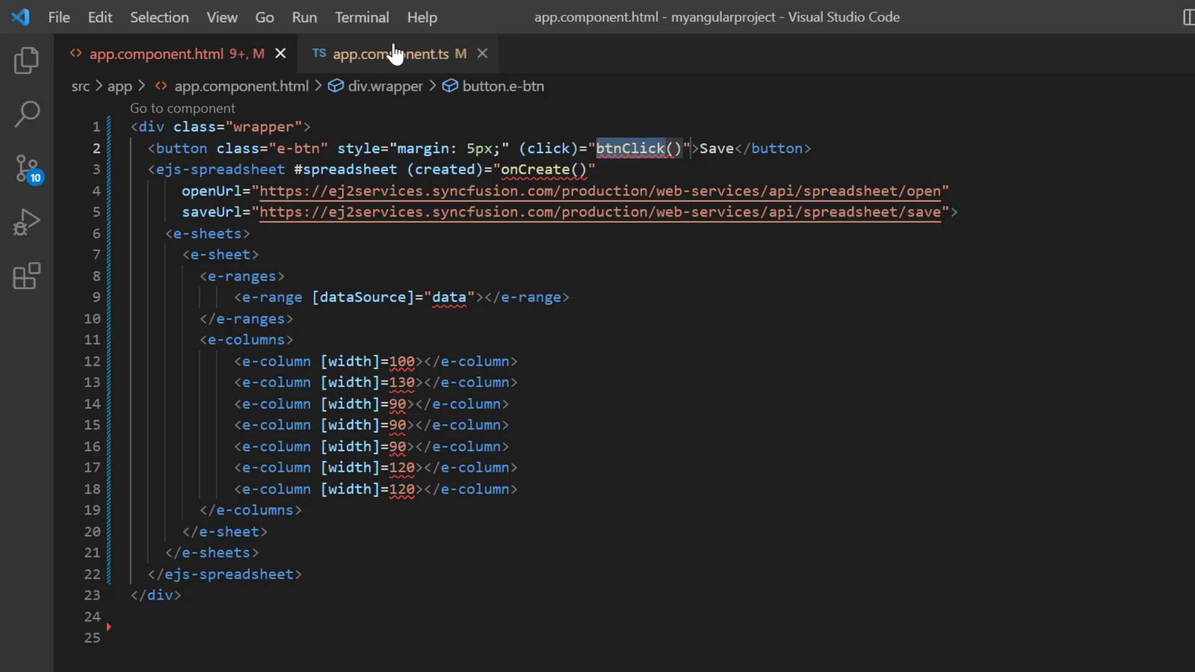
Define btnClick calling this.ssObj?.save with the Syncfusion save service URL.
click(396, 53)
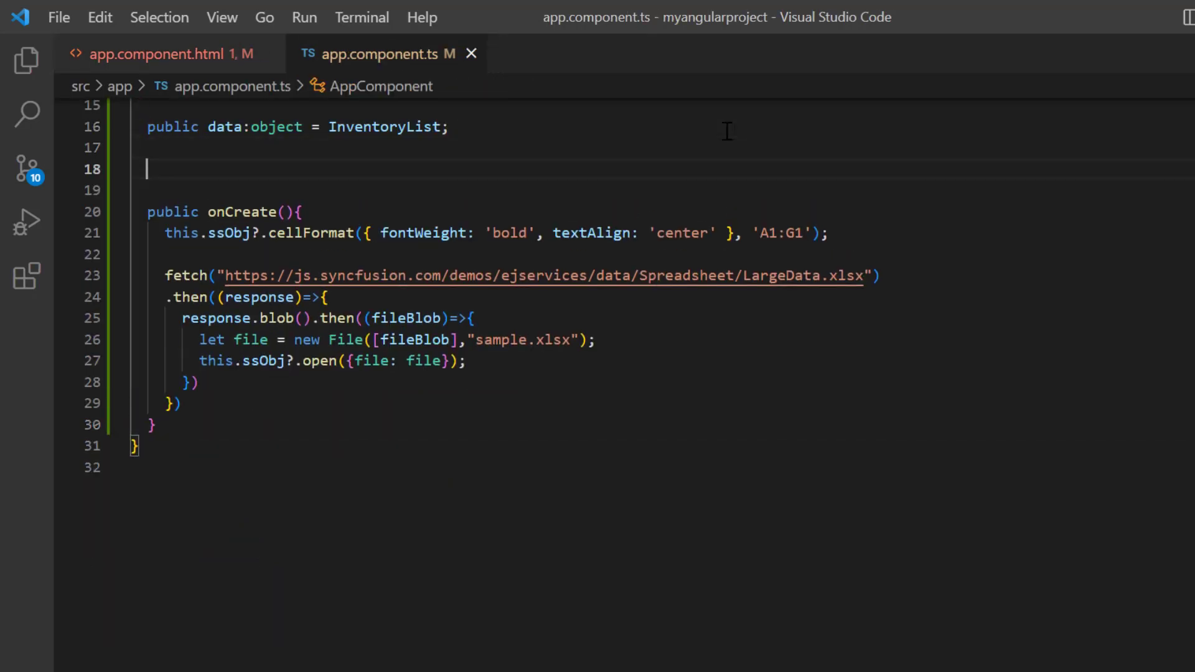
text(public btnClick())
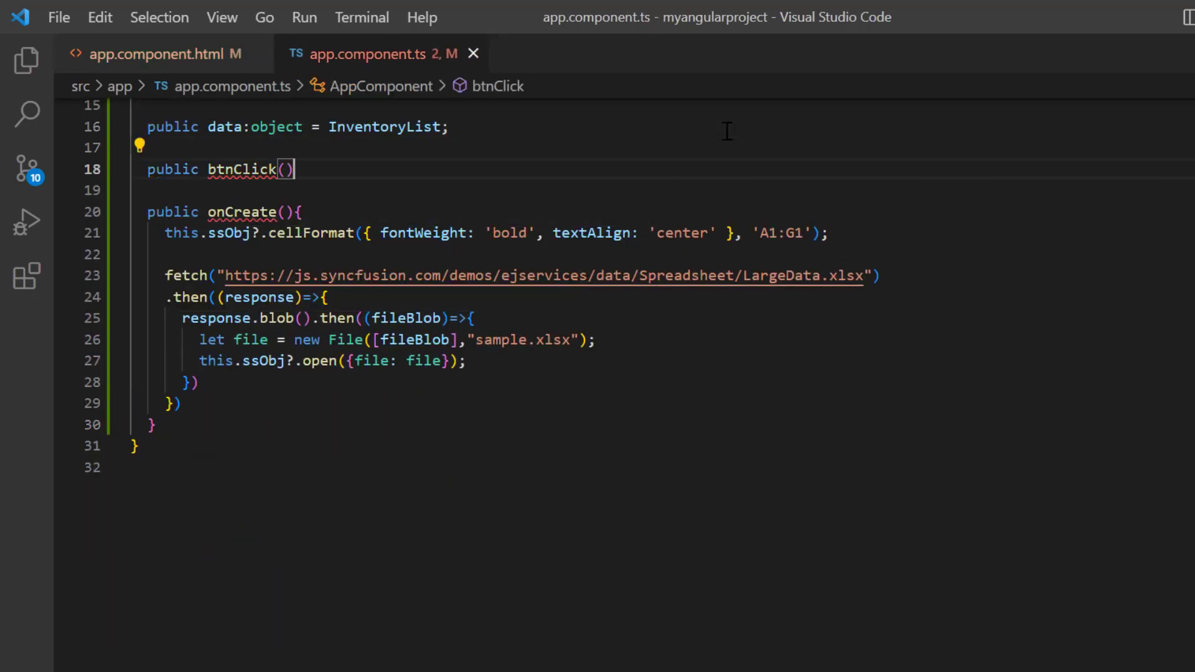
text({)
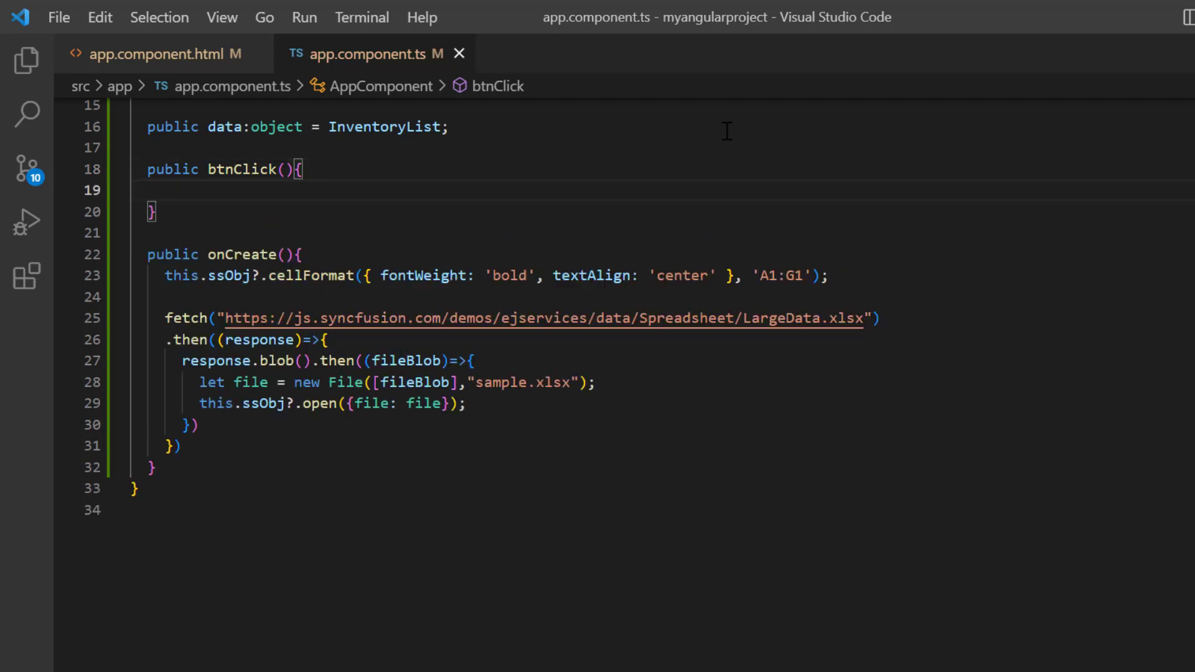
text(sso)
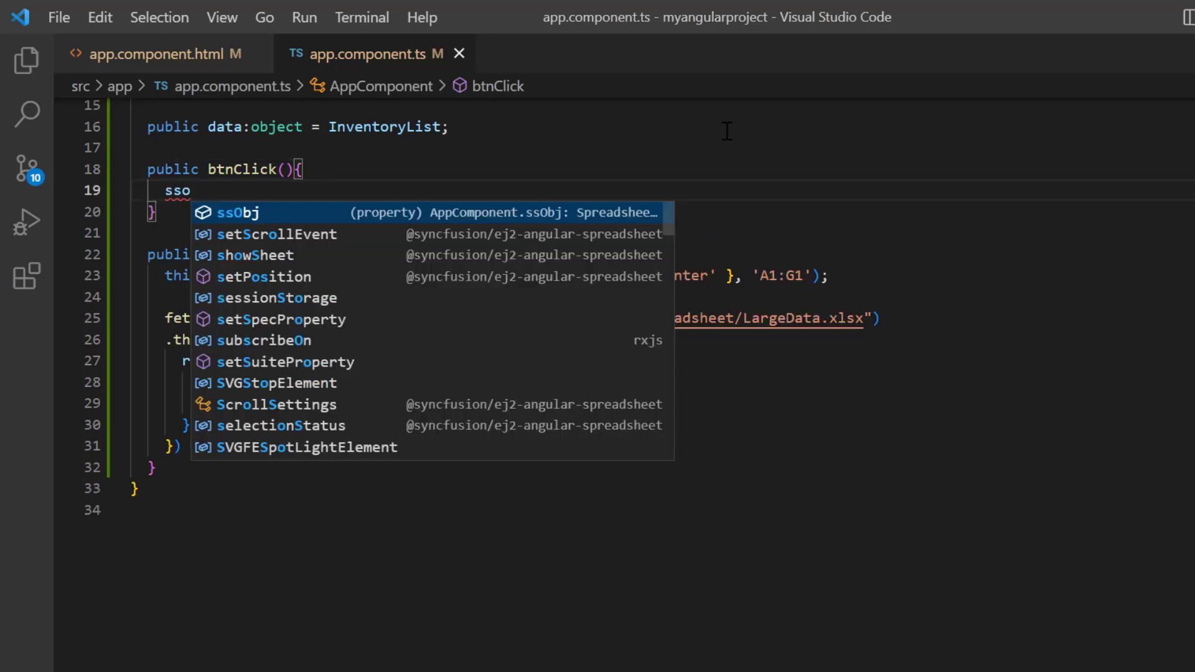
text(this.ssObj?.save)
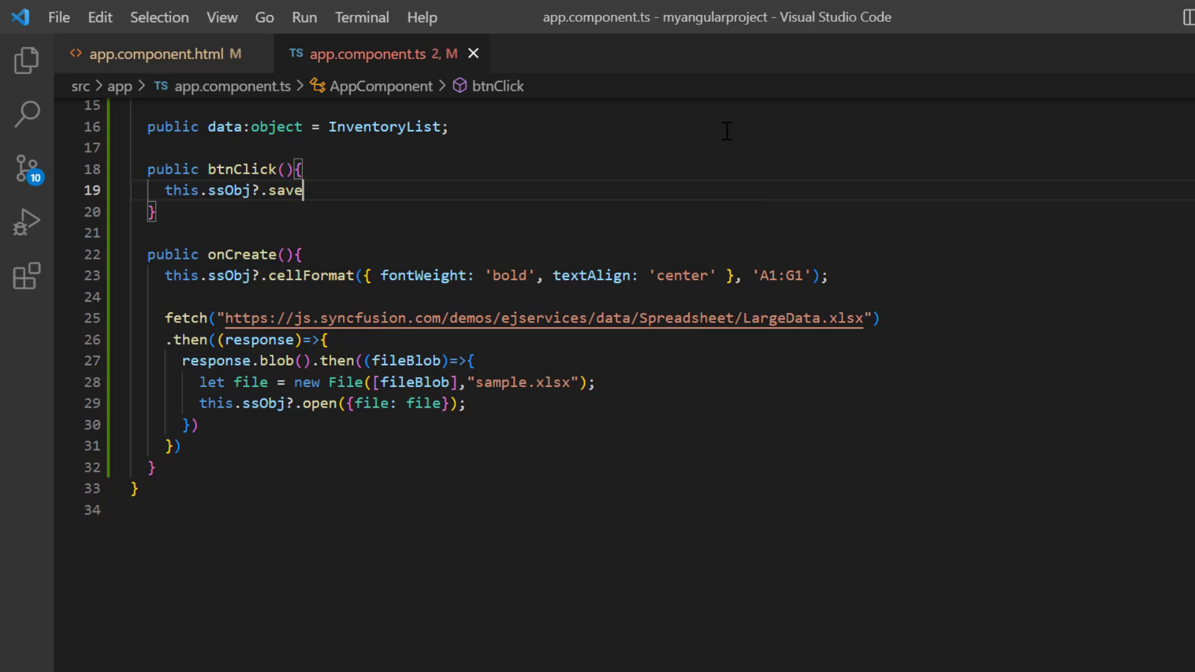
text(({)
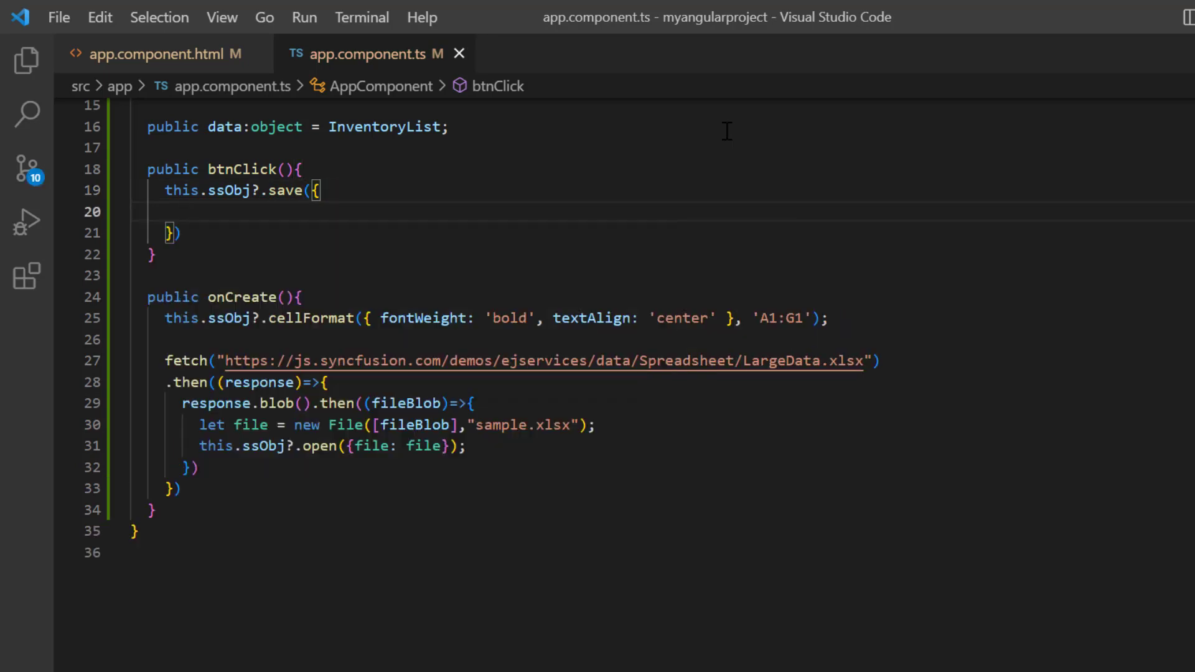
text(url:)
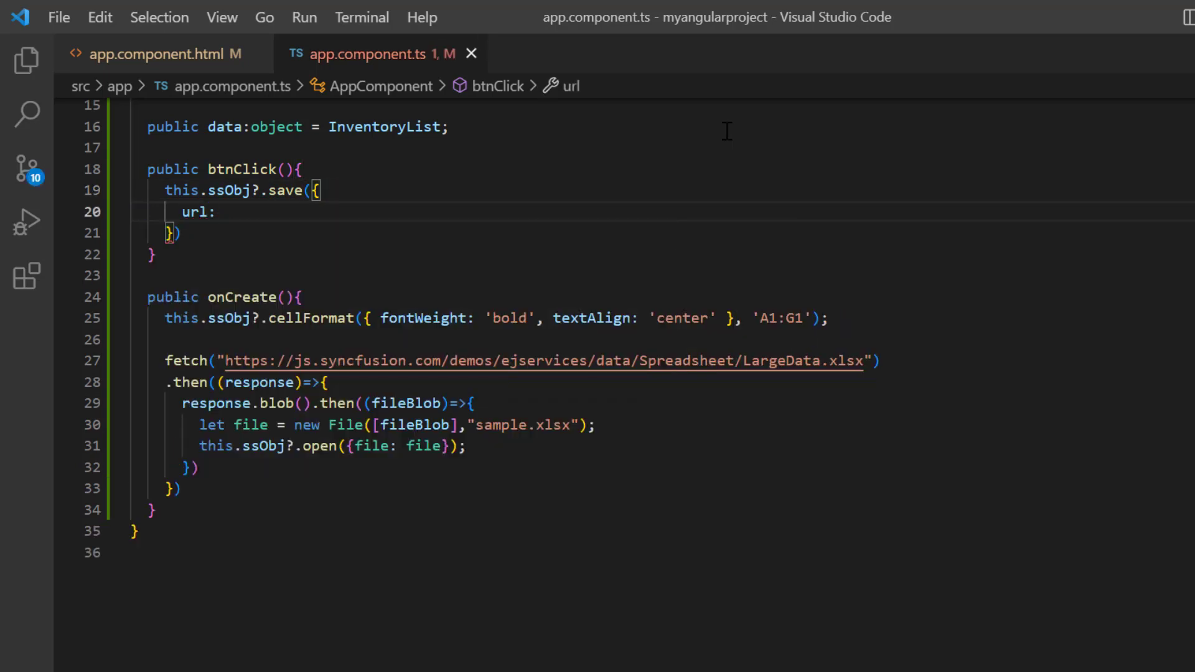
text("https://ej2services.syncfusion.com/production/web-services/api/spreadsheet/save",)
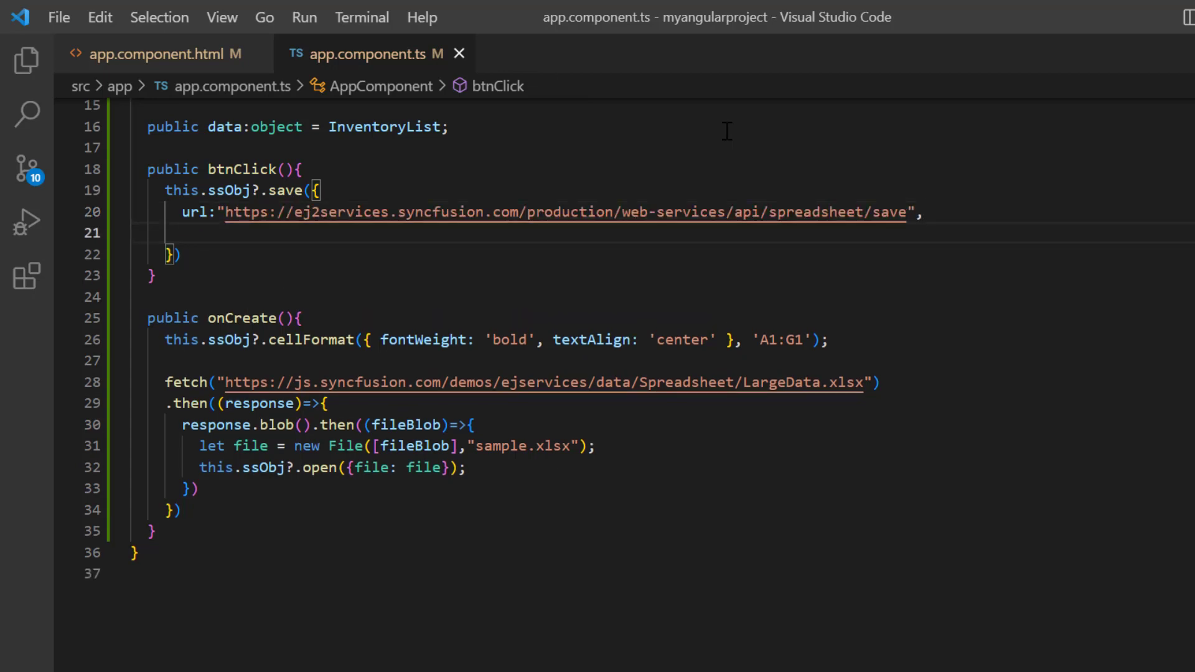
Complete the save options with fileName "SaveData" and saveType "Pdf".
text(fileName:"")
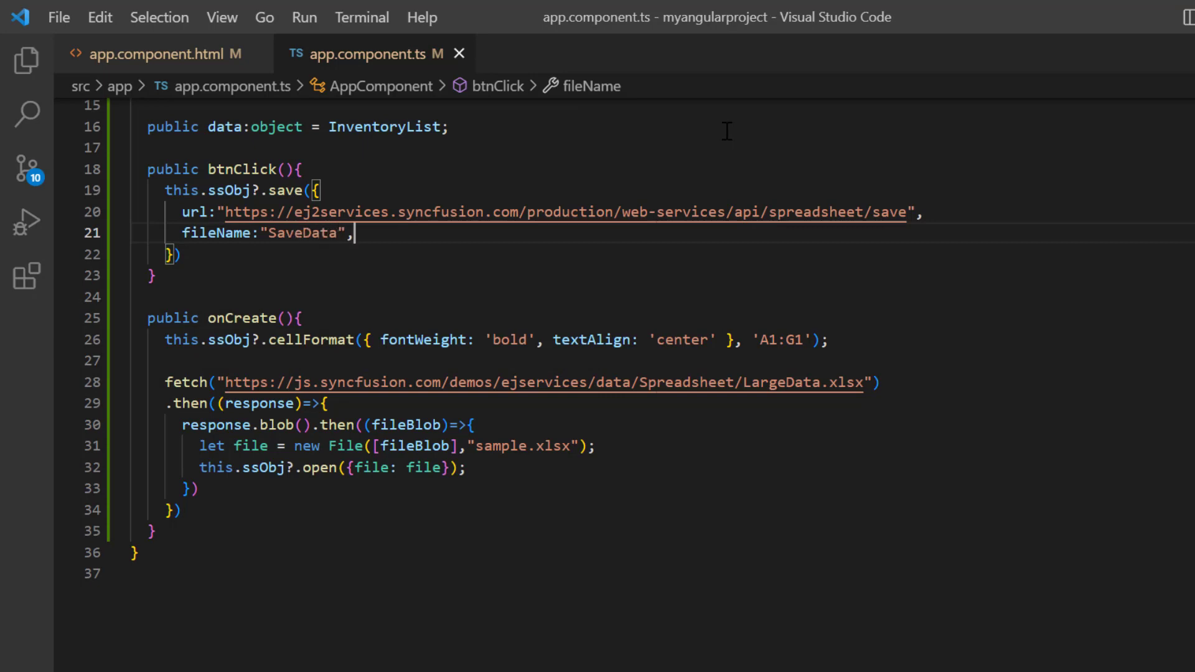
text(sa)
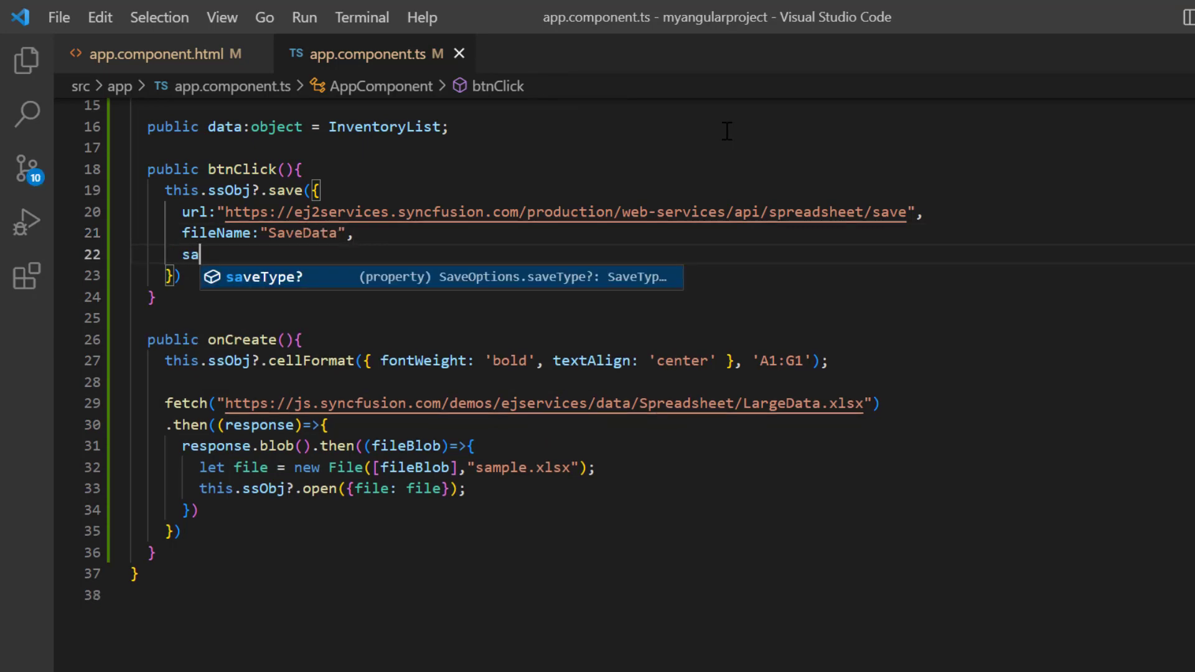
text(veType:"")
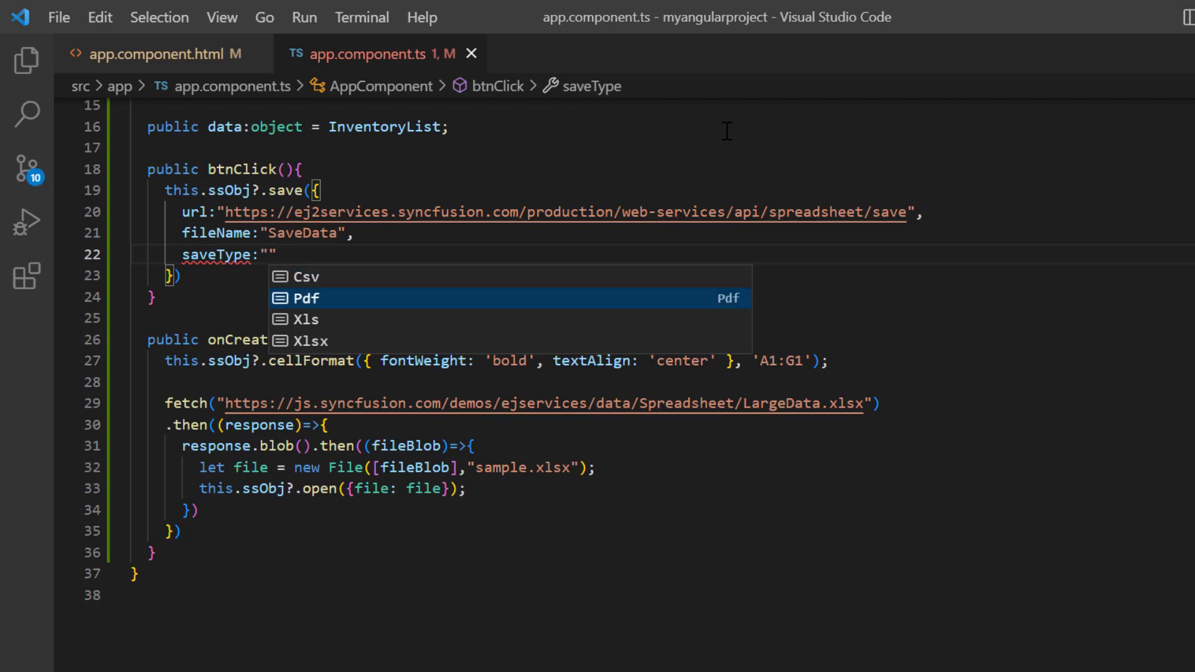
click(307, 299)
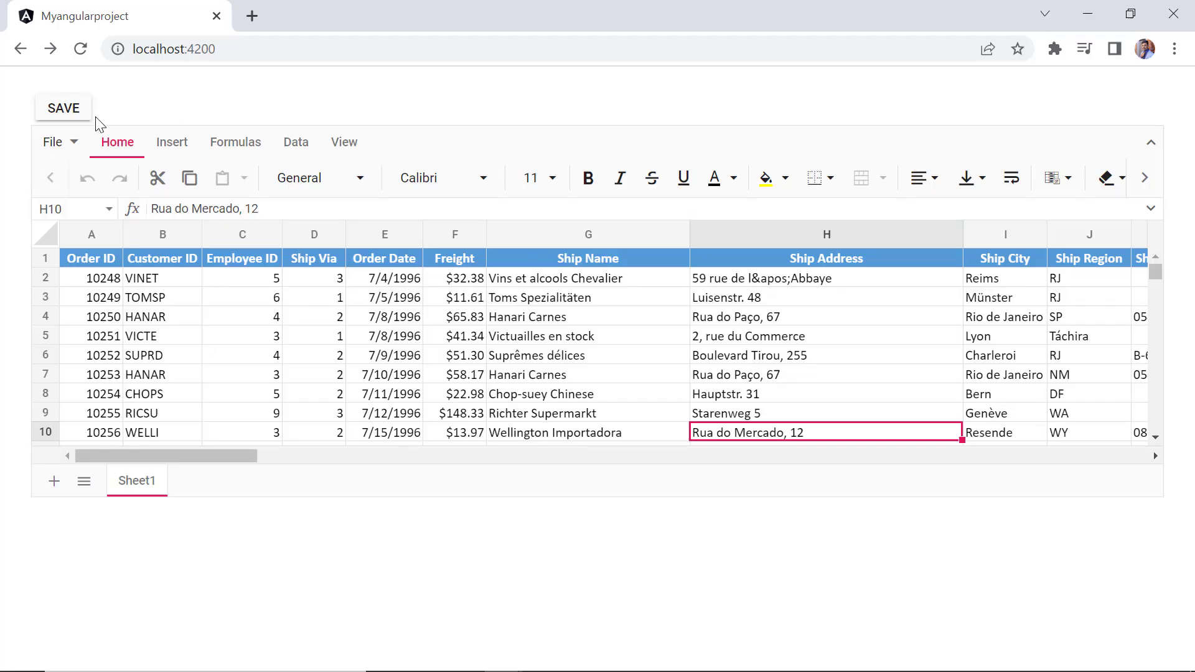
Save the spreadsheet with the Save button and view the downloaded SaveData.pdf.
click(63, 107)
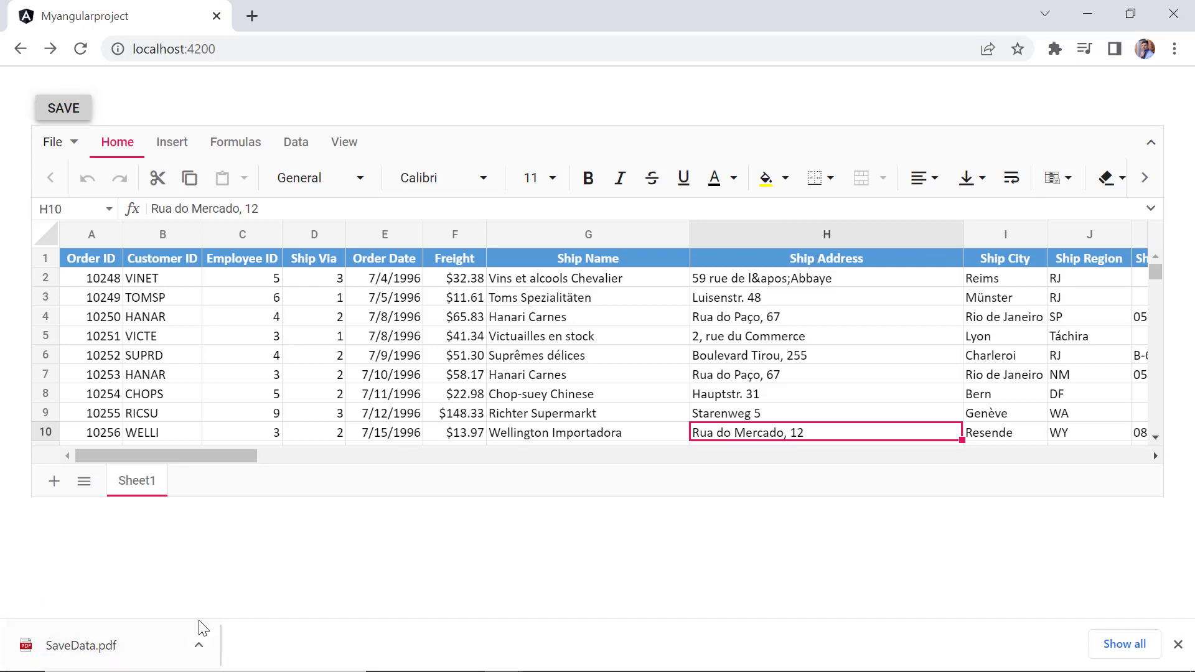
click(77, 644)
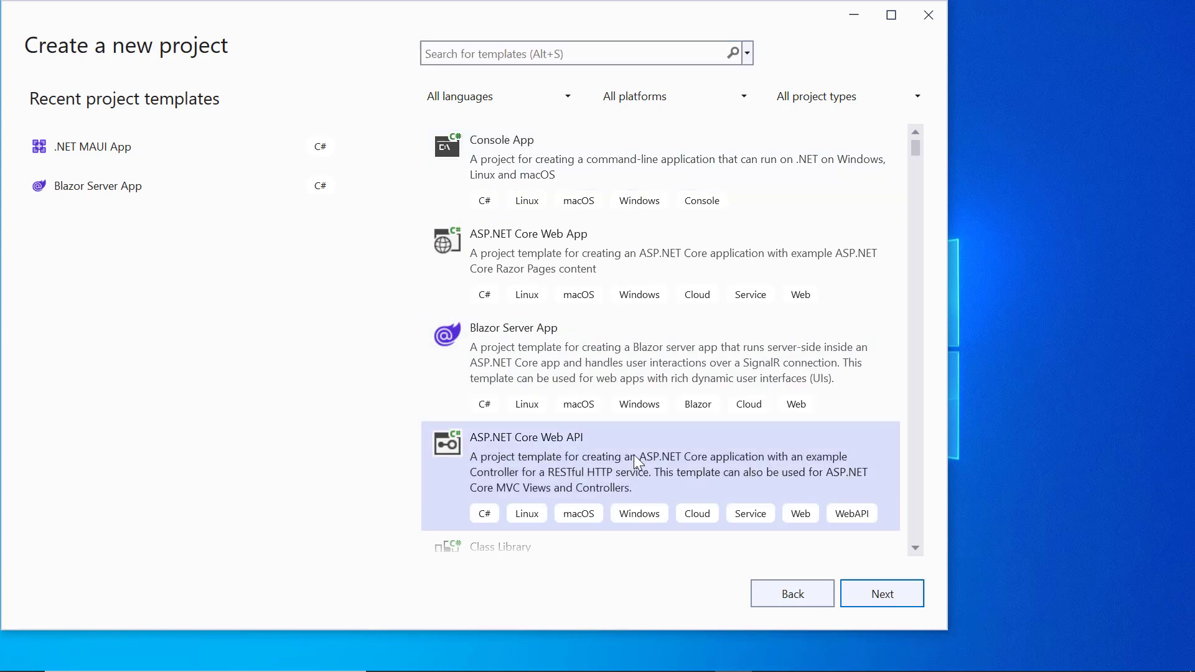
Create ASP.NET Core Web API project SpreadsheetApplication on .NET 7.0.
click(882, 593)
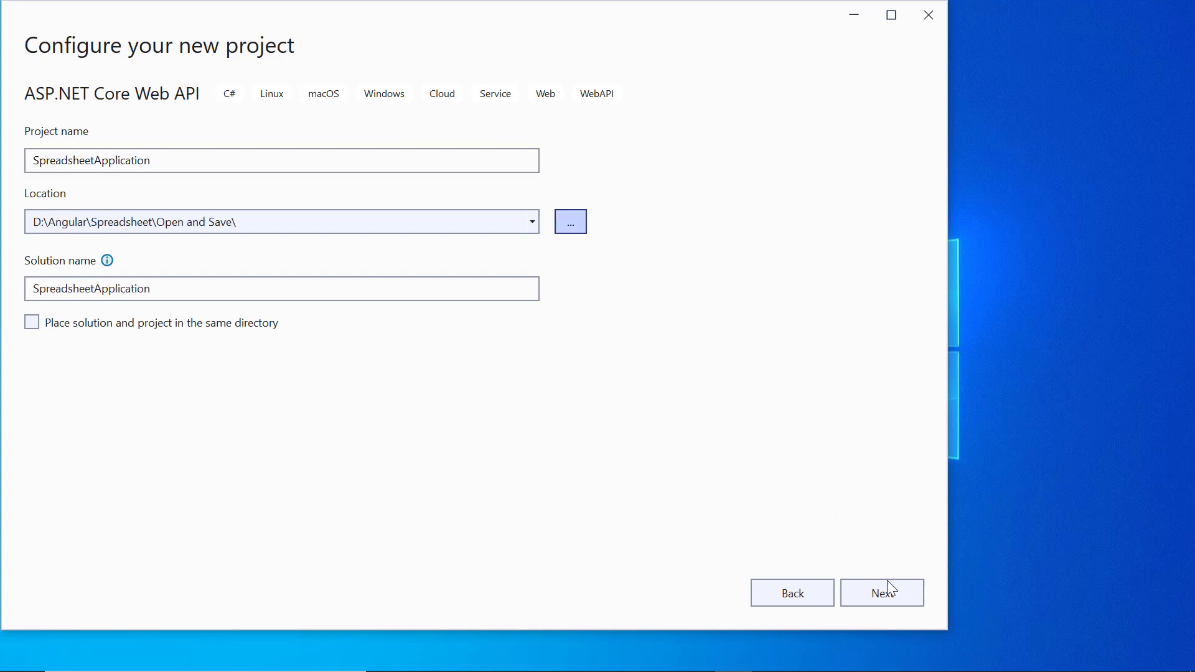
click(881, 593)
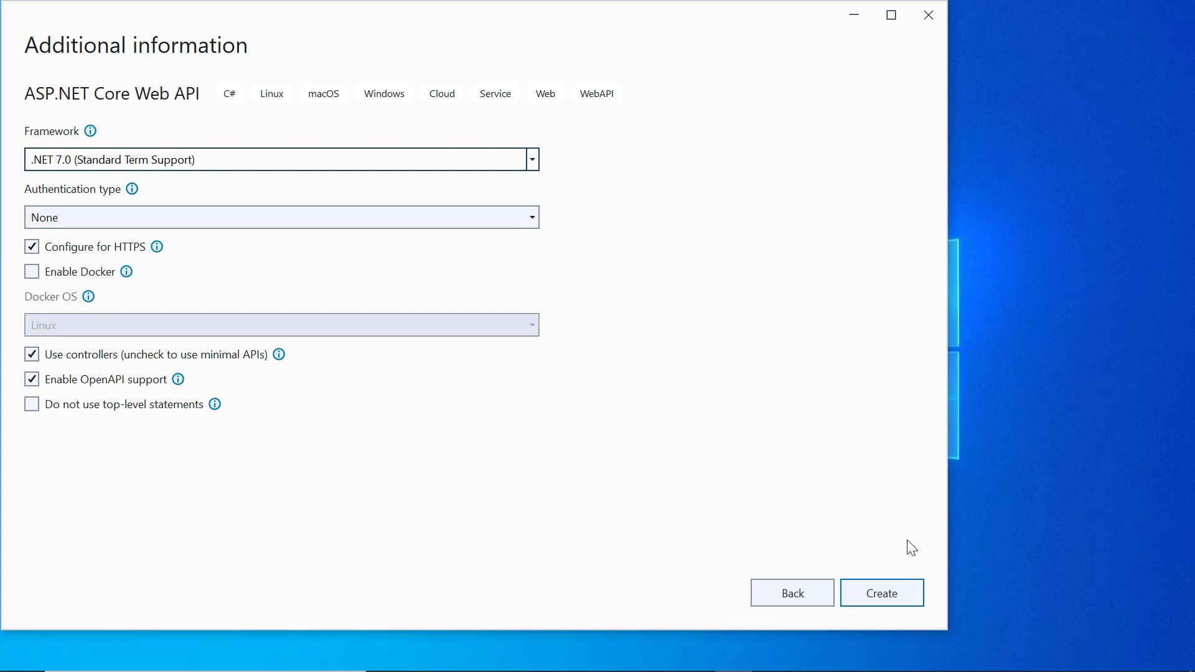
click(881, 593)
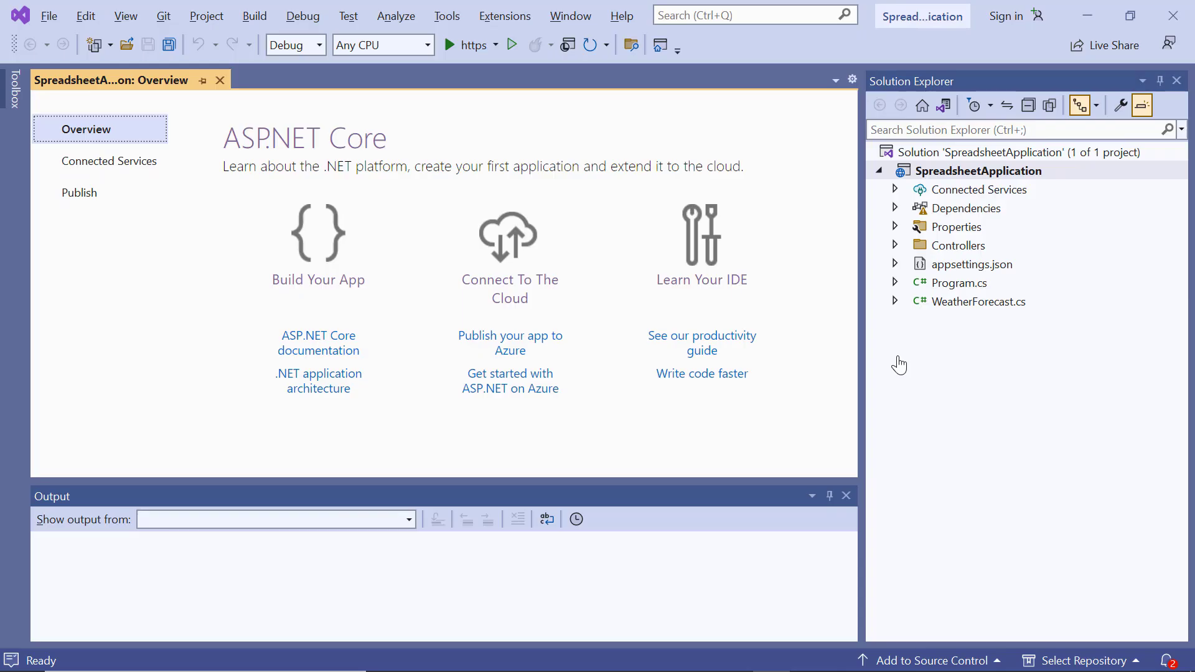
From the project's Packages node, search NuGet for Syncfusion.EJ2.Spreadsheet.AspNet.Core and install it, then search Syncfusion.xlsio.
click(893, 207)
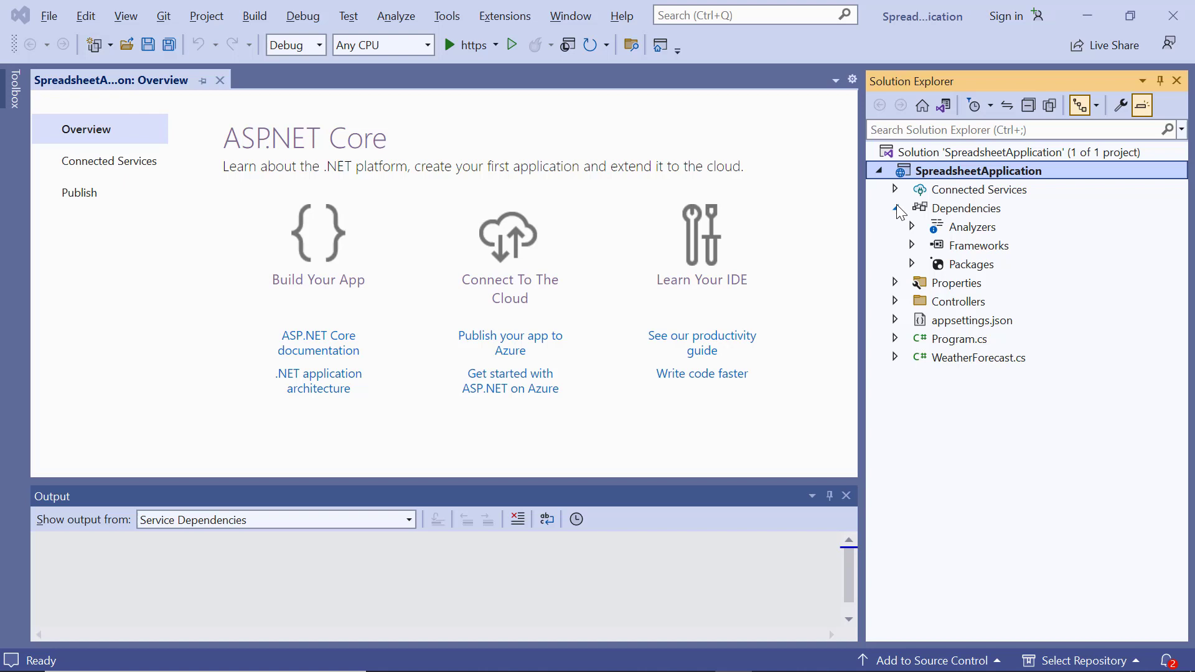
right_click(971, 264)
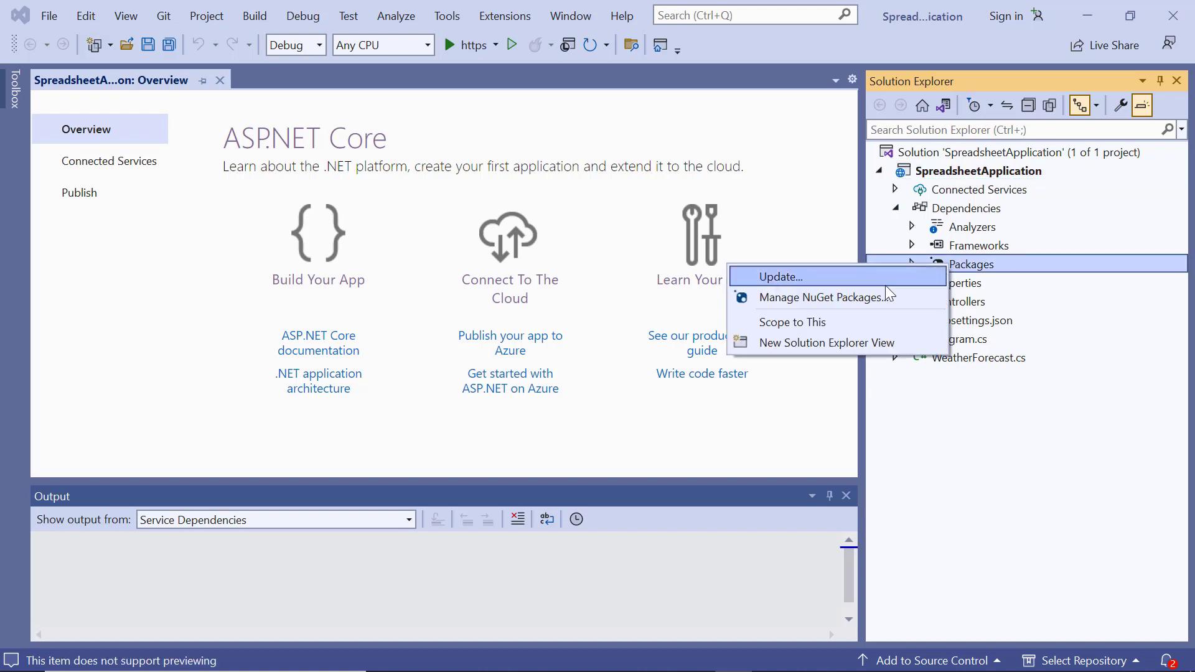
click(821, 297)
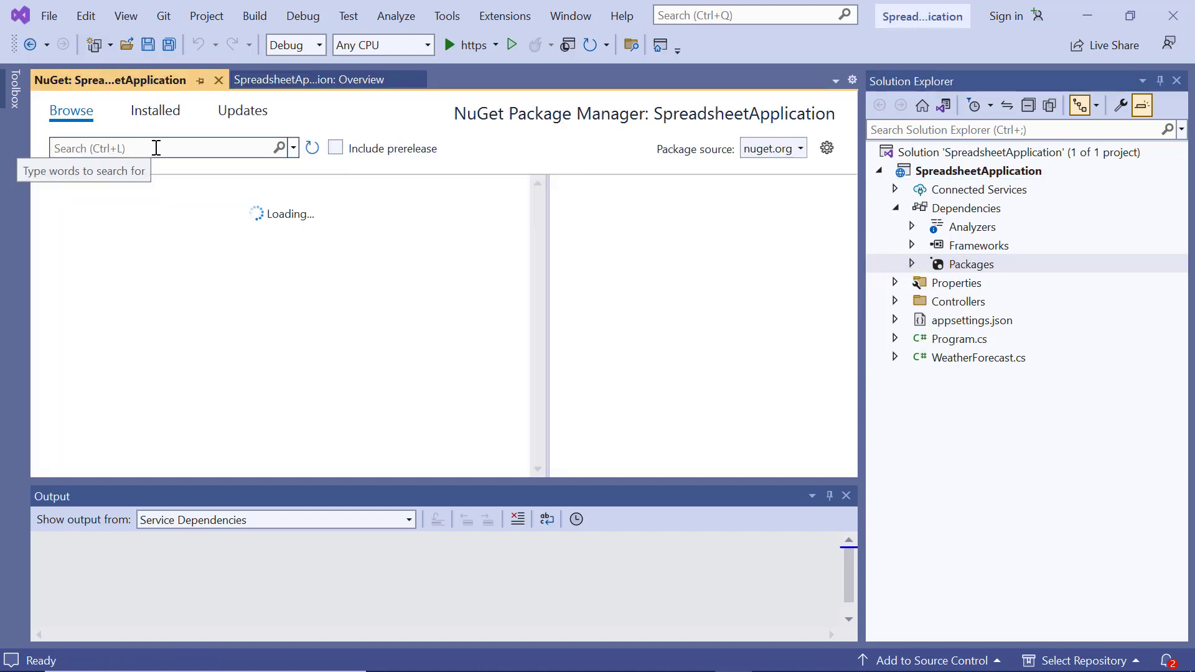
text(Syncfusion.ej2.spreadsheet.Aspnet.core)
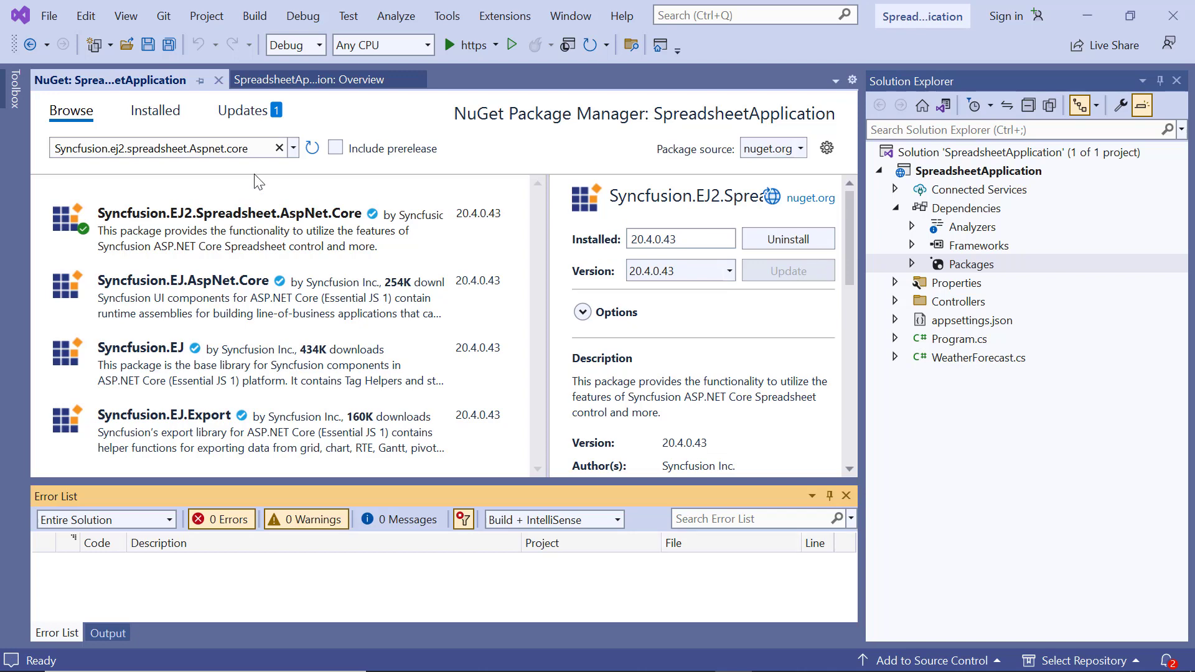
text(Syncfusion.xlsio)
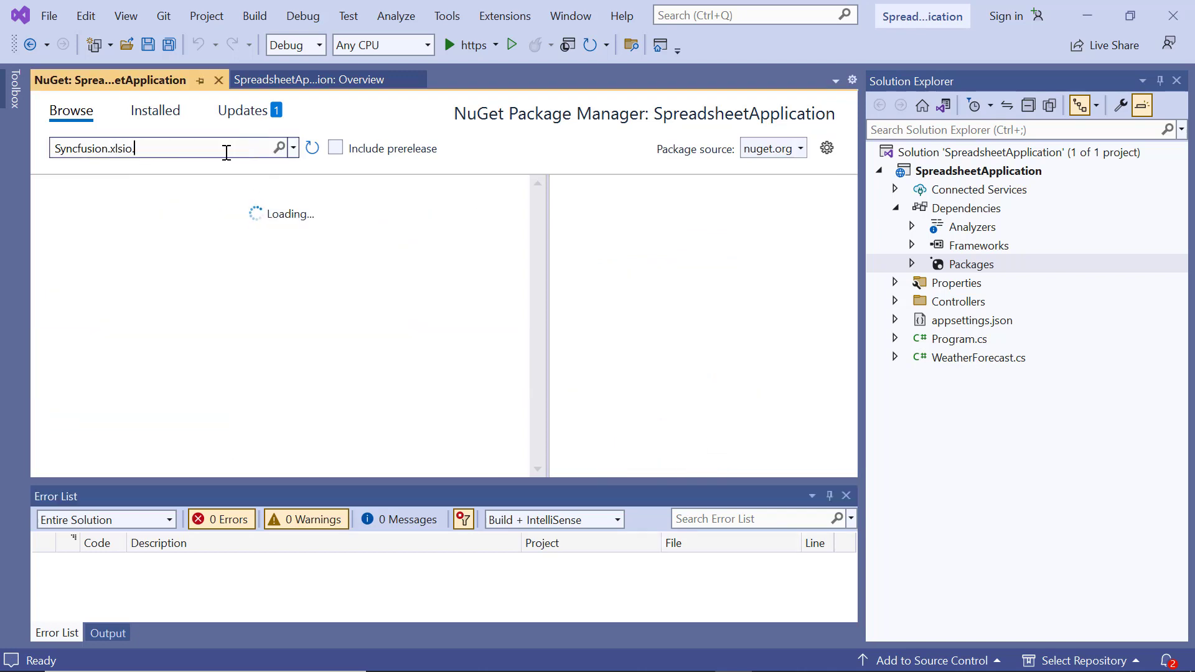
Install Syncfusion.XlsIORenderer.Net.Core, approving the preview changes and accepting the license.
text(.renderer)
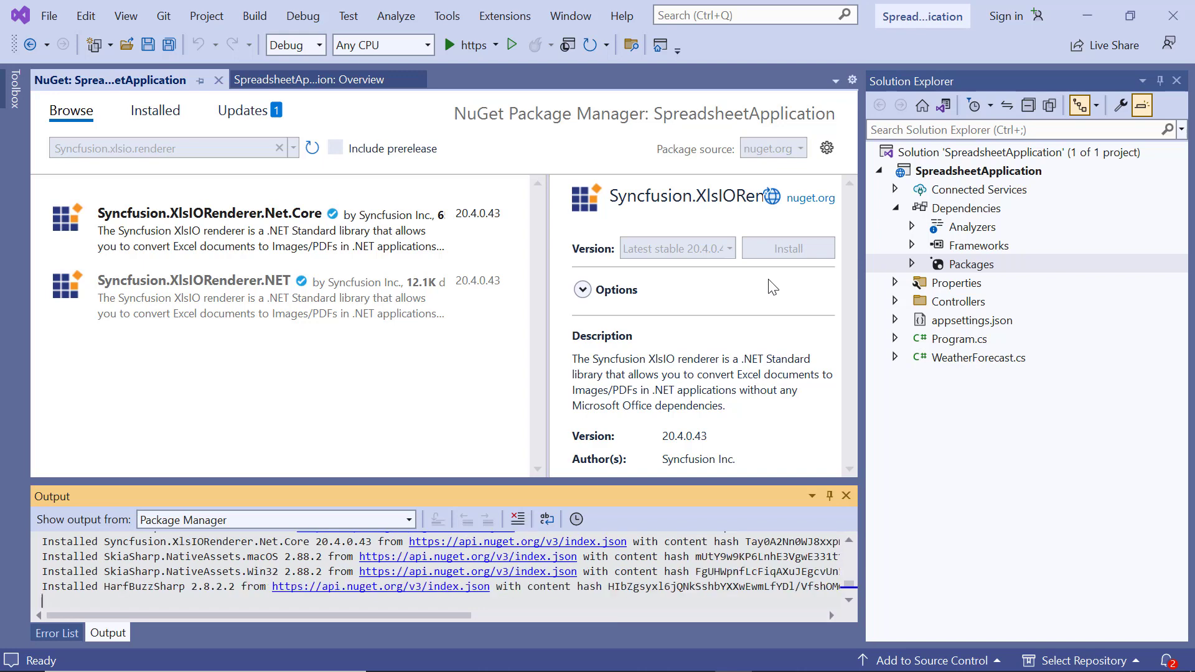
click(788, 248)
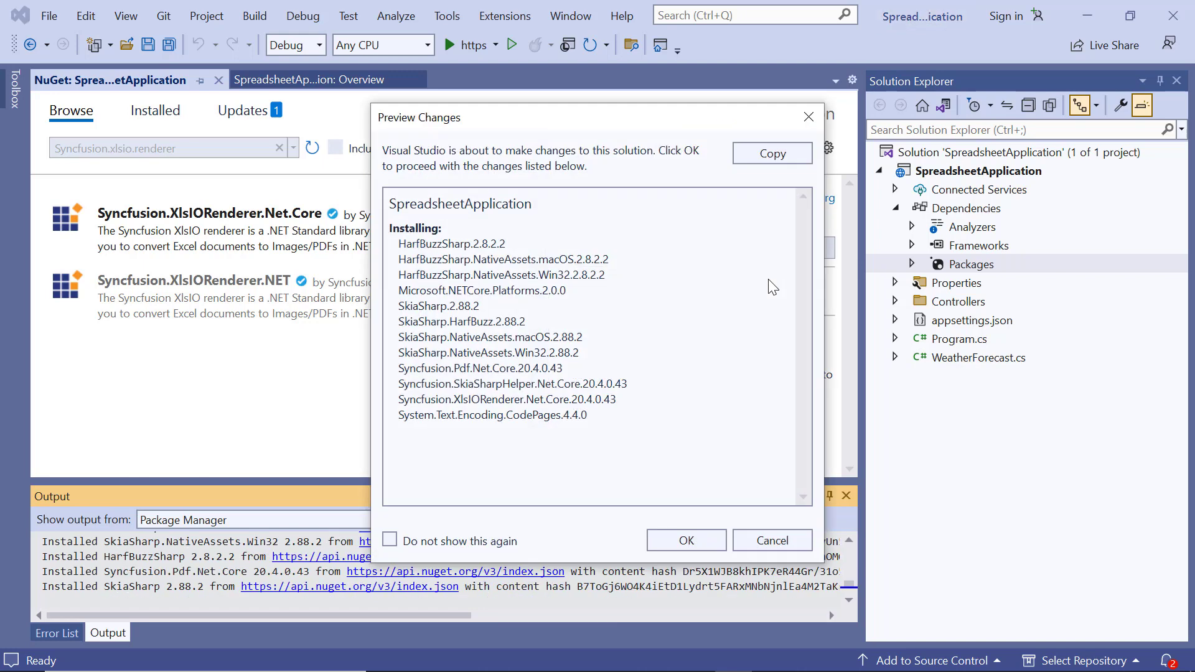
click(686, 541)
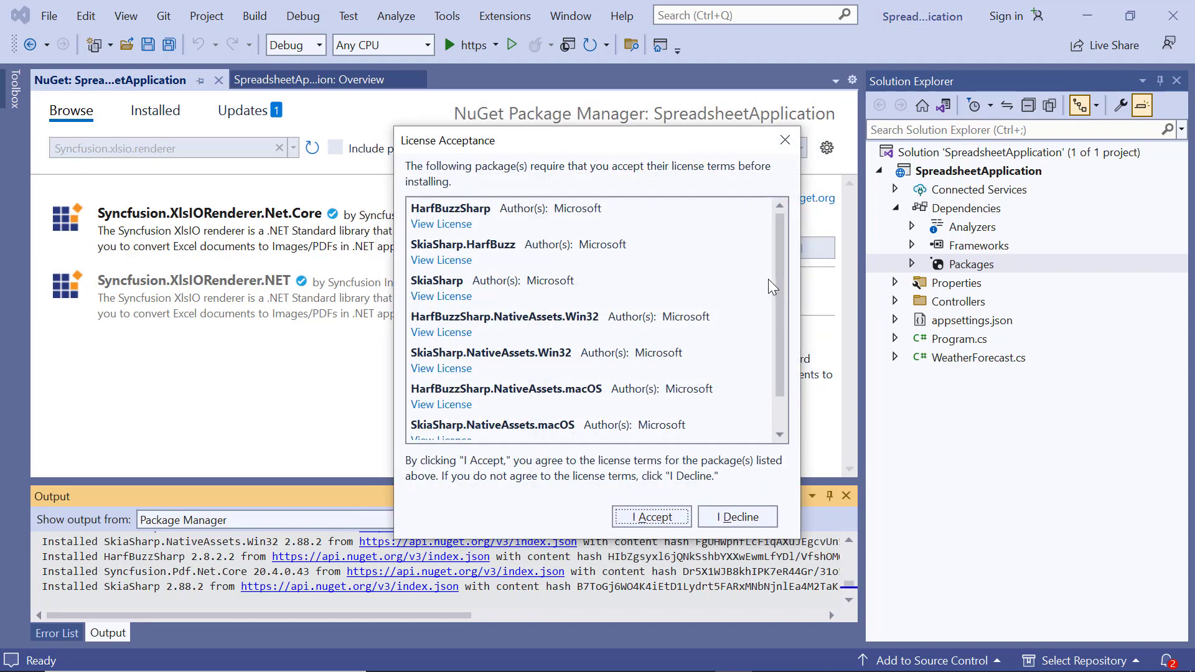
click(652, 517)
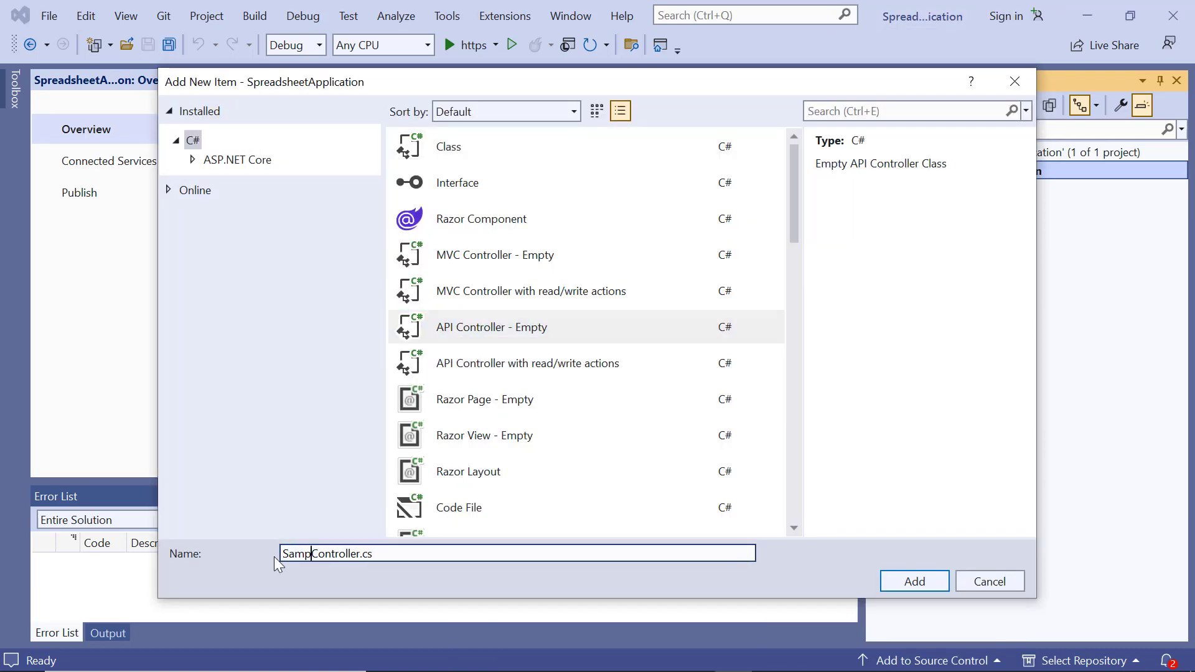
Create SampleController.cs and add 'using Syncfusion.EJ2.Spreadsheet;' at its top.
click(914, 580)
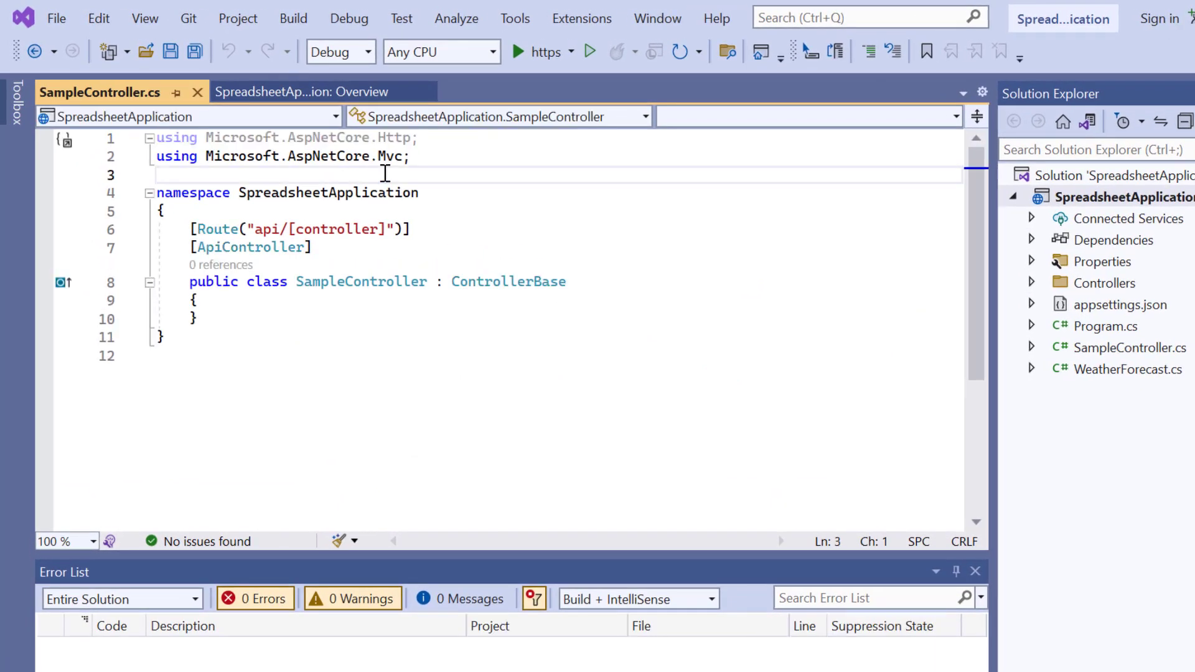
text(u)
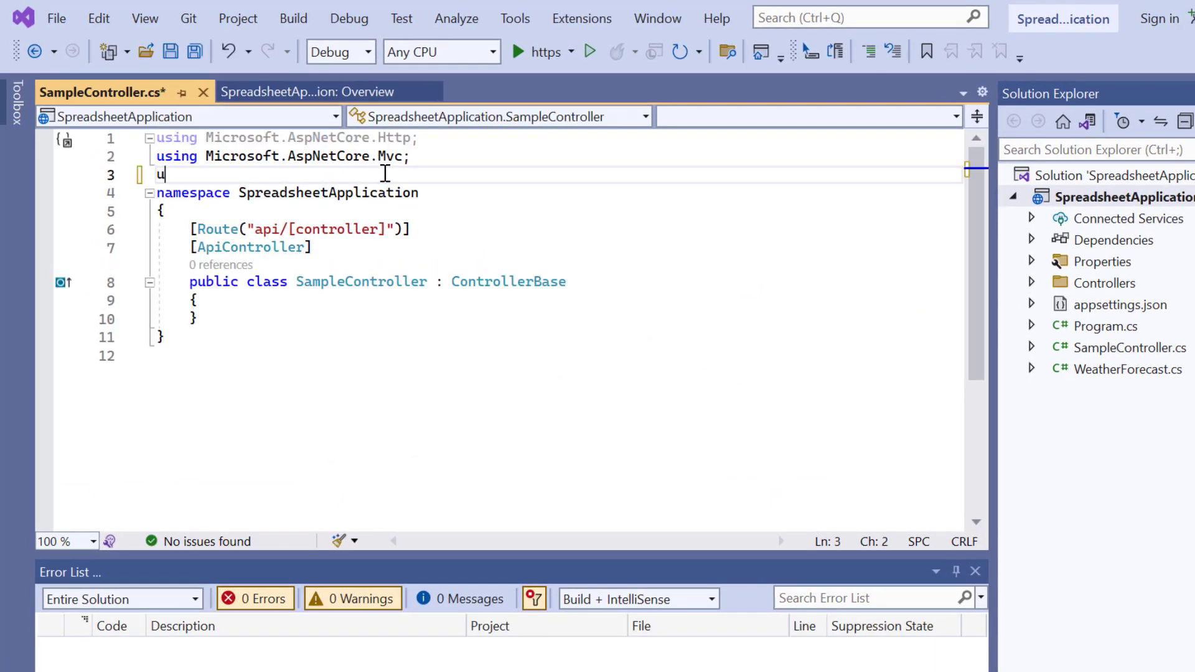
text(sing)
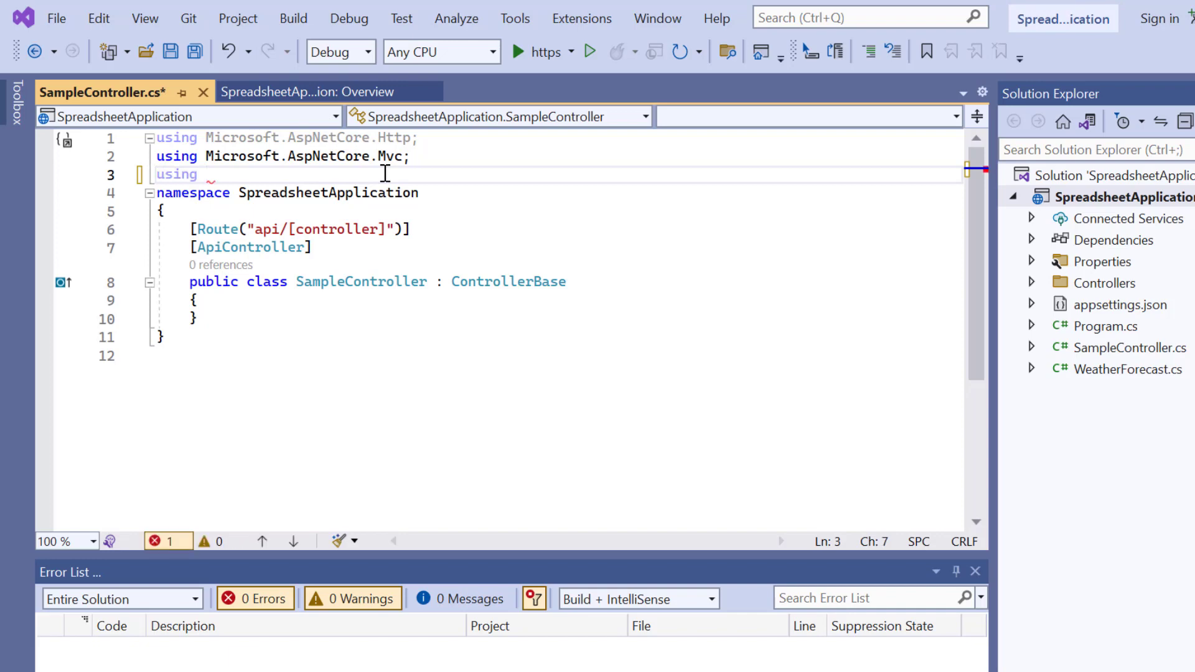
text(Syncfusion)
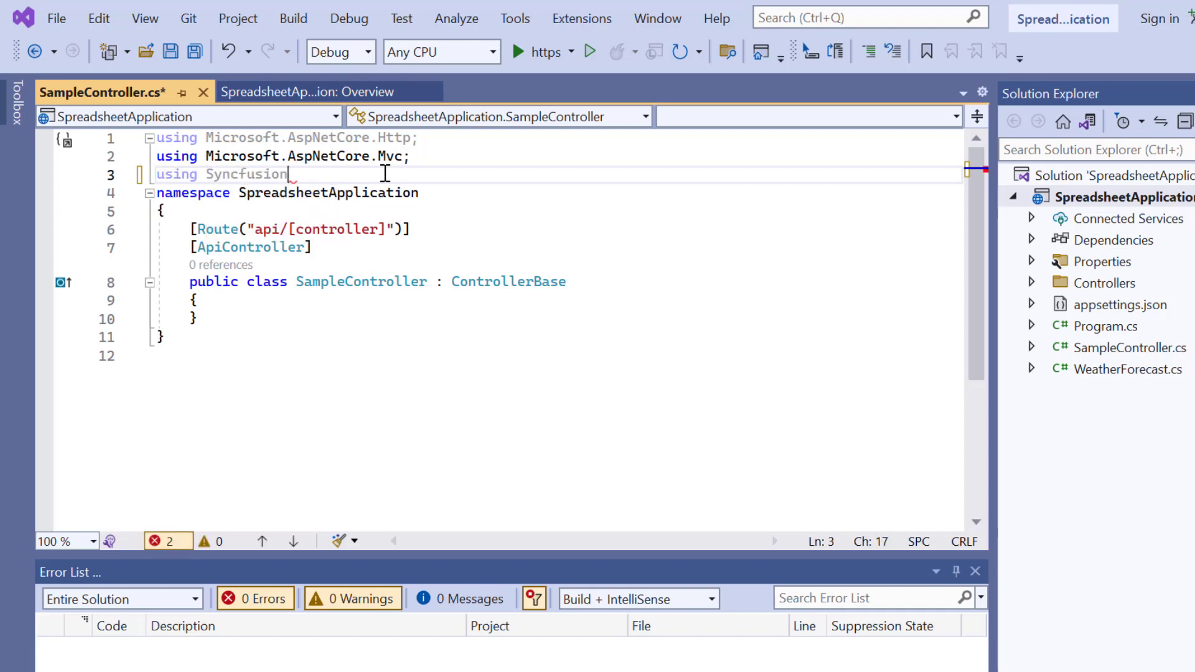
text(.Ej)
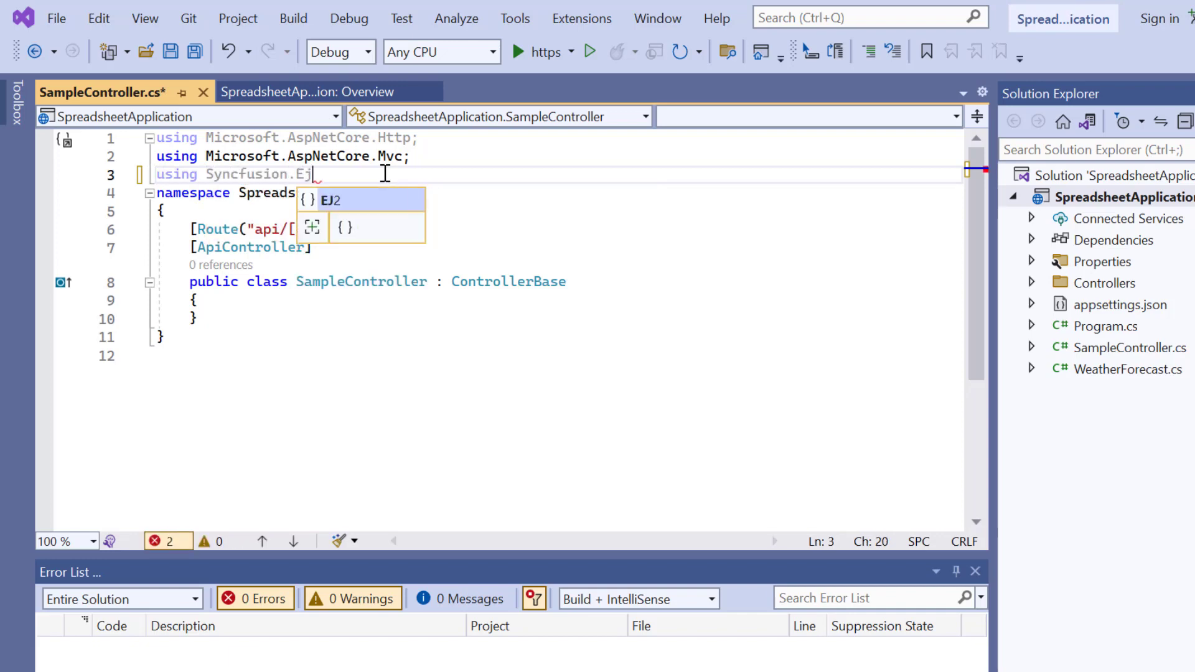
text(2.Spreadsheet)
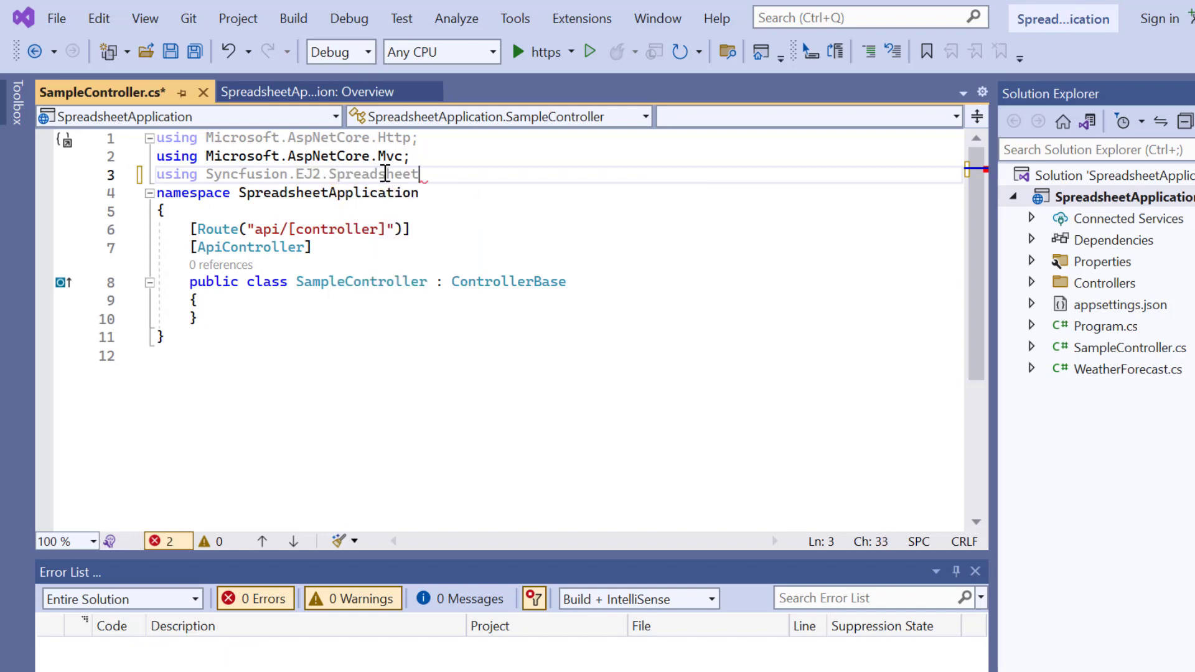
text(;)
text(p)
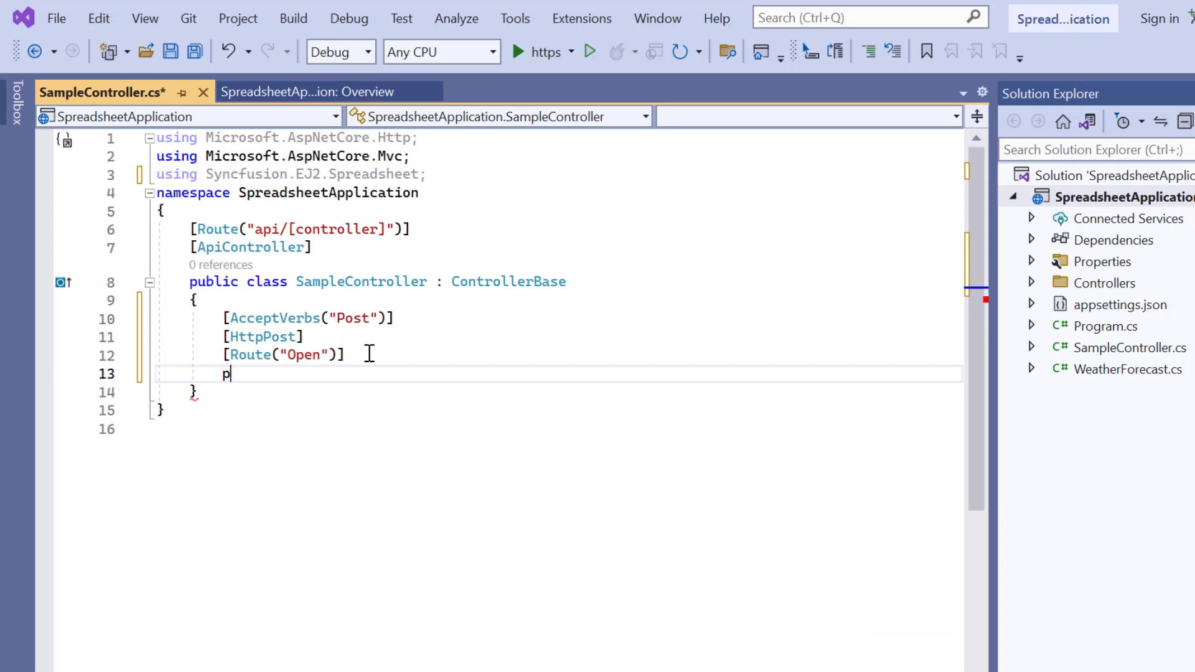
Write public IActionResult Open taking a form IFormCollection, building an OpenRequest and returning Content(Workbook.Open(open)).
text(ublic)
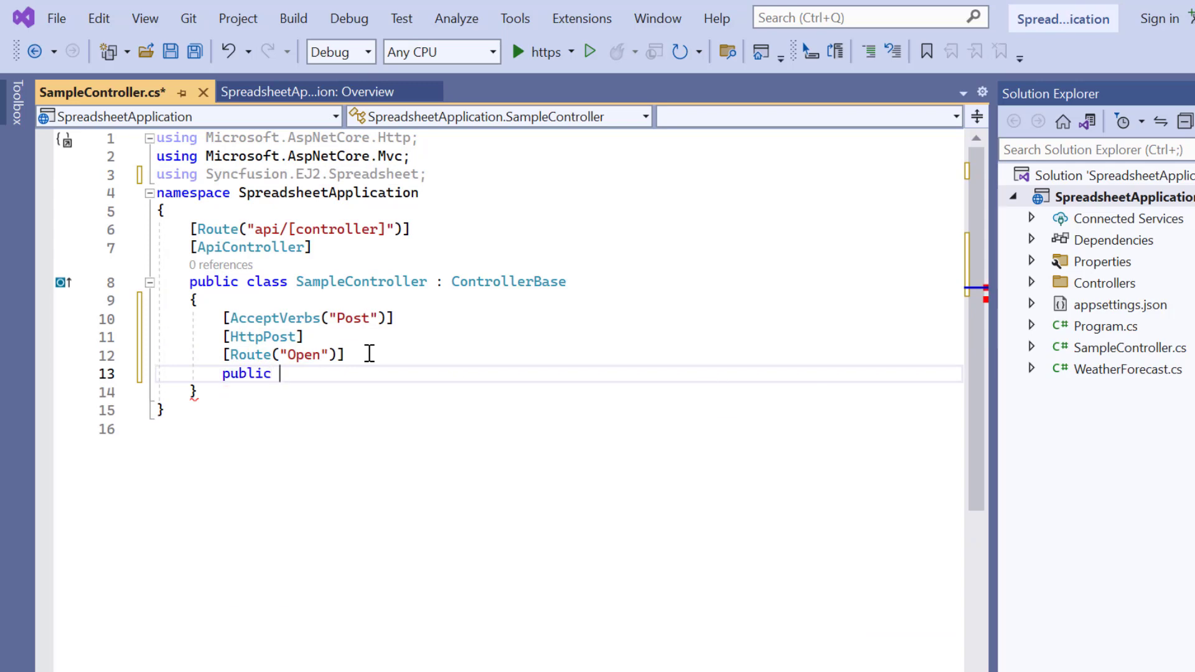
text(IActionResult)
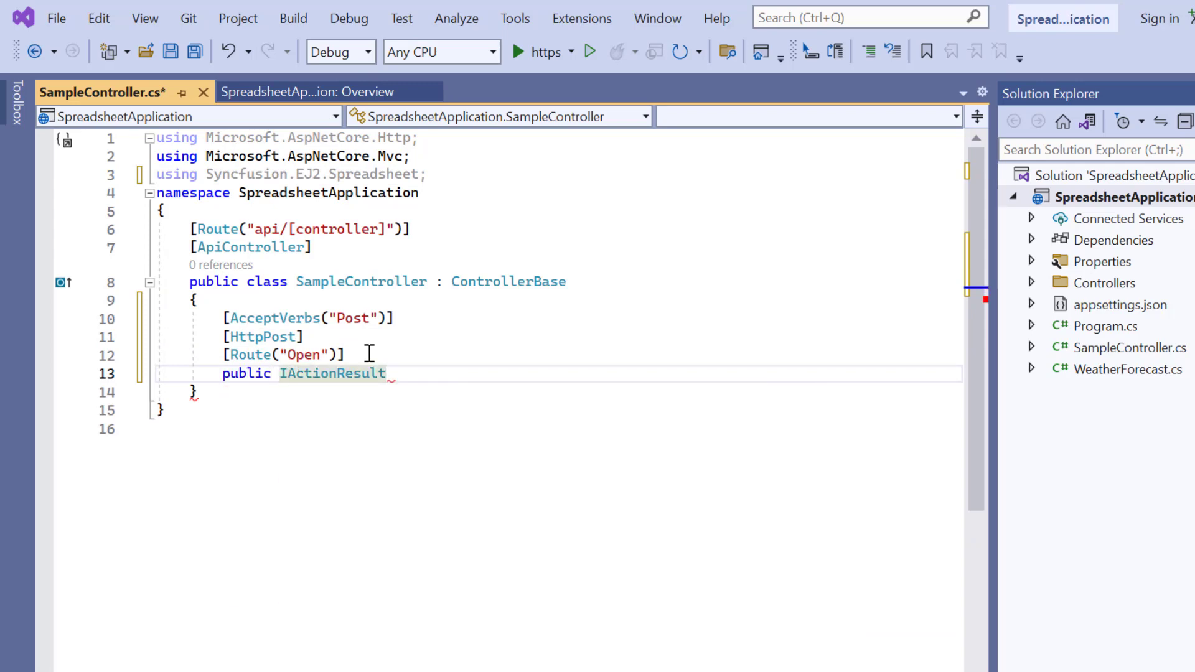
text(Open([FromForm] IFormCollection openRequest))
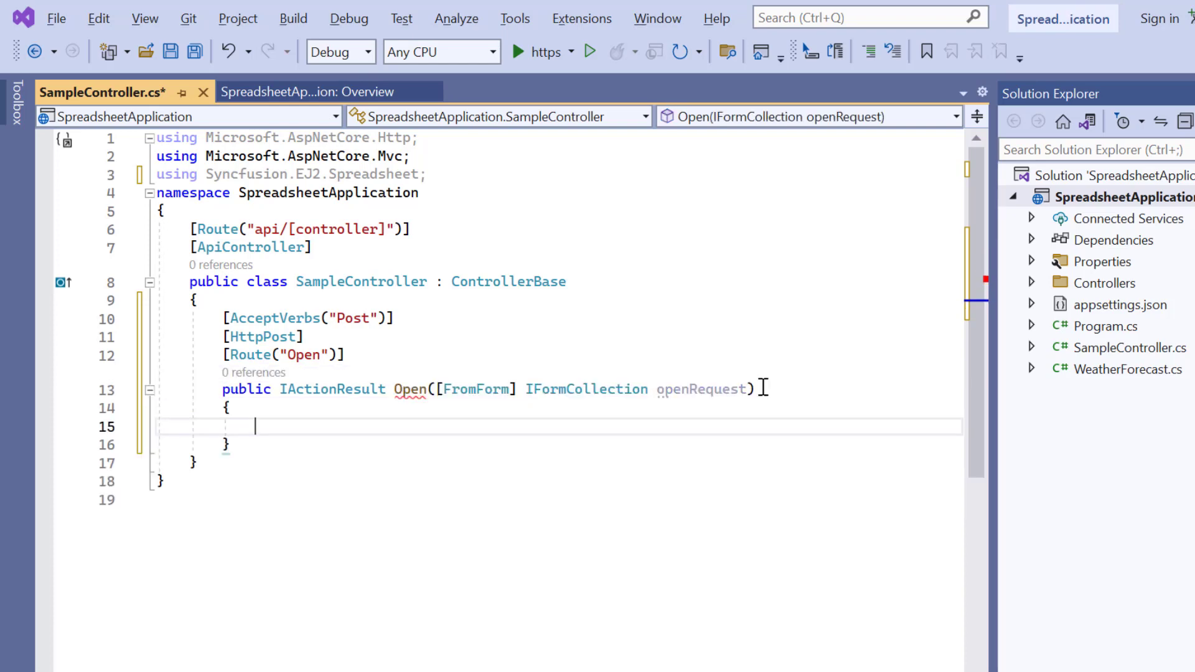
text(Open)
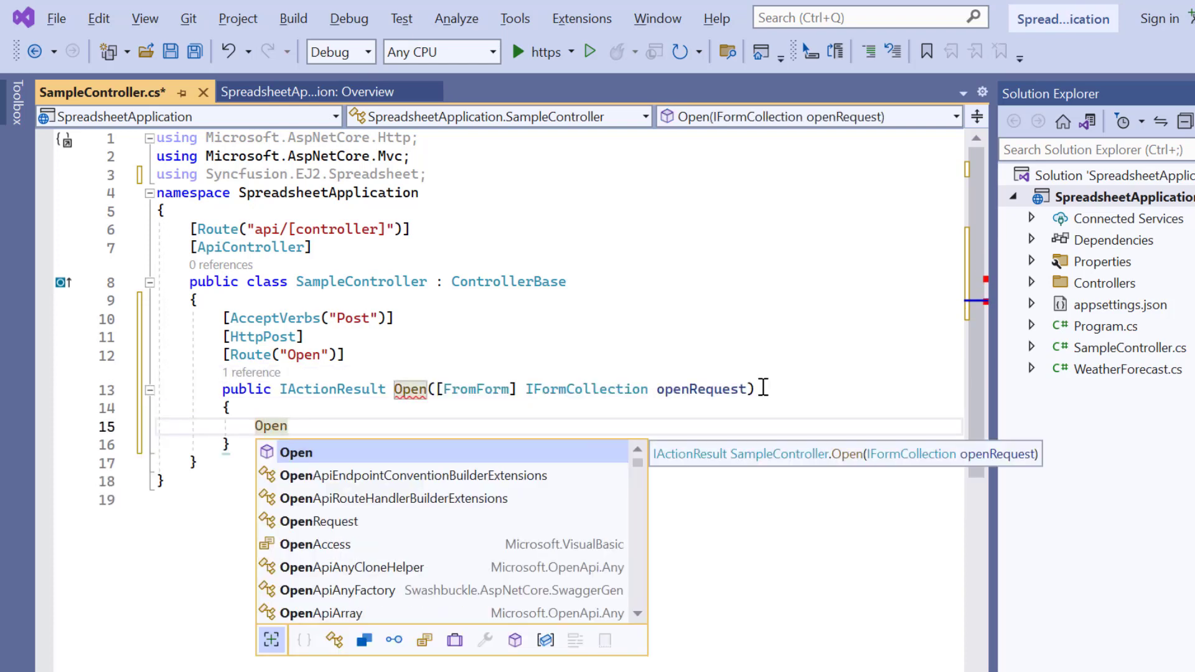
text(OpenRequest open= new OpenRequest();)
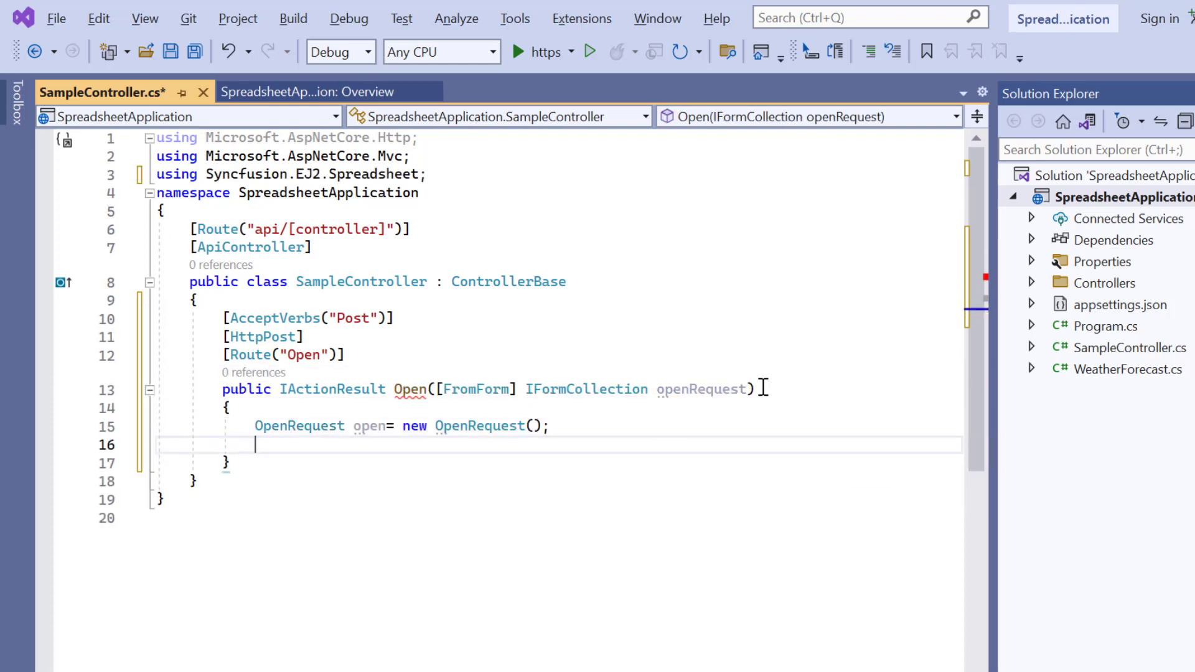
text(open.File = openRequest.Files[0)
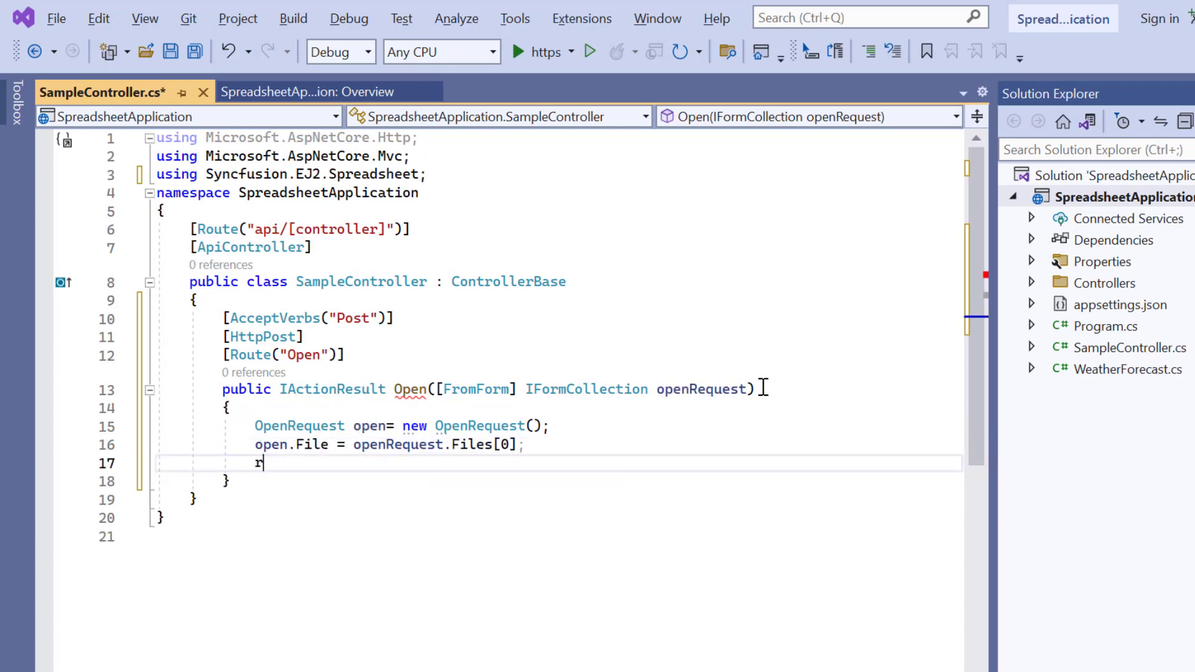
text(eturn Content(Workbook.Open(open));)
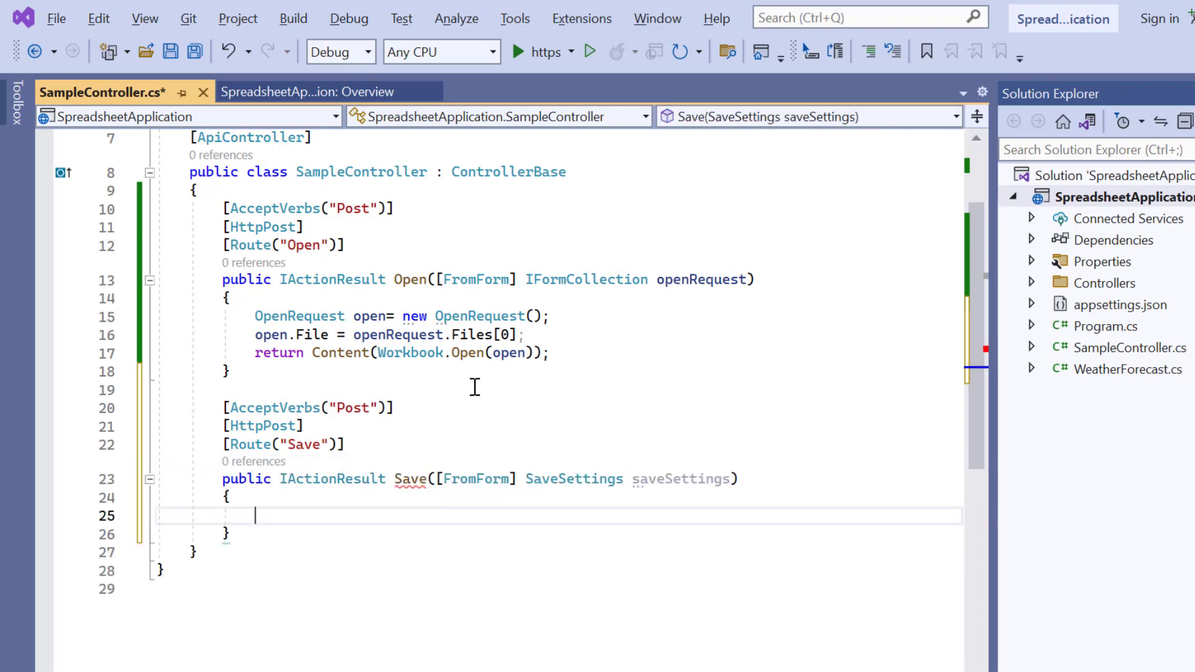
Finish the Save action returning Workbook.Save(saveSettings), set a breakpoint and start the API in debug mode.
text(return wo)
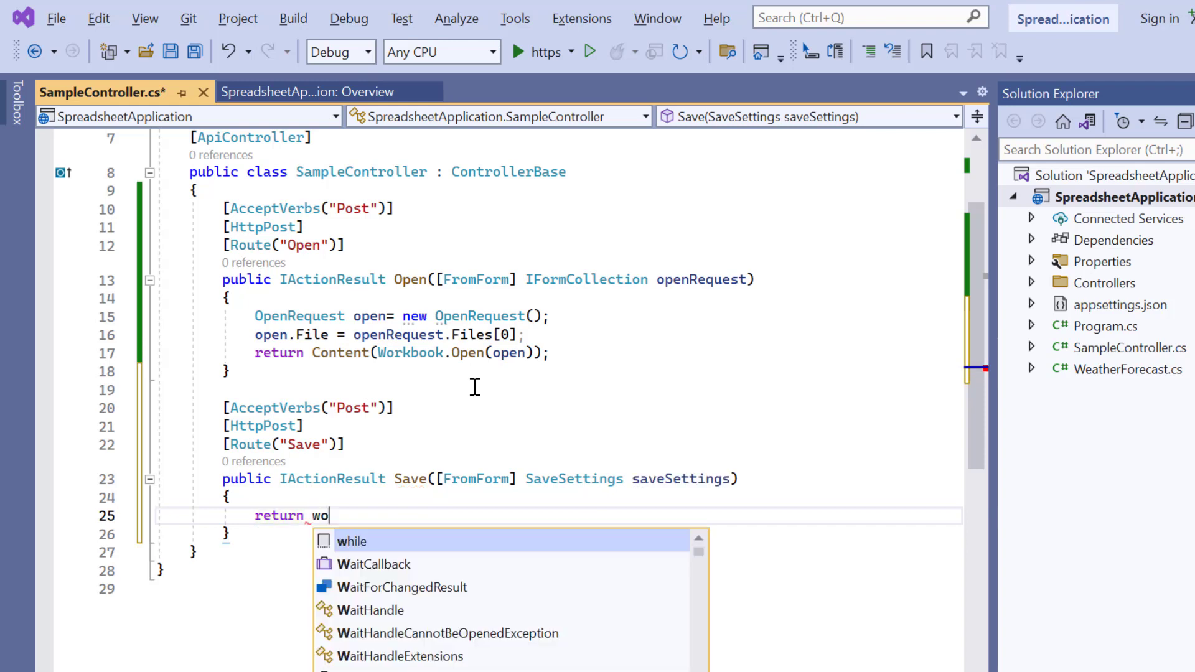
text(Workbook.Save(saveSettings);)
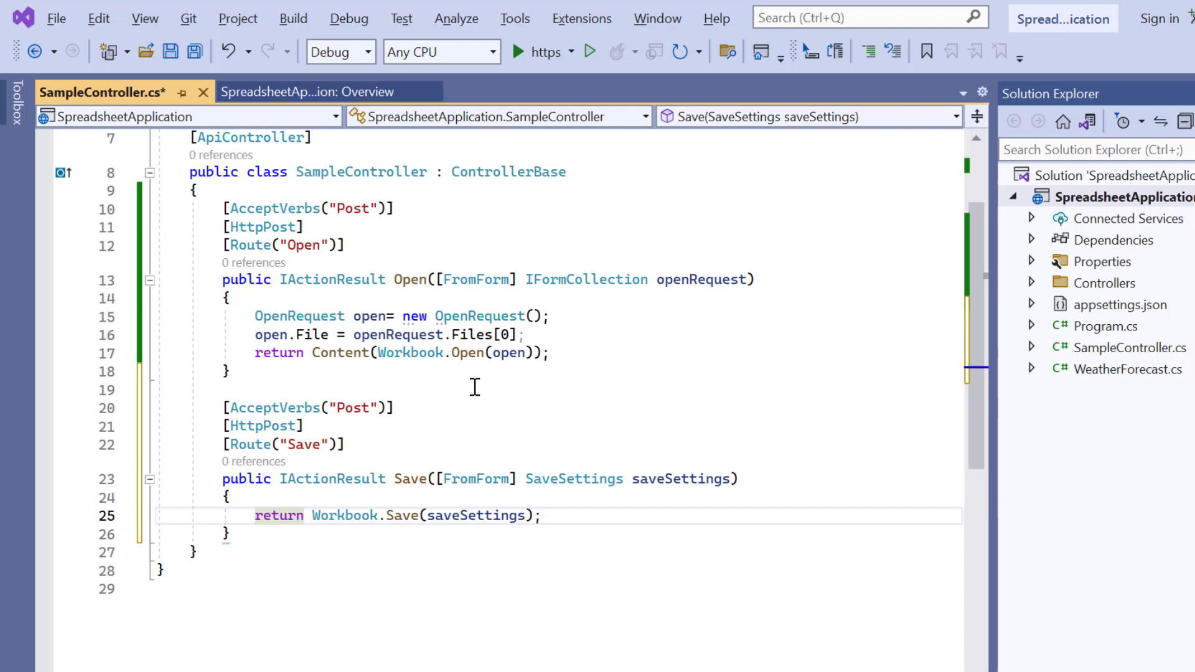
click(42, 317)
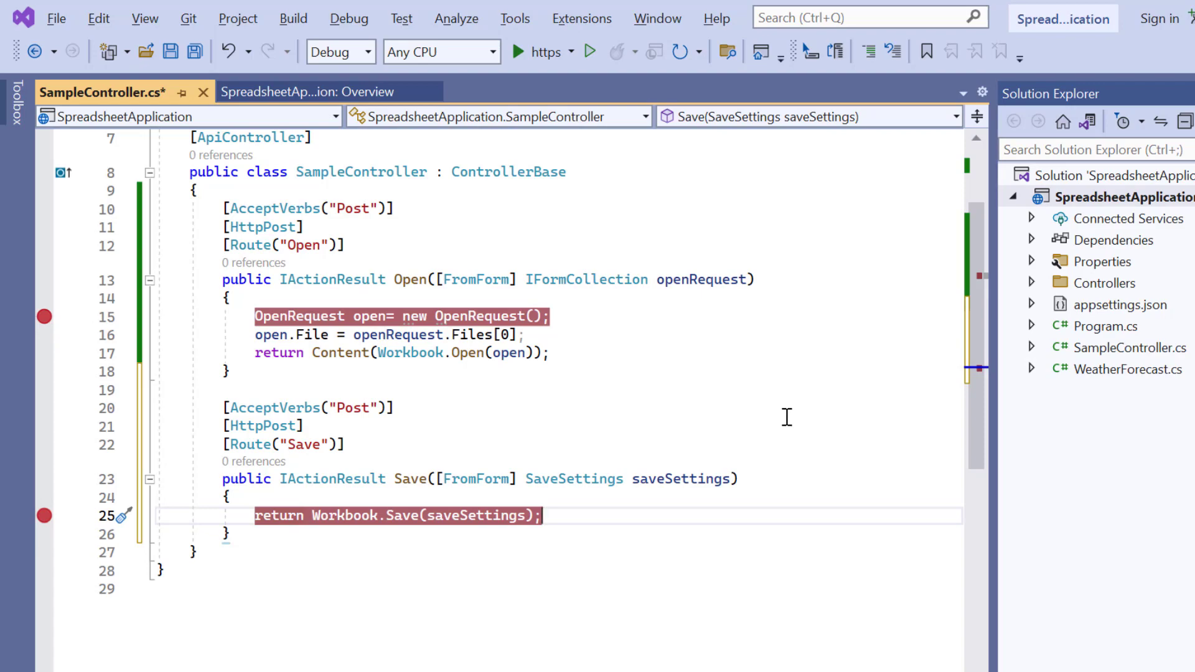
click(512, 52)
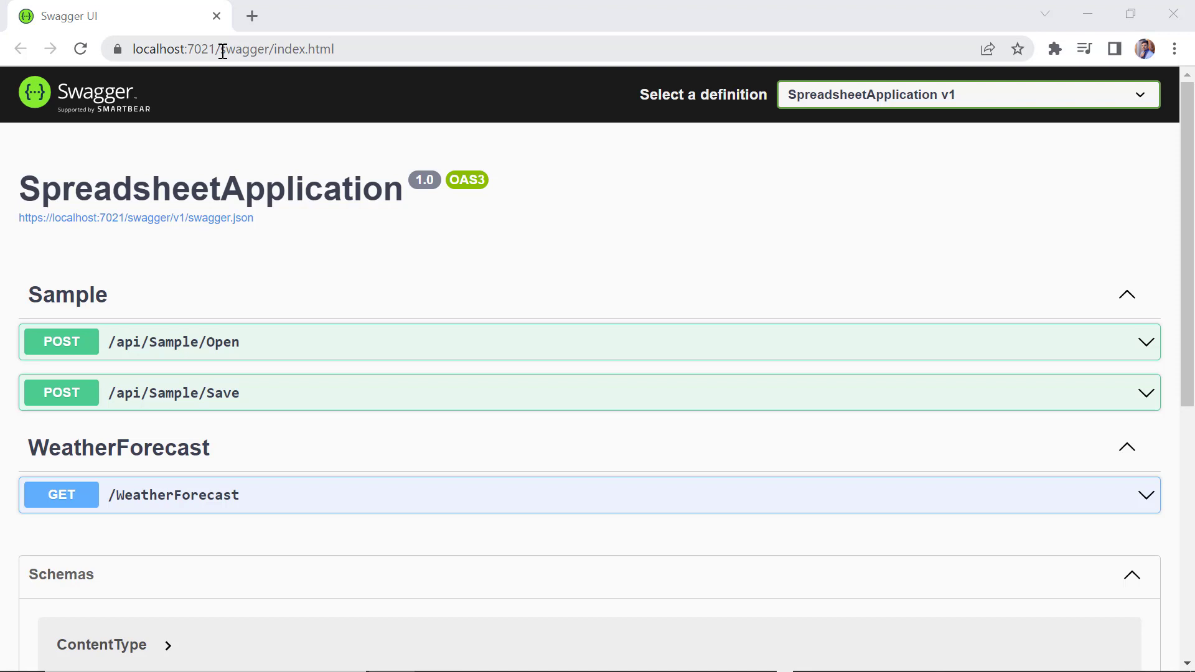
click(222, 49)
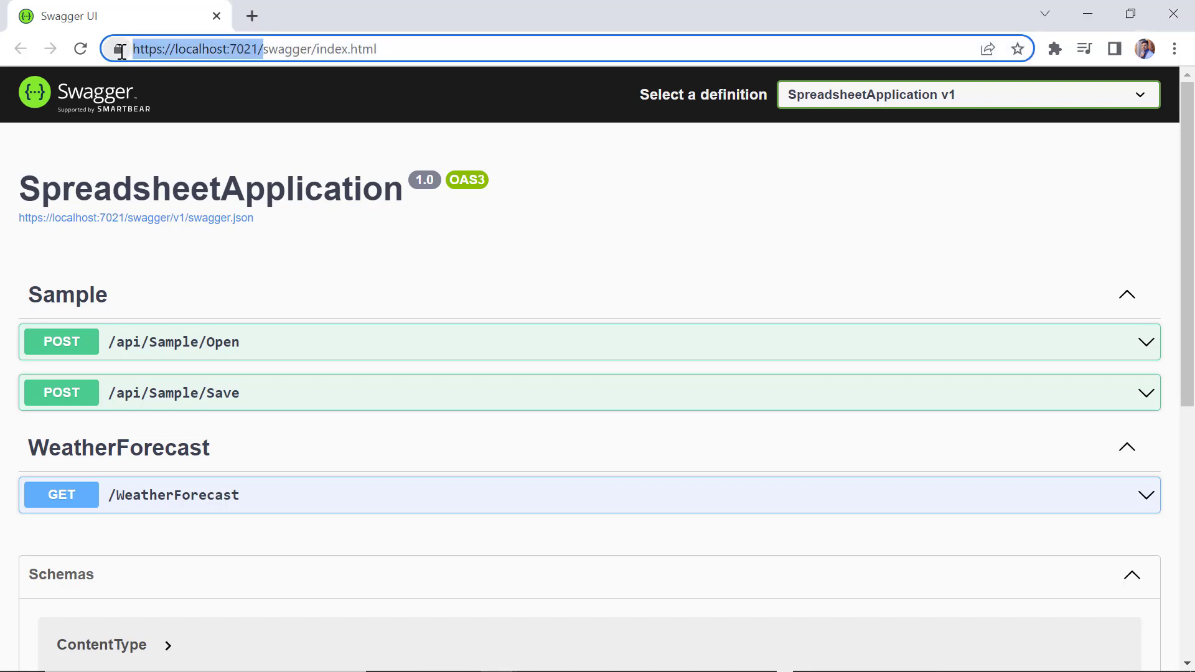
mouse_move(666, 205)
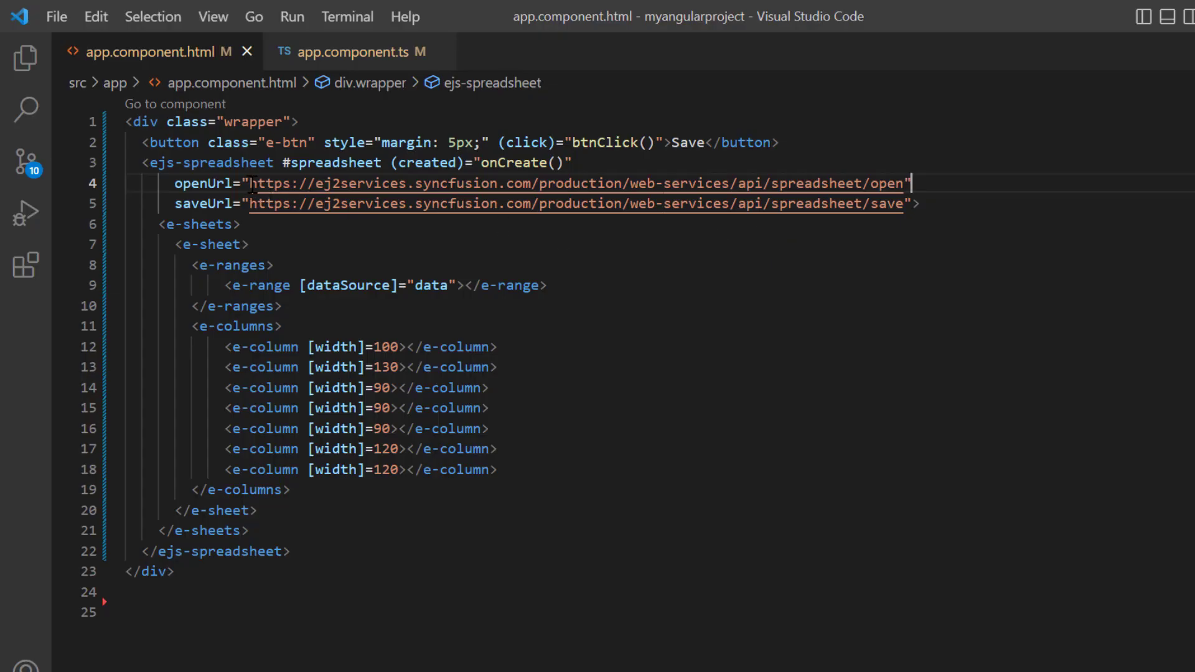
drag(254, 183, 732, 183)
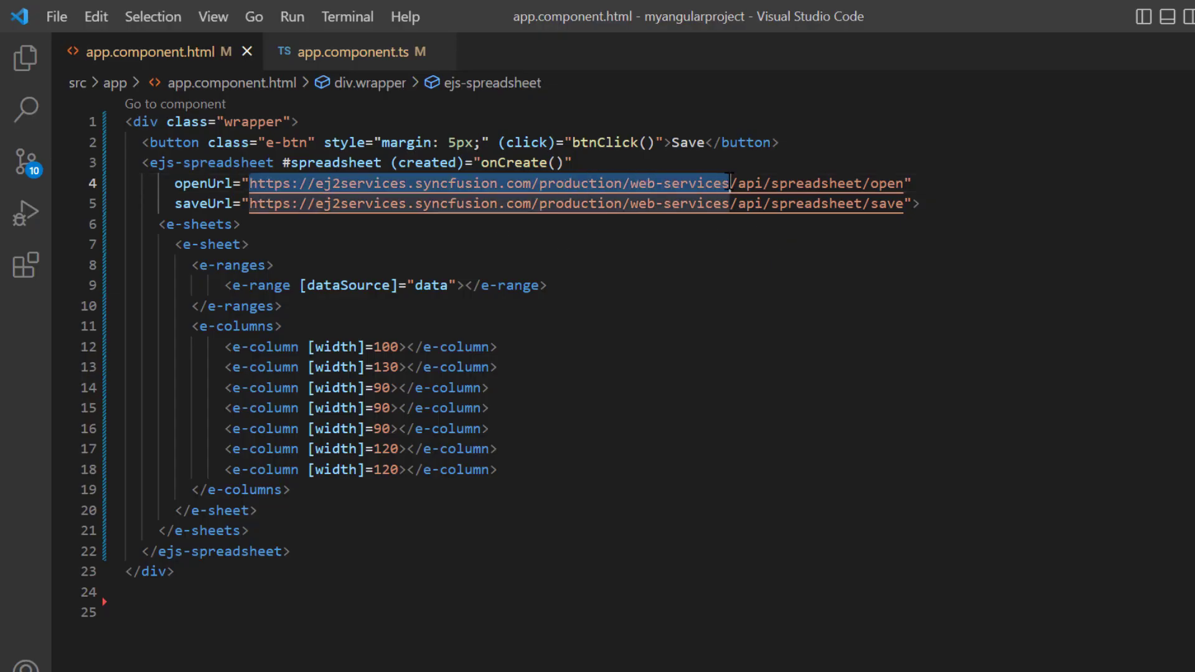
text(https://localhost:7021/api/spreadsheet/open")
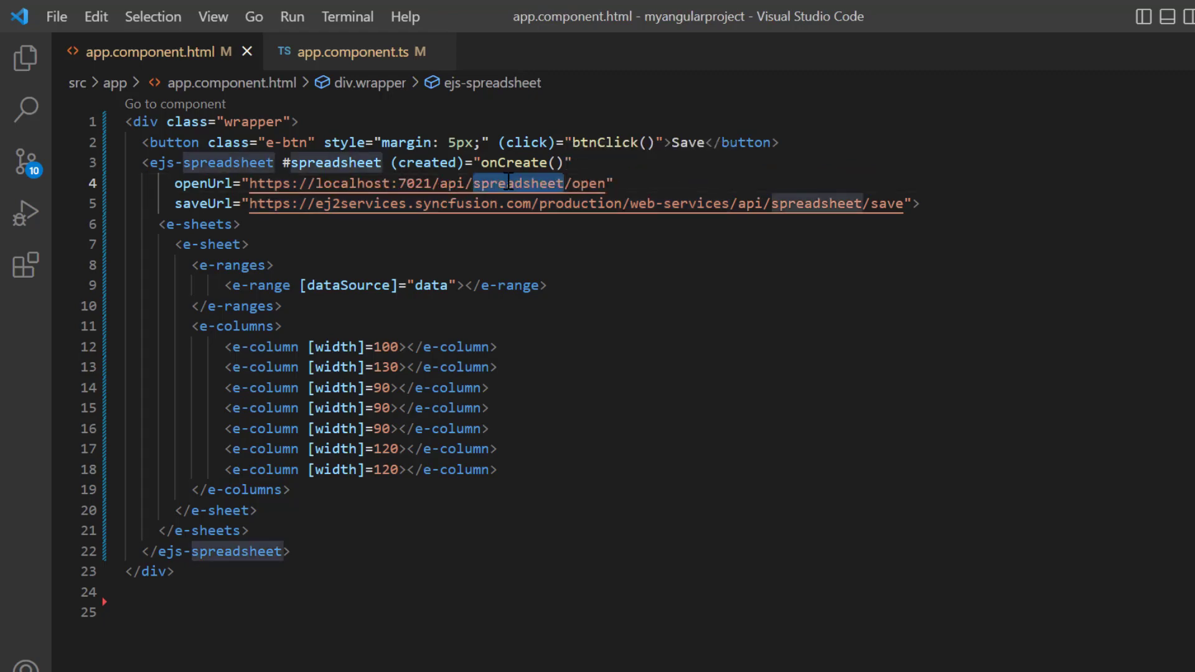
text(sample)
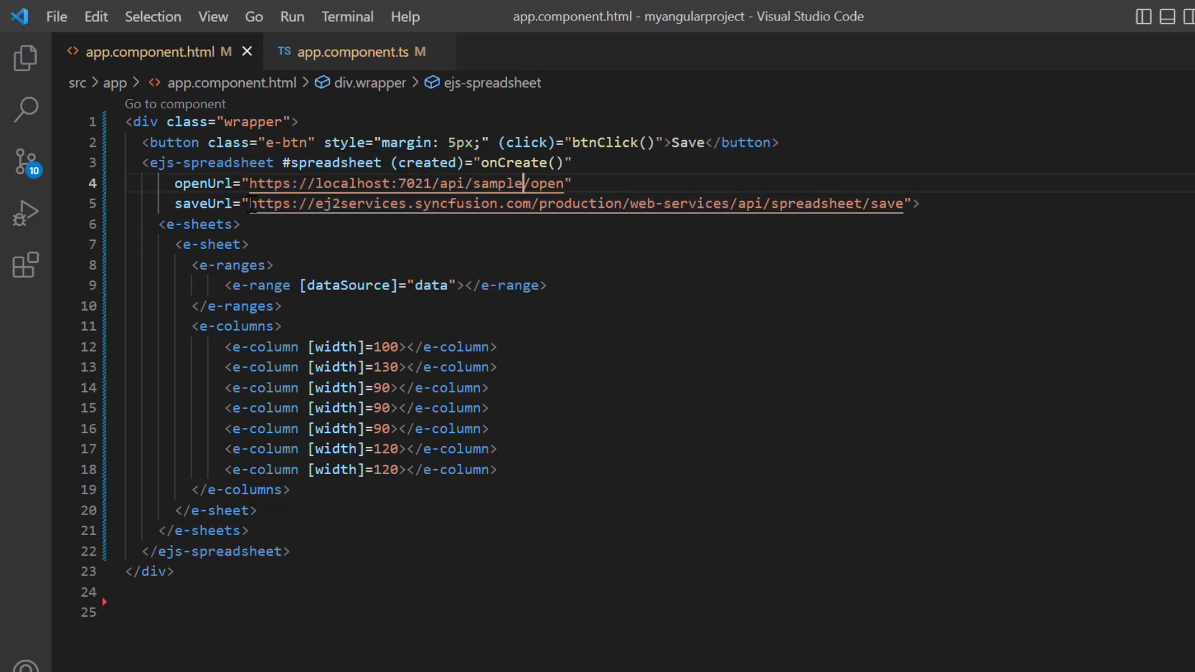
text(https://localhost:7021/api/sample/save)
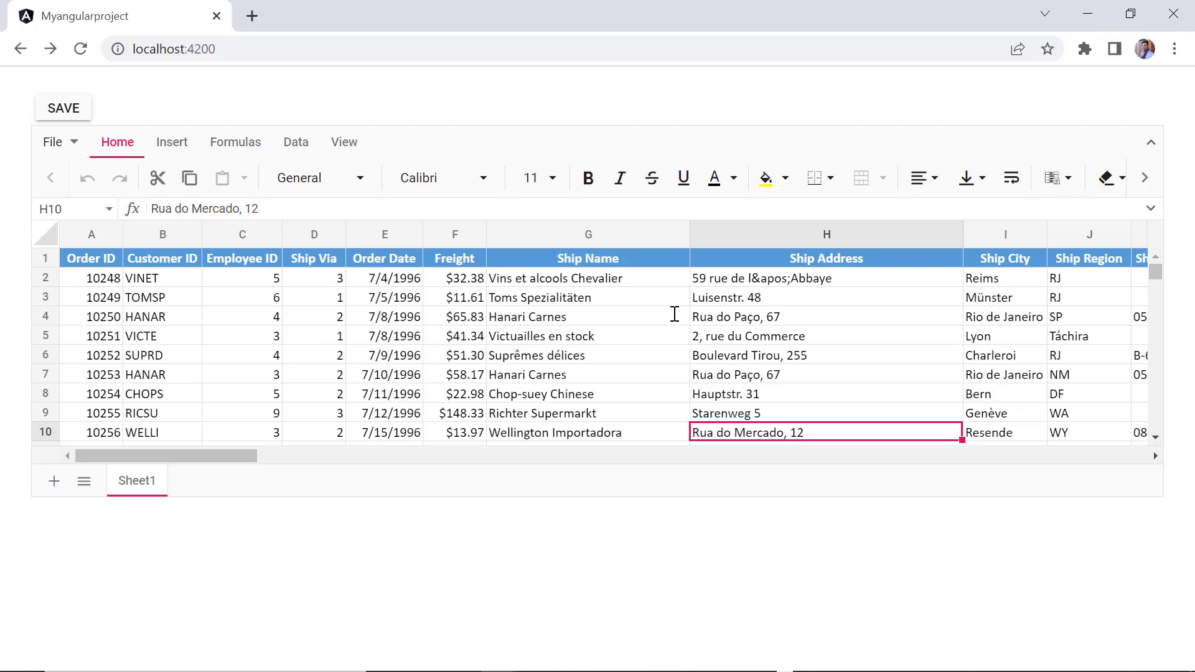
Save the spreadsheet from the running Angular app so SampleData.csv downloads.
click(52, 142)
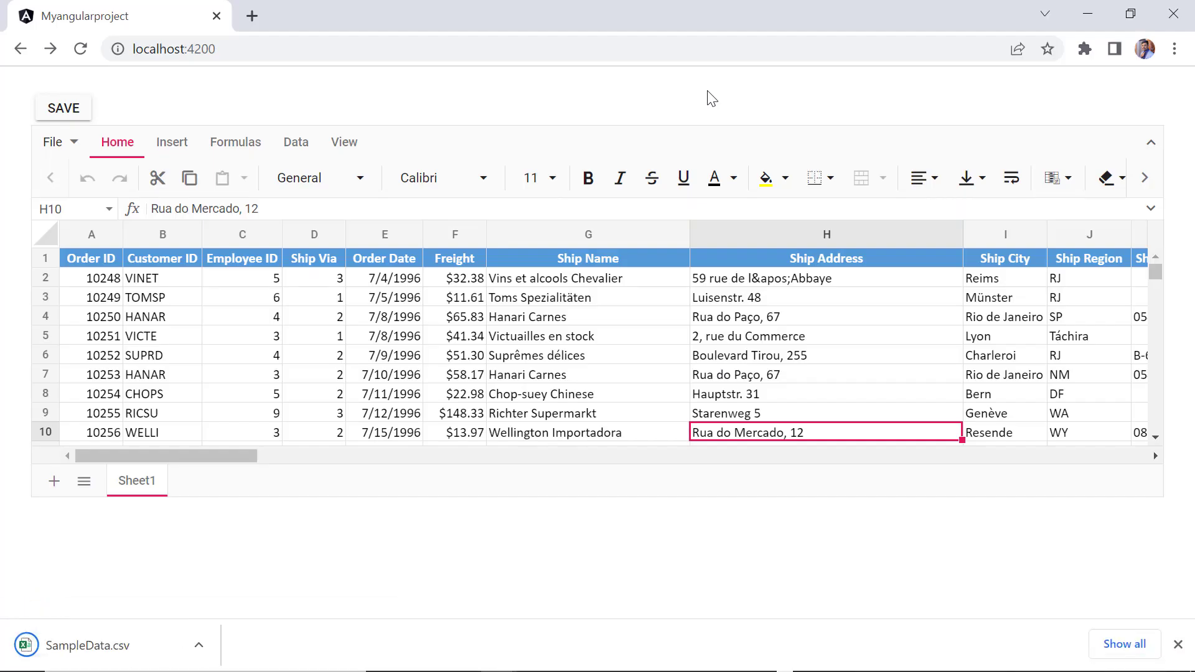
mouse_move(480, 571)
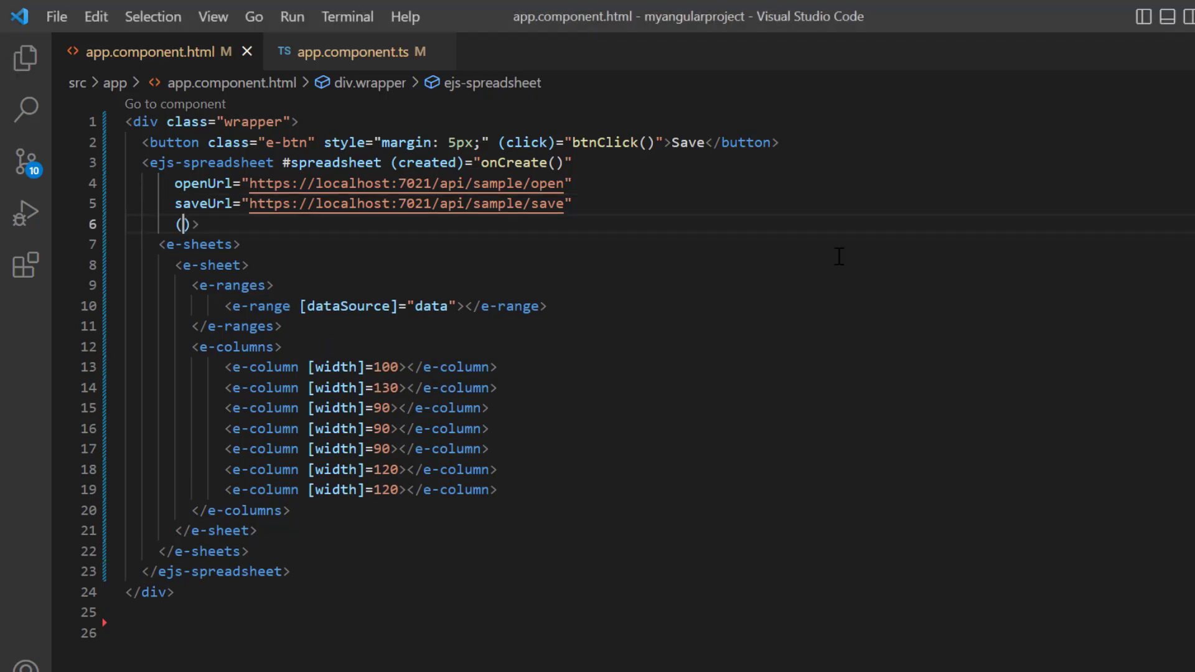
Bind (beforeSave)="onSave($event)" on the ejs-spreadsheet element.
text(beforeSave)
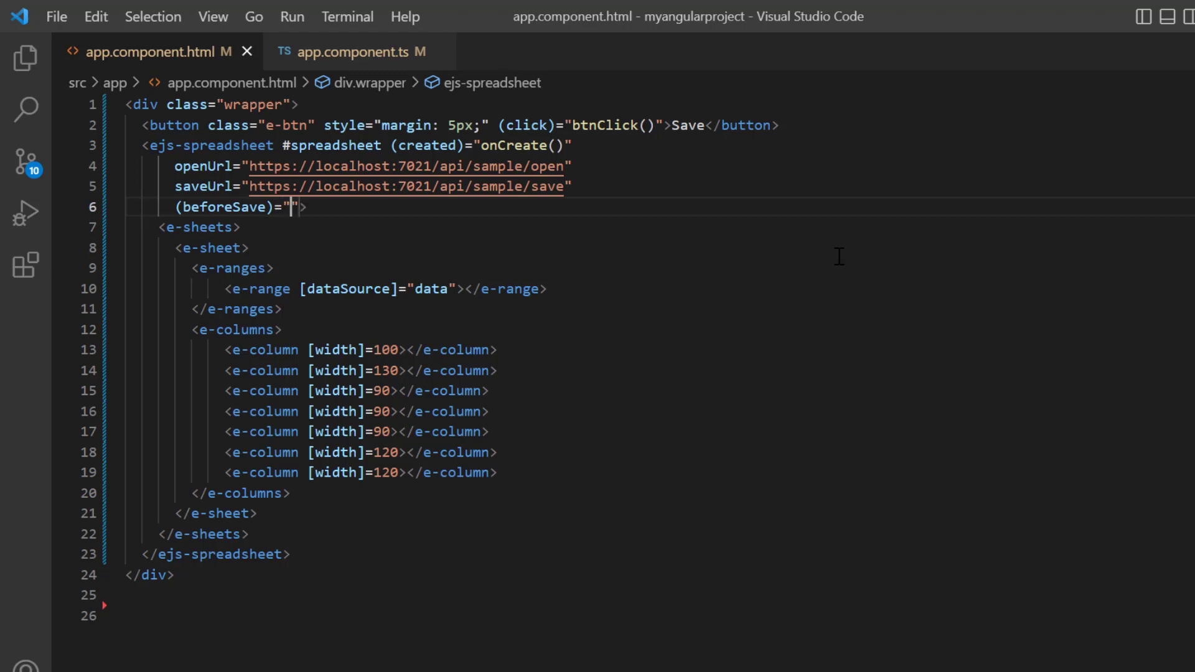
text(onSave($e)
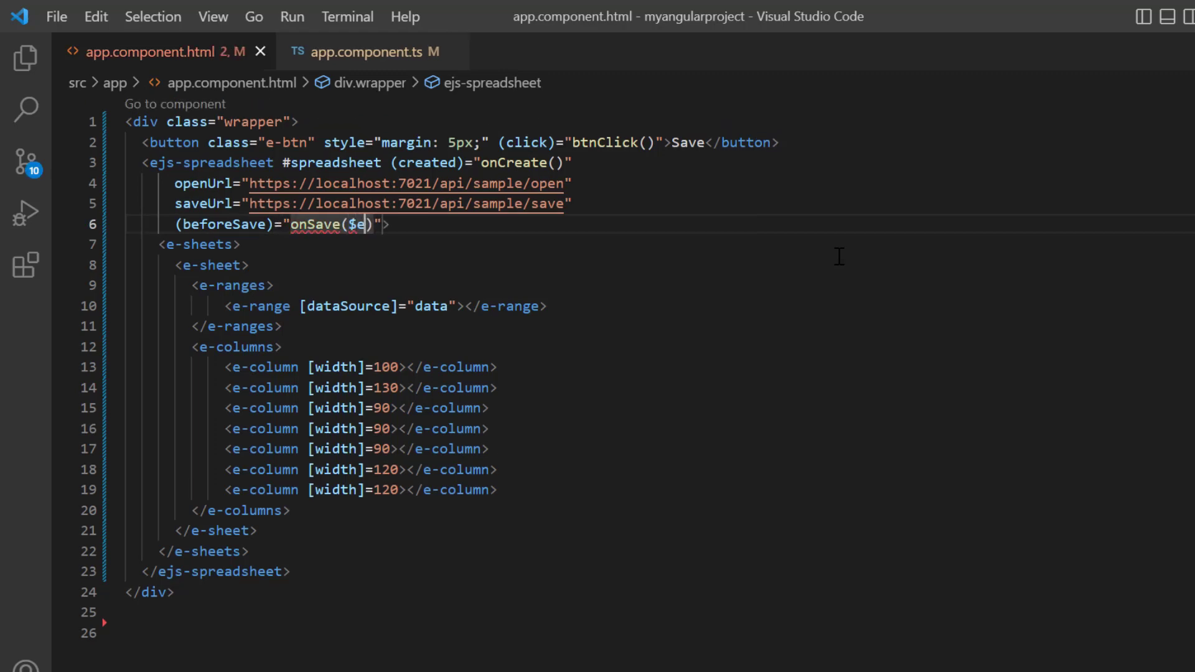
text(vent)
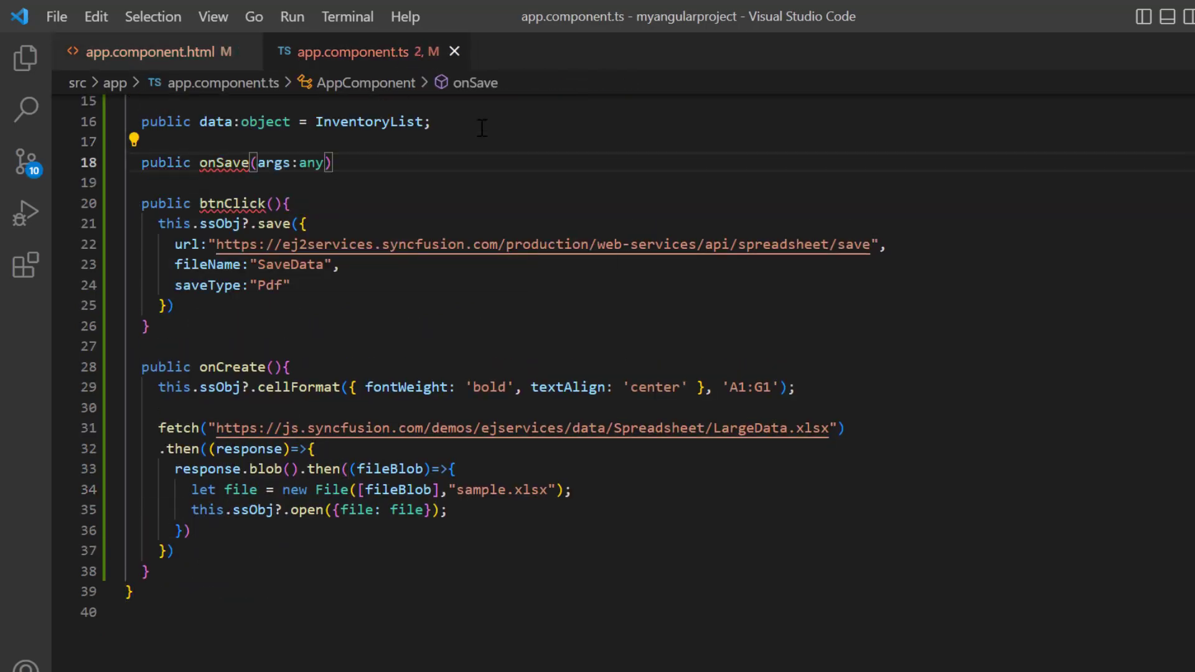
Write onSave setting args.customParams = { customParams: 'form' }.
text({)
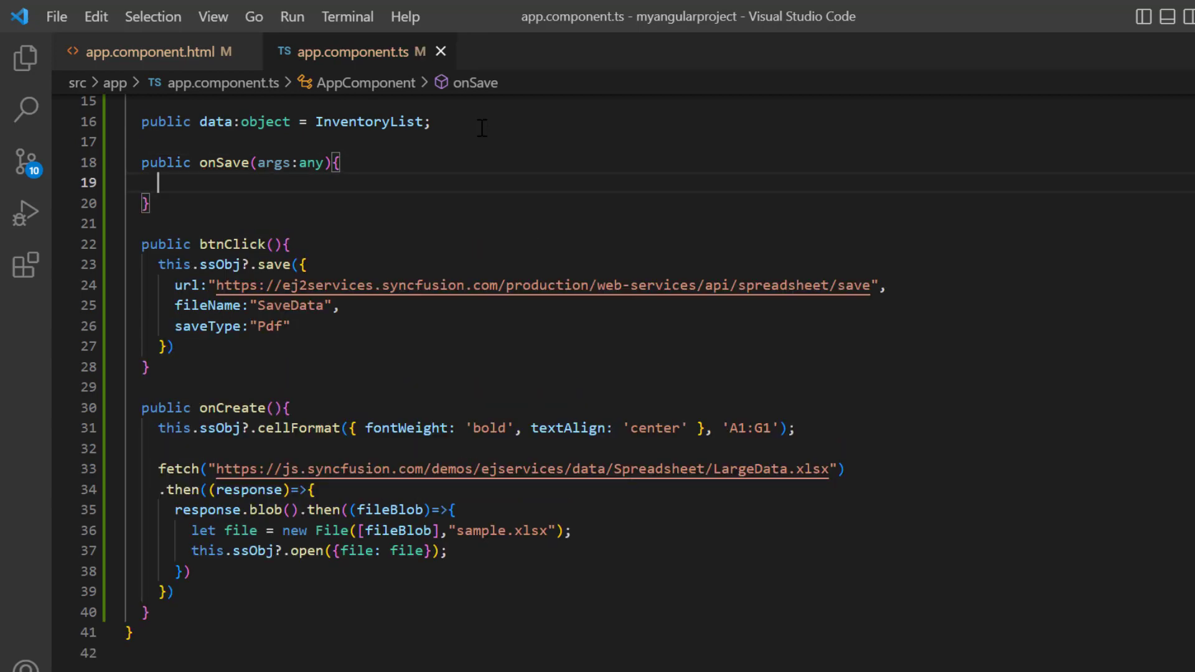
text(args.cus)
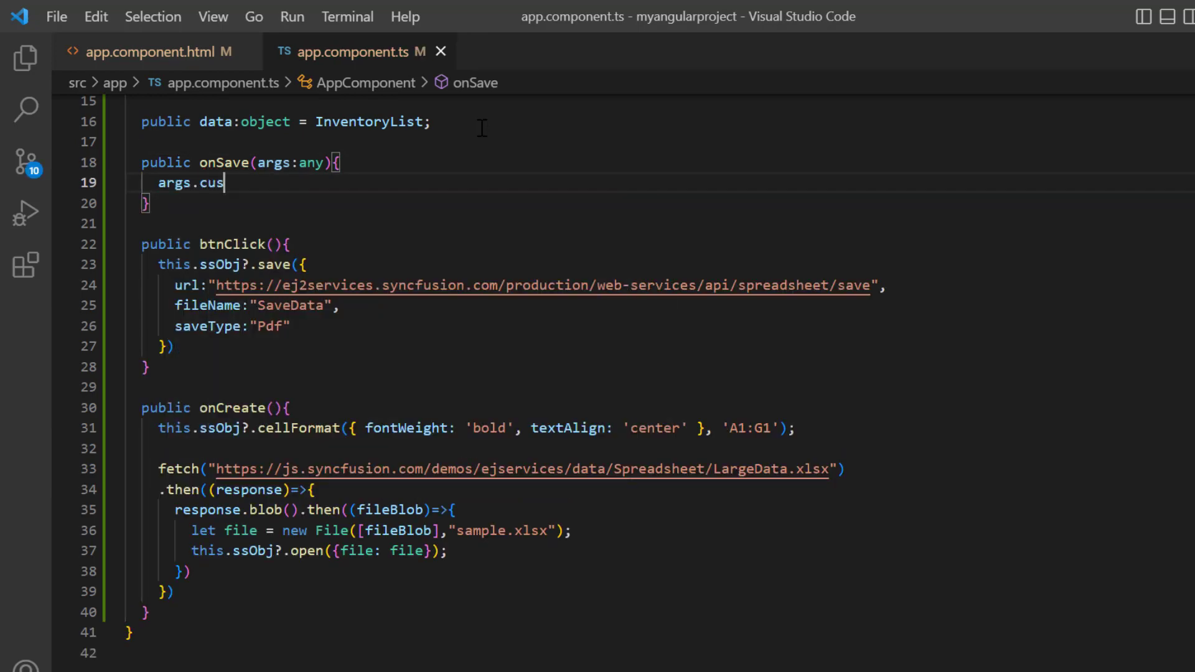
text(tomParams = {})
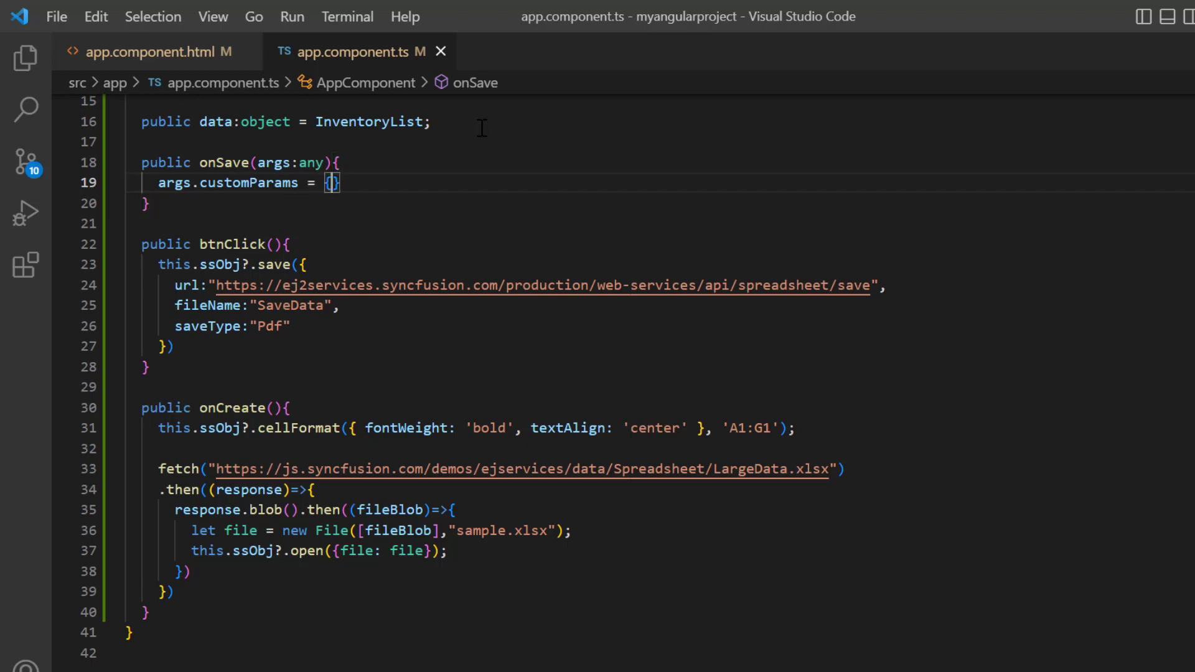
text(customParams)
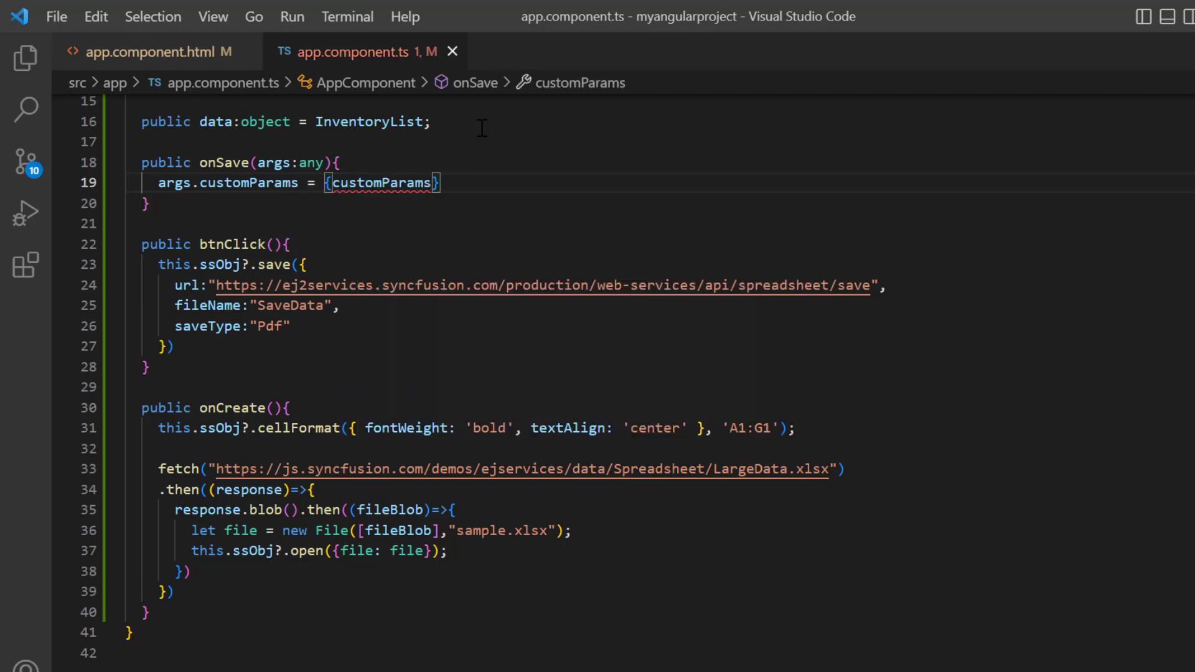
text(: 'form')
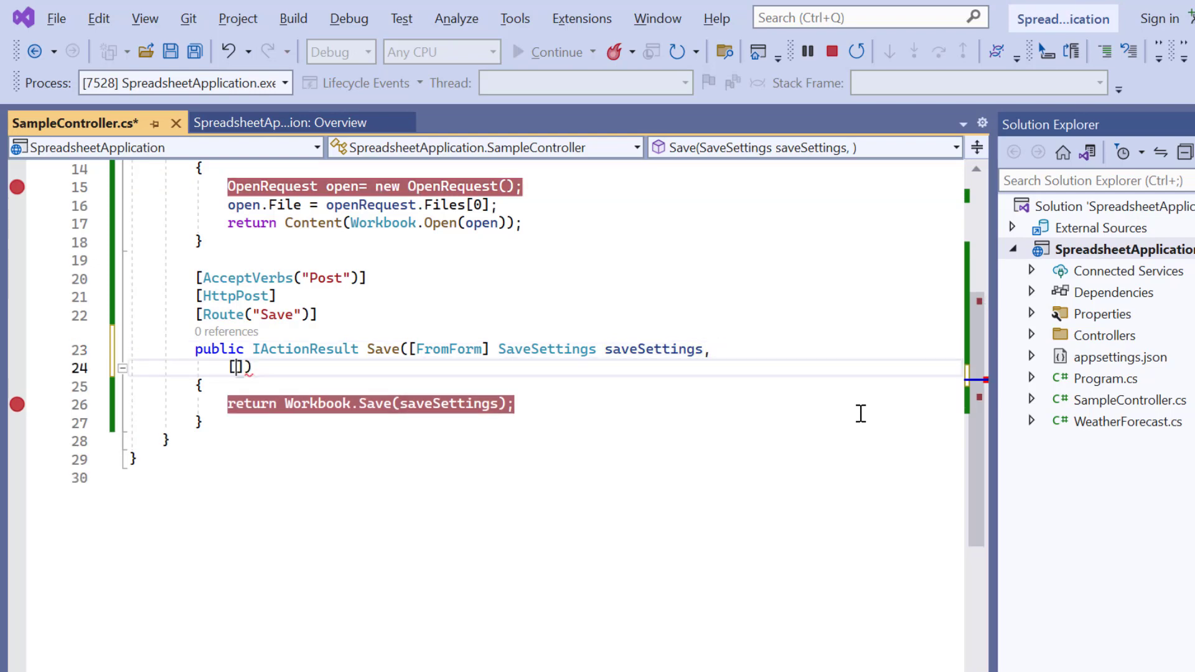
Add a '[FromForm] string customParams' second parameter to the Save method.
text(FromForm)
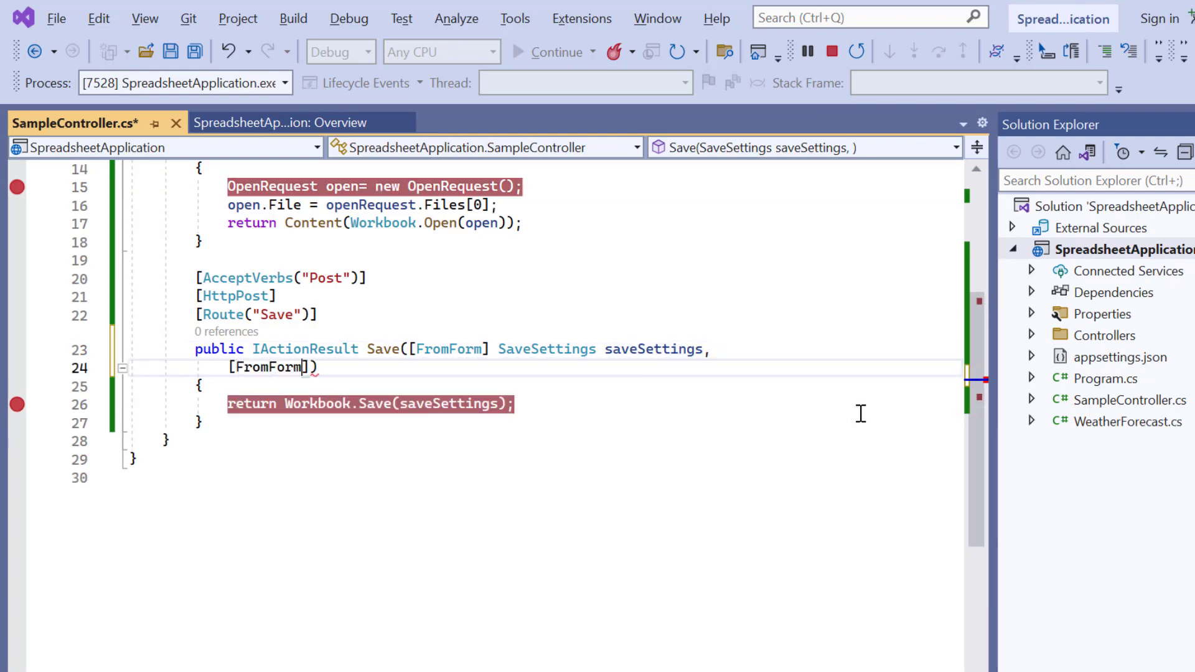
text(string cust)
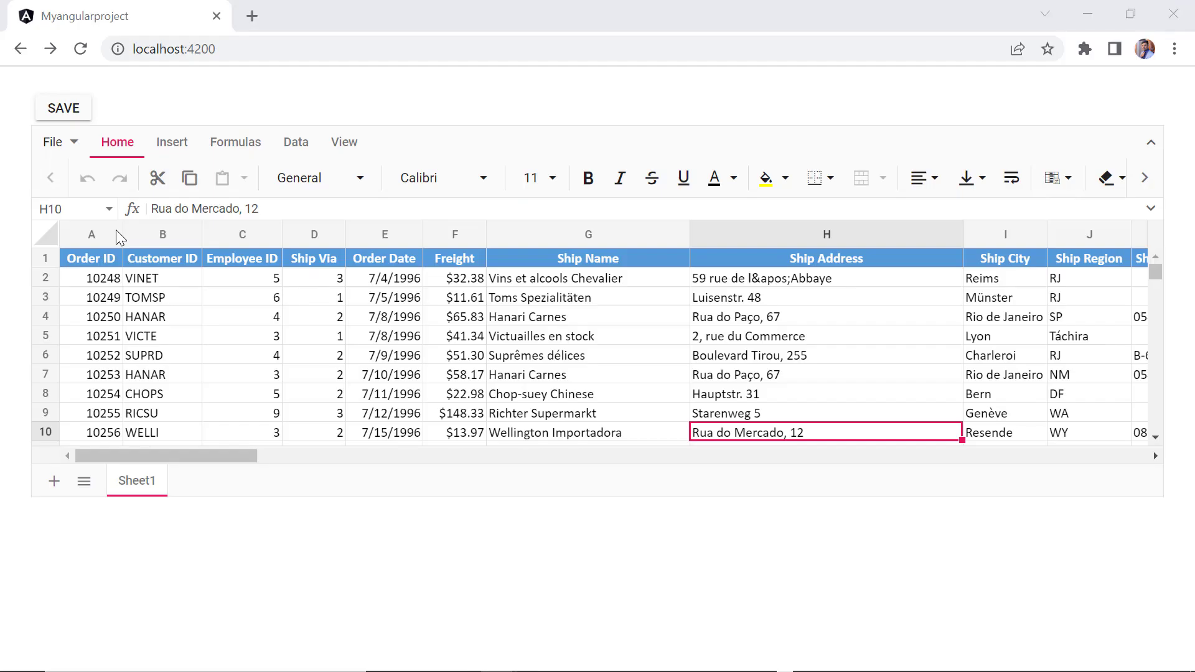
mouse_move(68, 144)
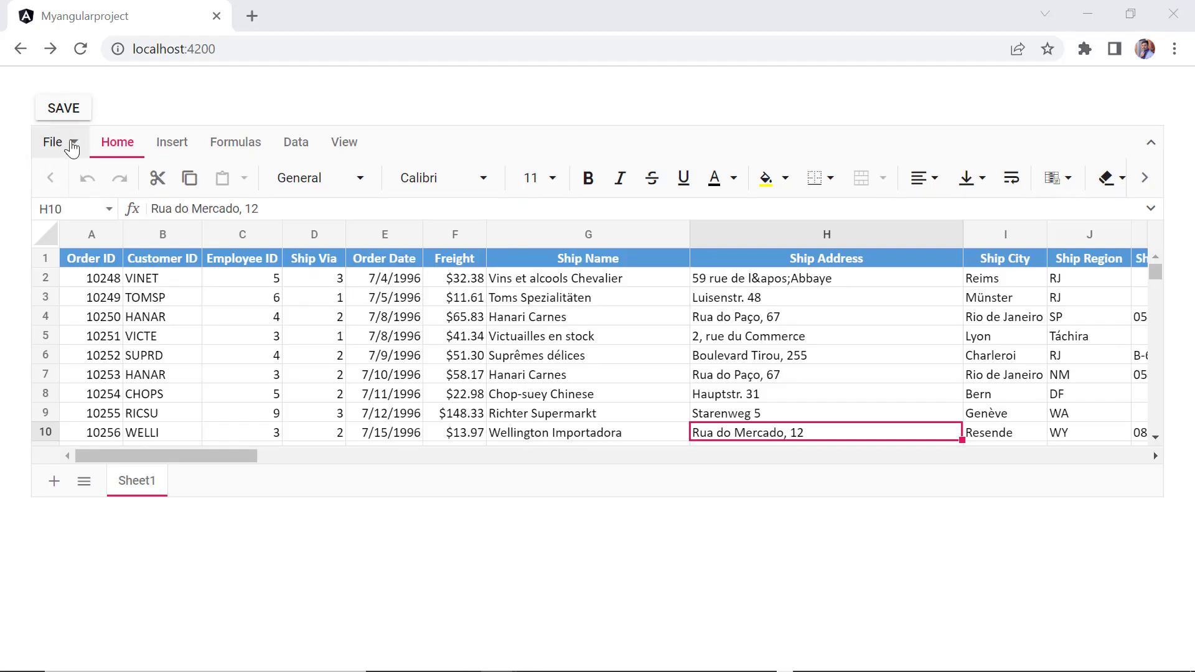
Save the sheet as comma-separated values via File > Save As, naming the file 'Data'.
click(52, 142)
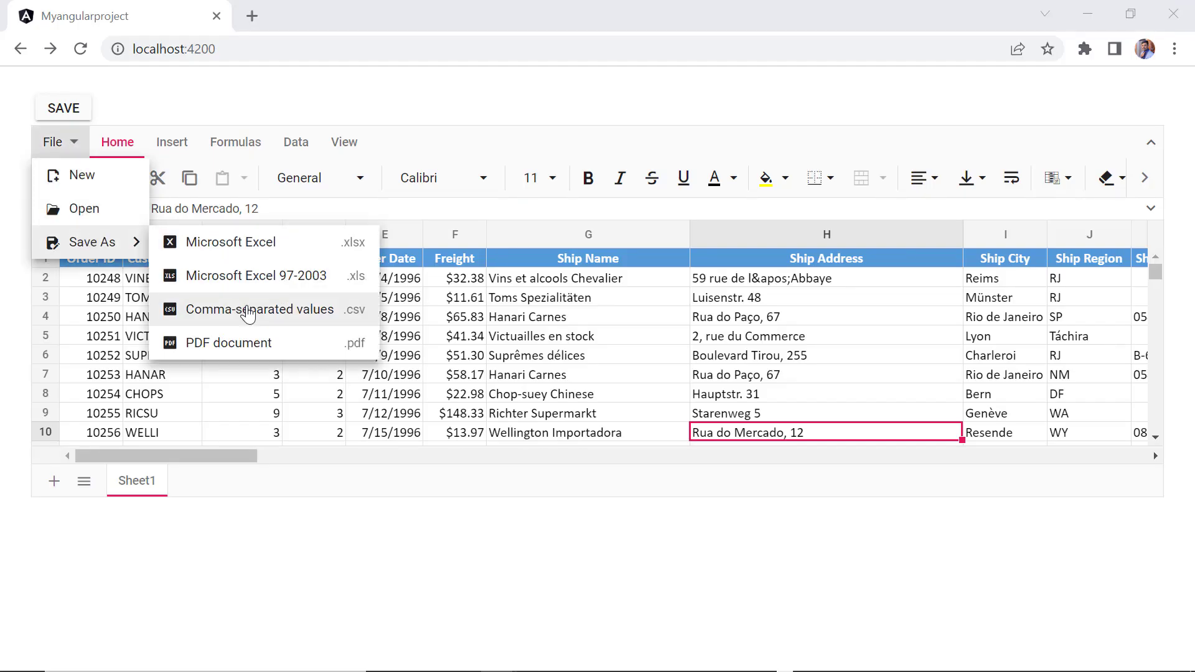
click(259, 309)
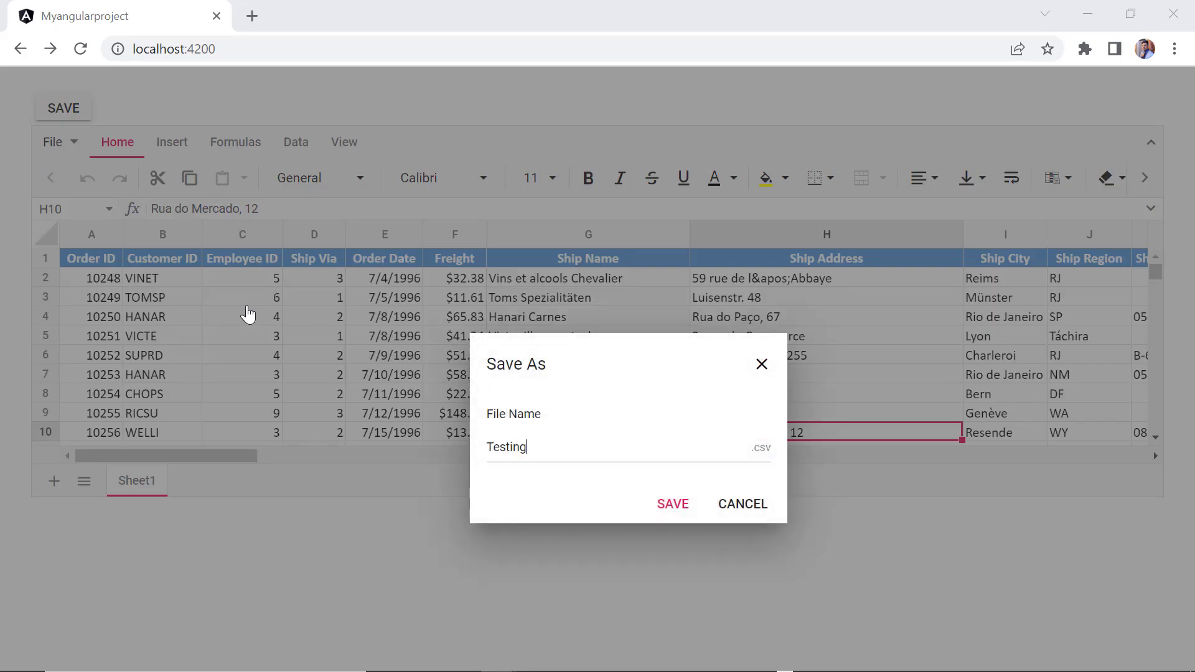
text(Data)
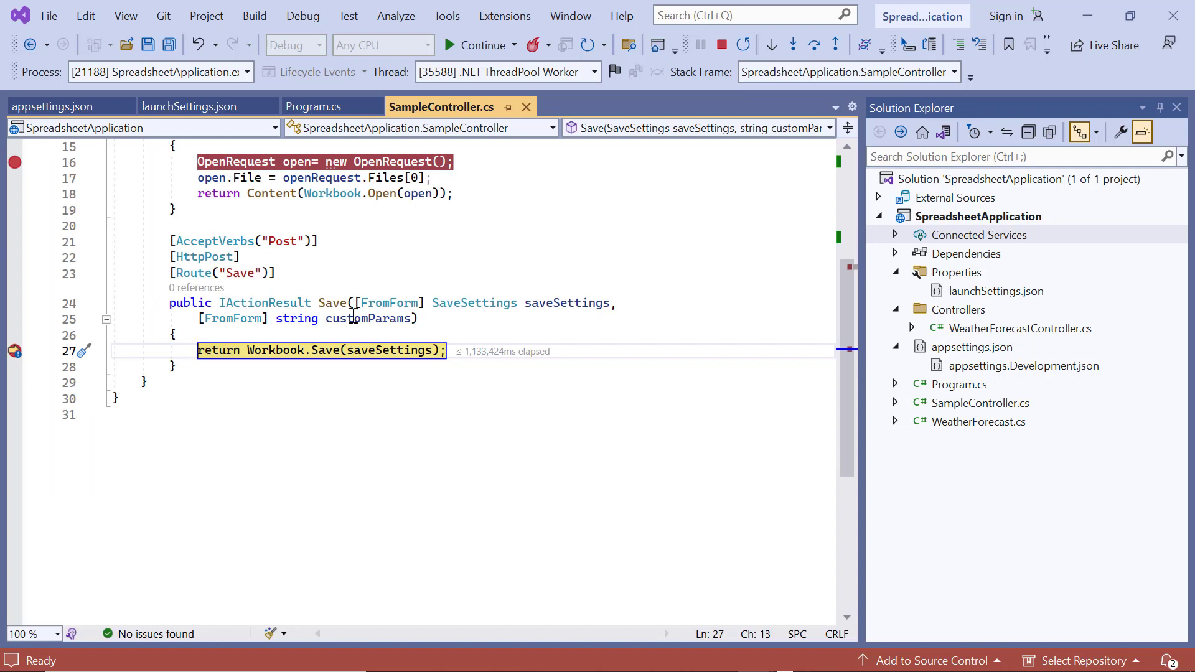
mouse_move(364, 319)
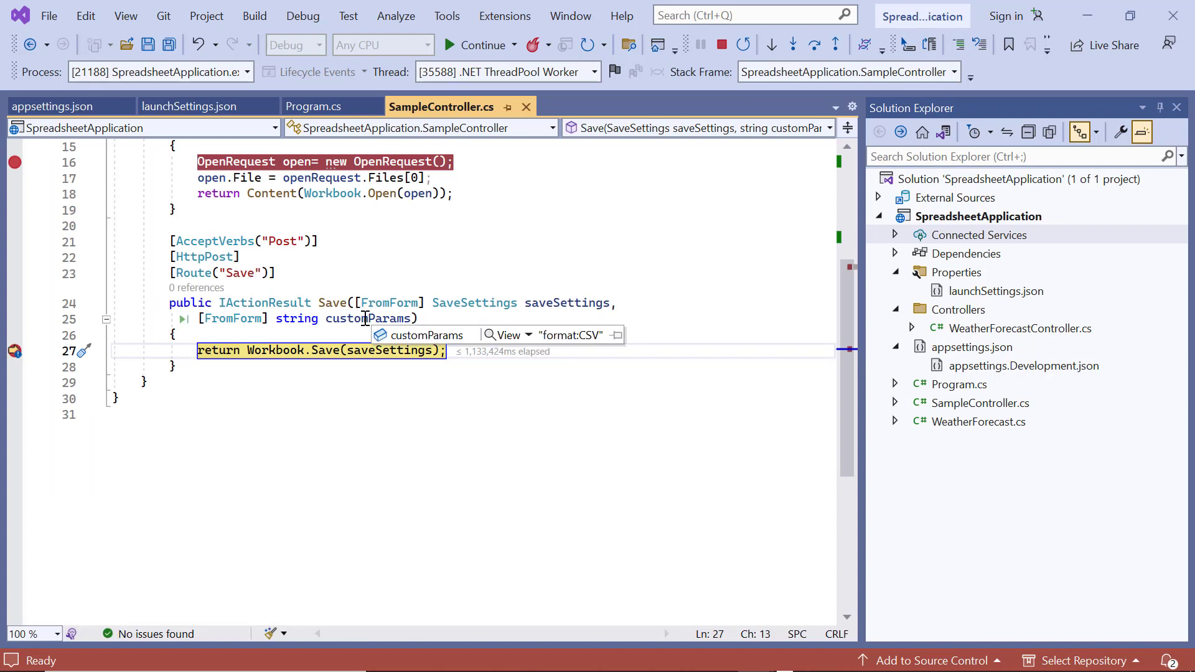